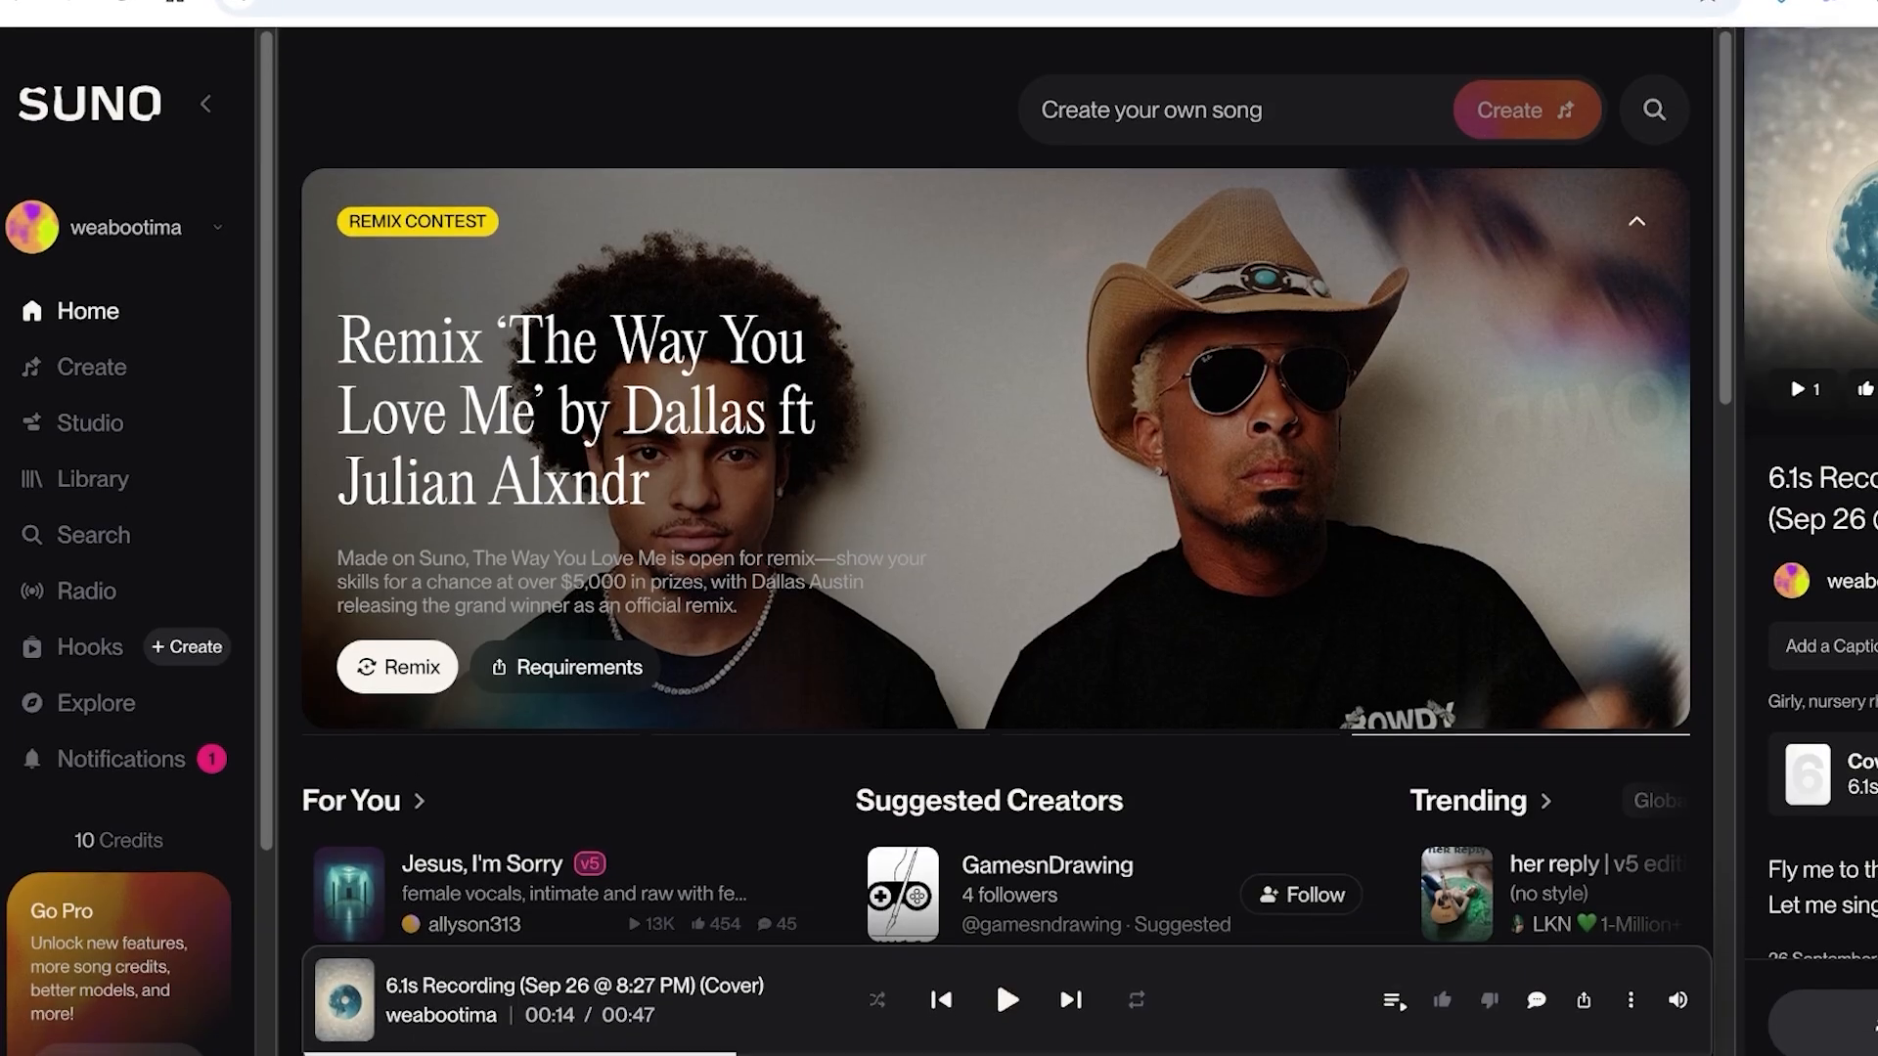
Step: Go to the song creation page beside My Workspace and look at the audio options
{"action": "scroll", "scroll_direction": "down", "scroll_amount": 3}
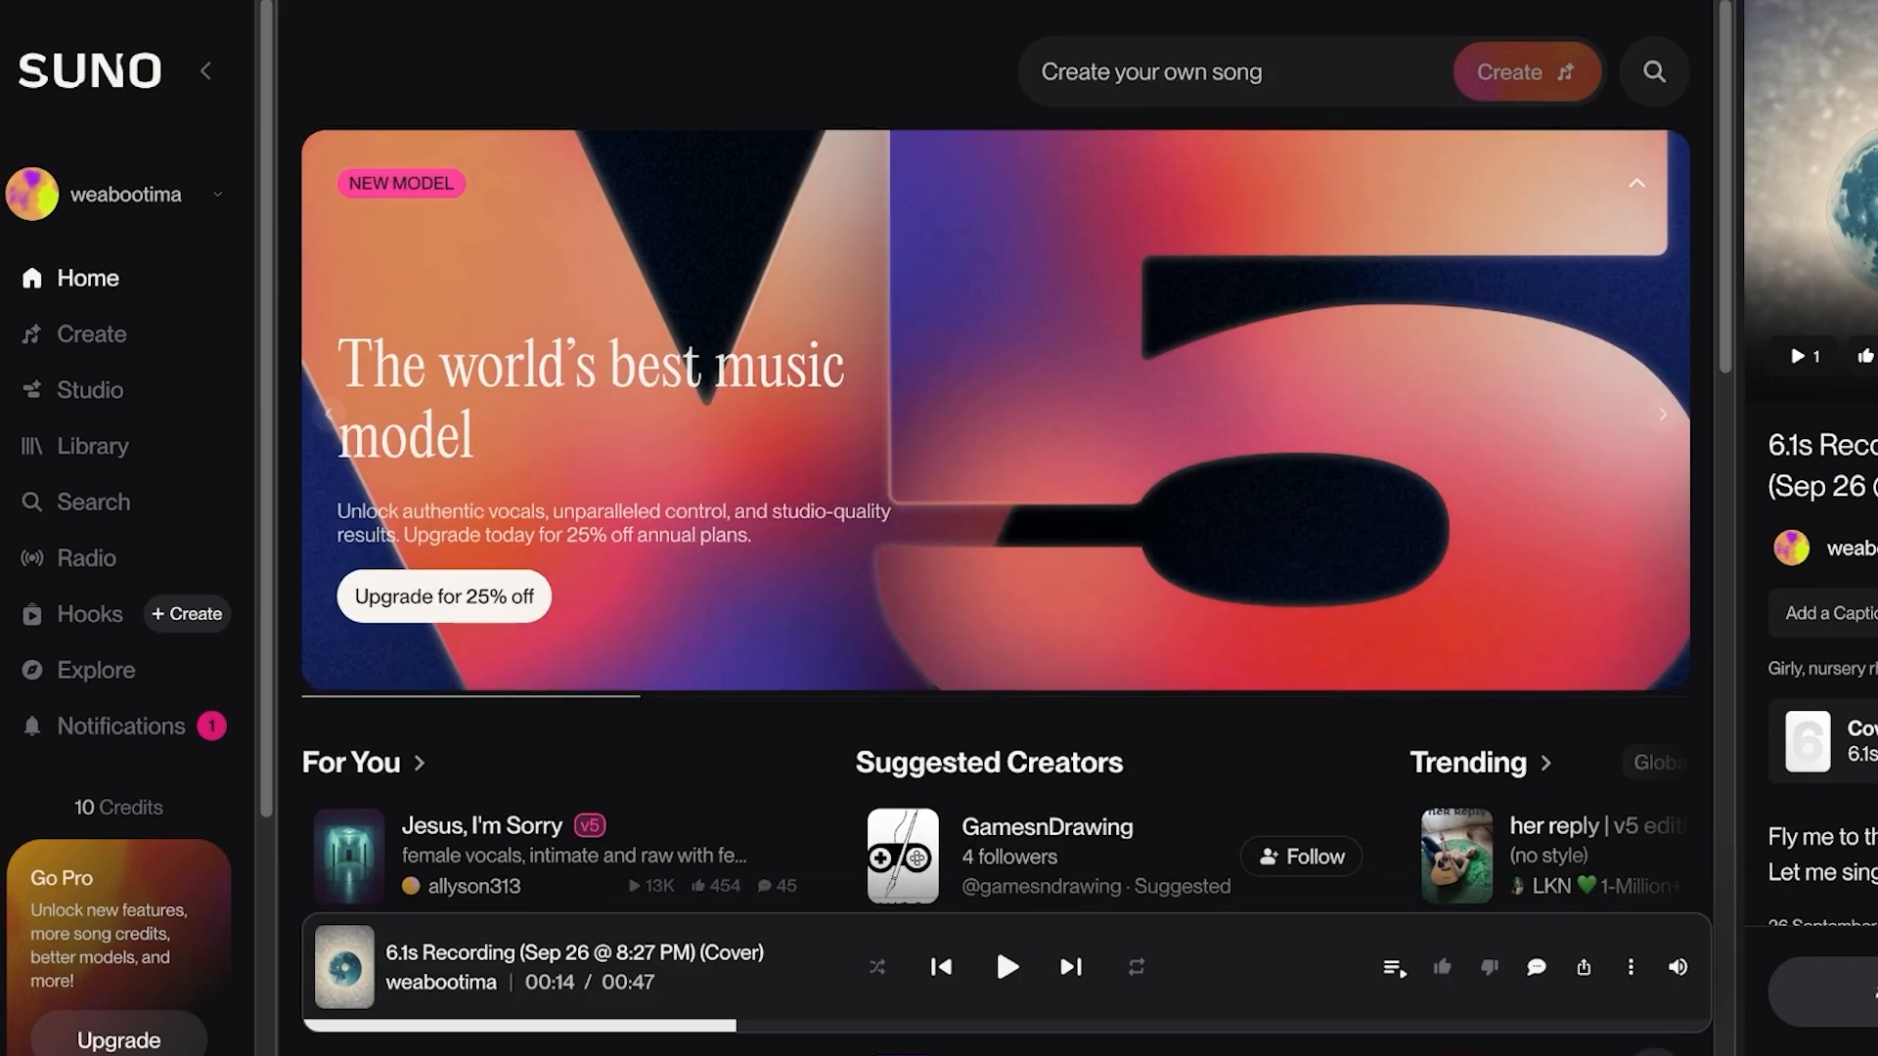
{"action": "scroll", "scroll_direction": "down", "scroll_amount": 3}
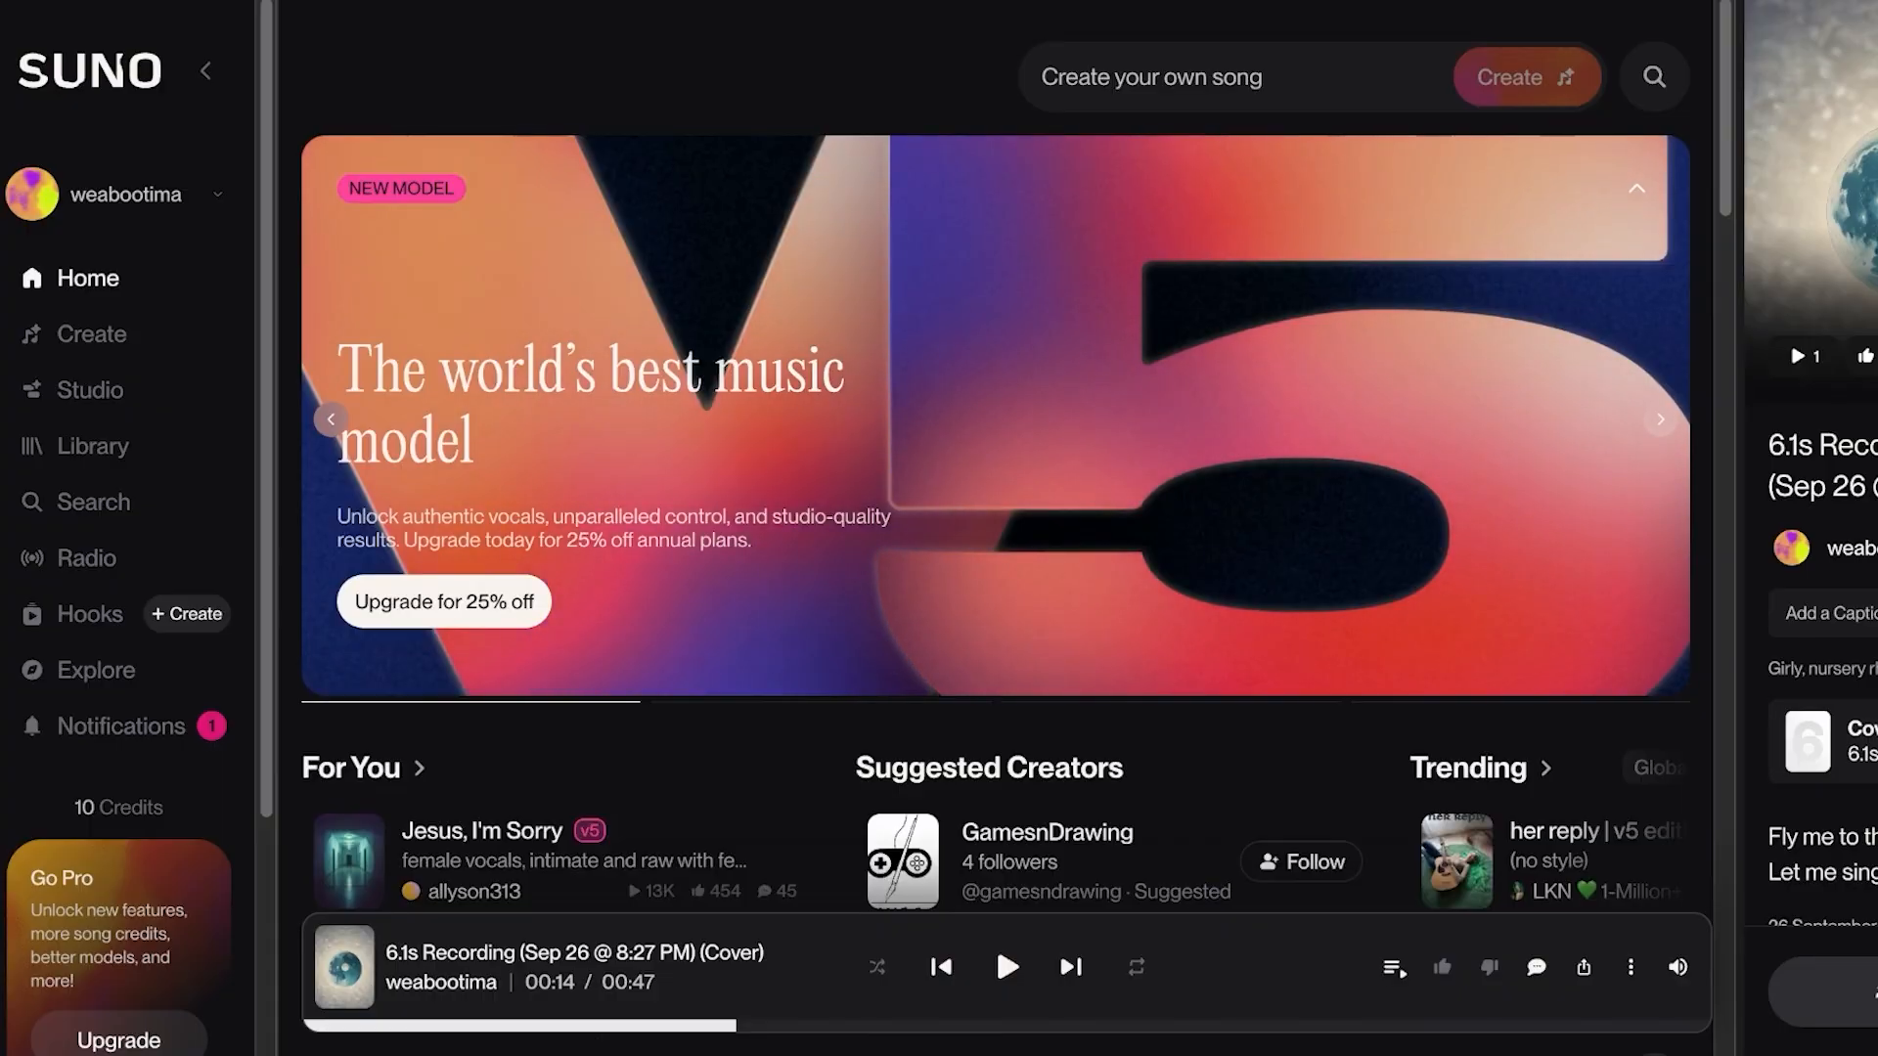
{"action": "left_click", "coordinate": [88, 332]}
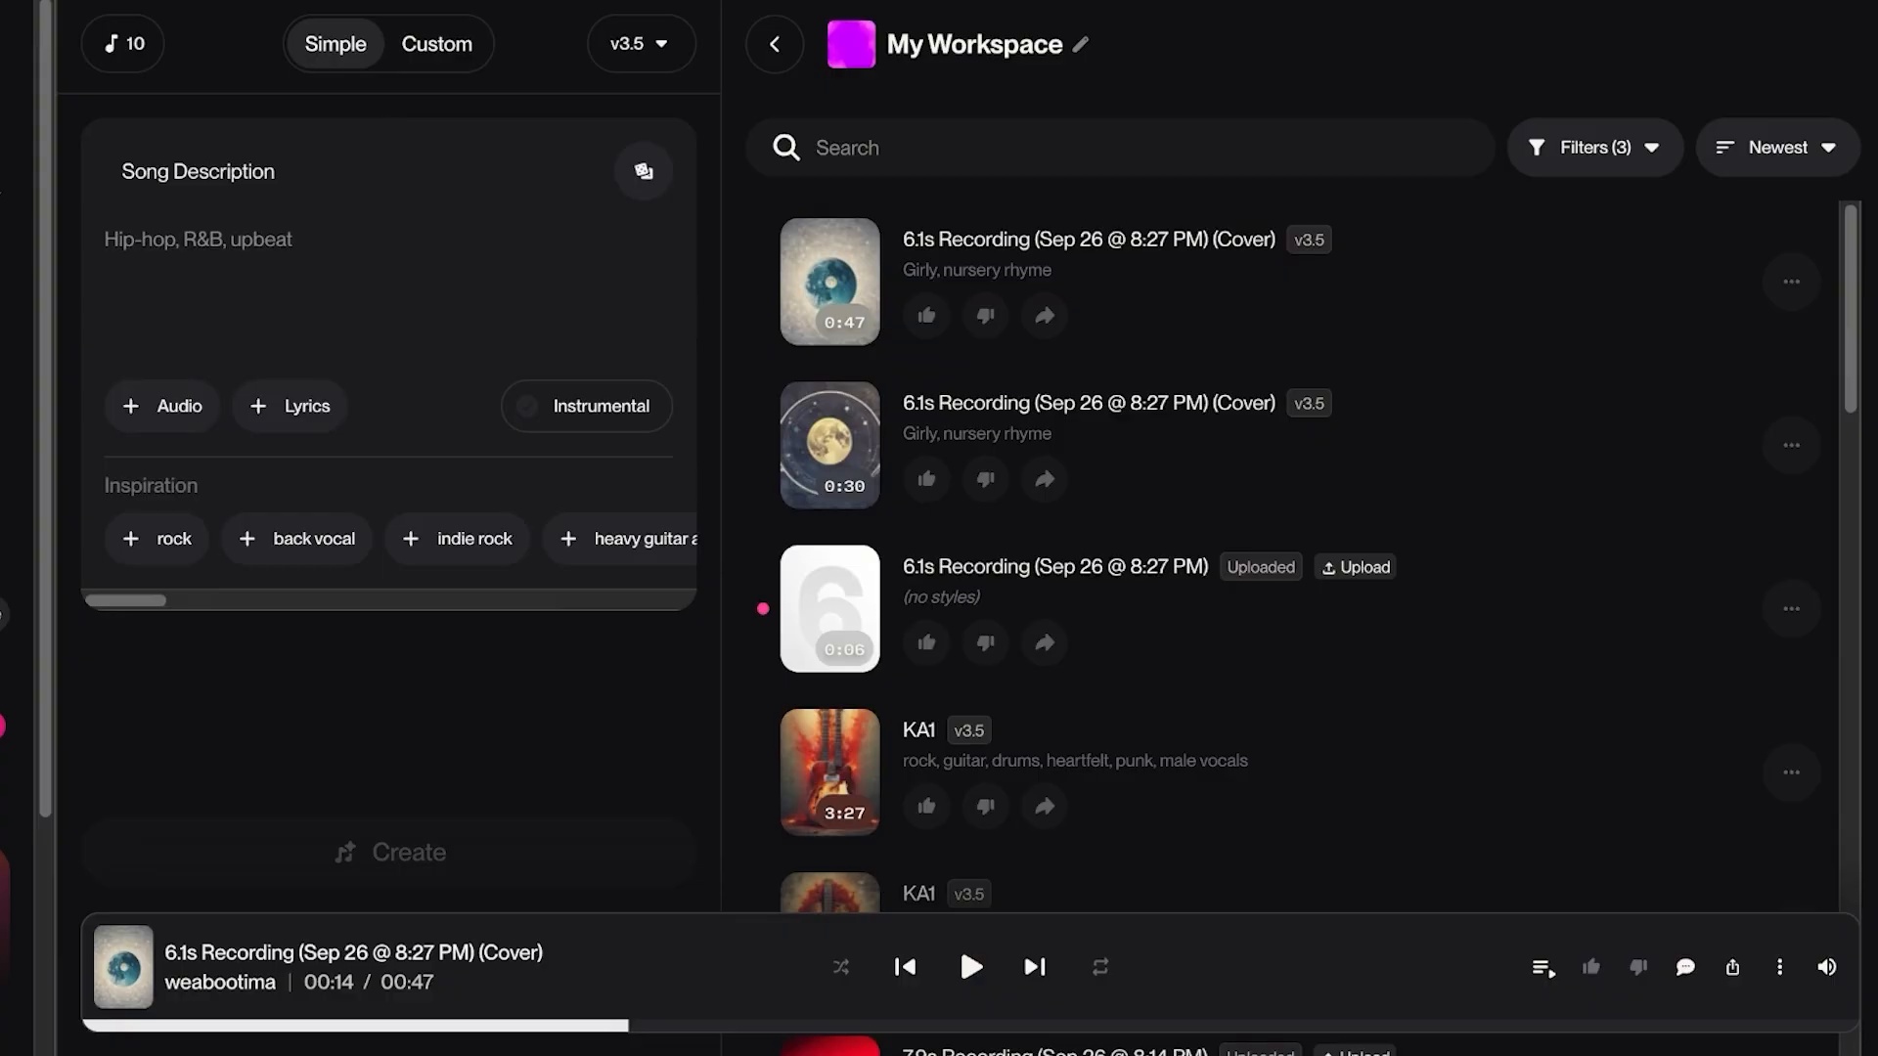
{"action": "left_click", "coordinate": [163, 407]}
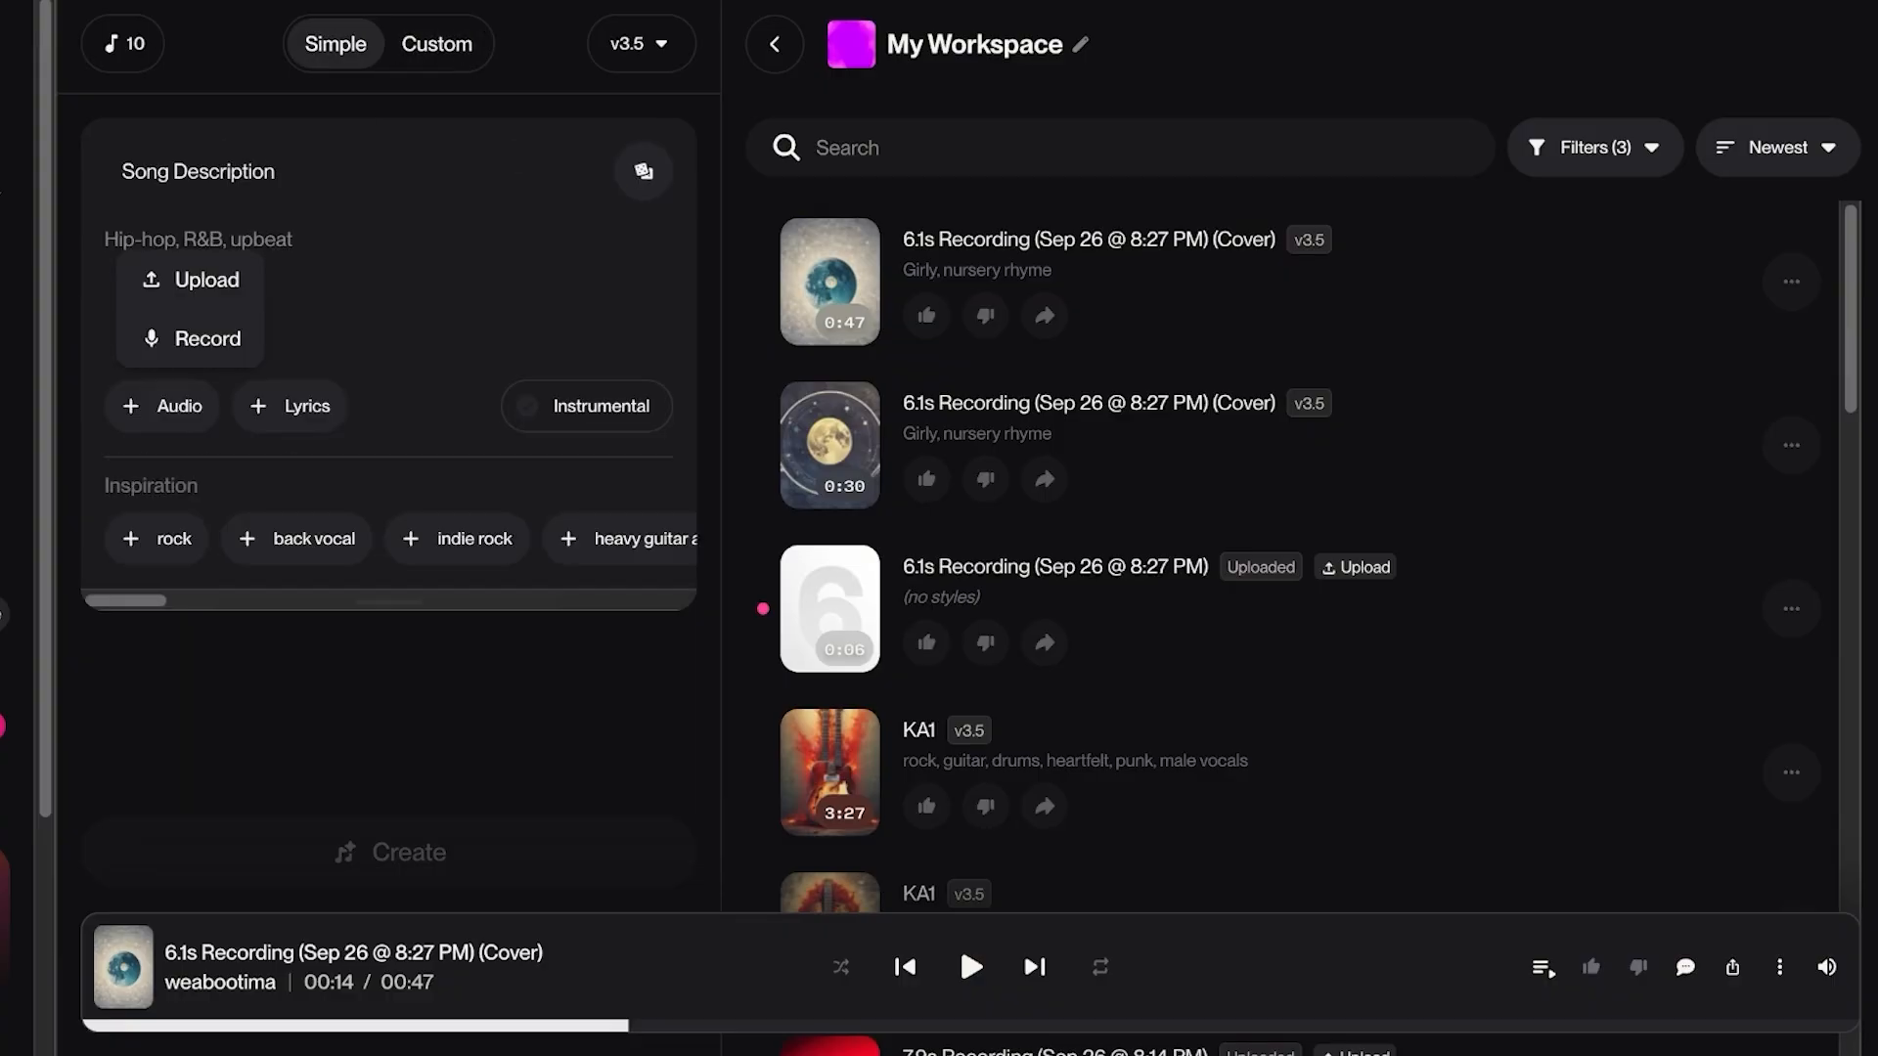
Step: Cycle past the suggested song prompts and switch the form to Custom mode
{"action": "type", "text": "Surreal rumba song about watching stuff"}
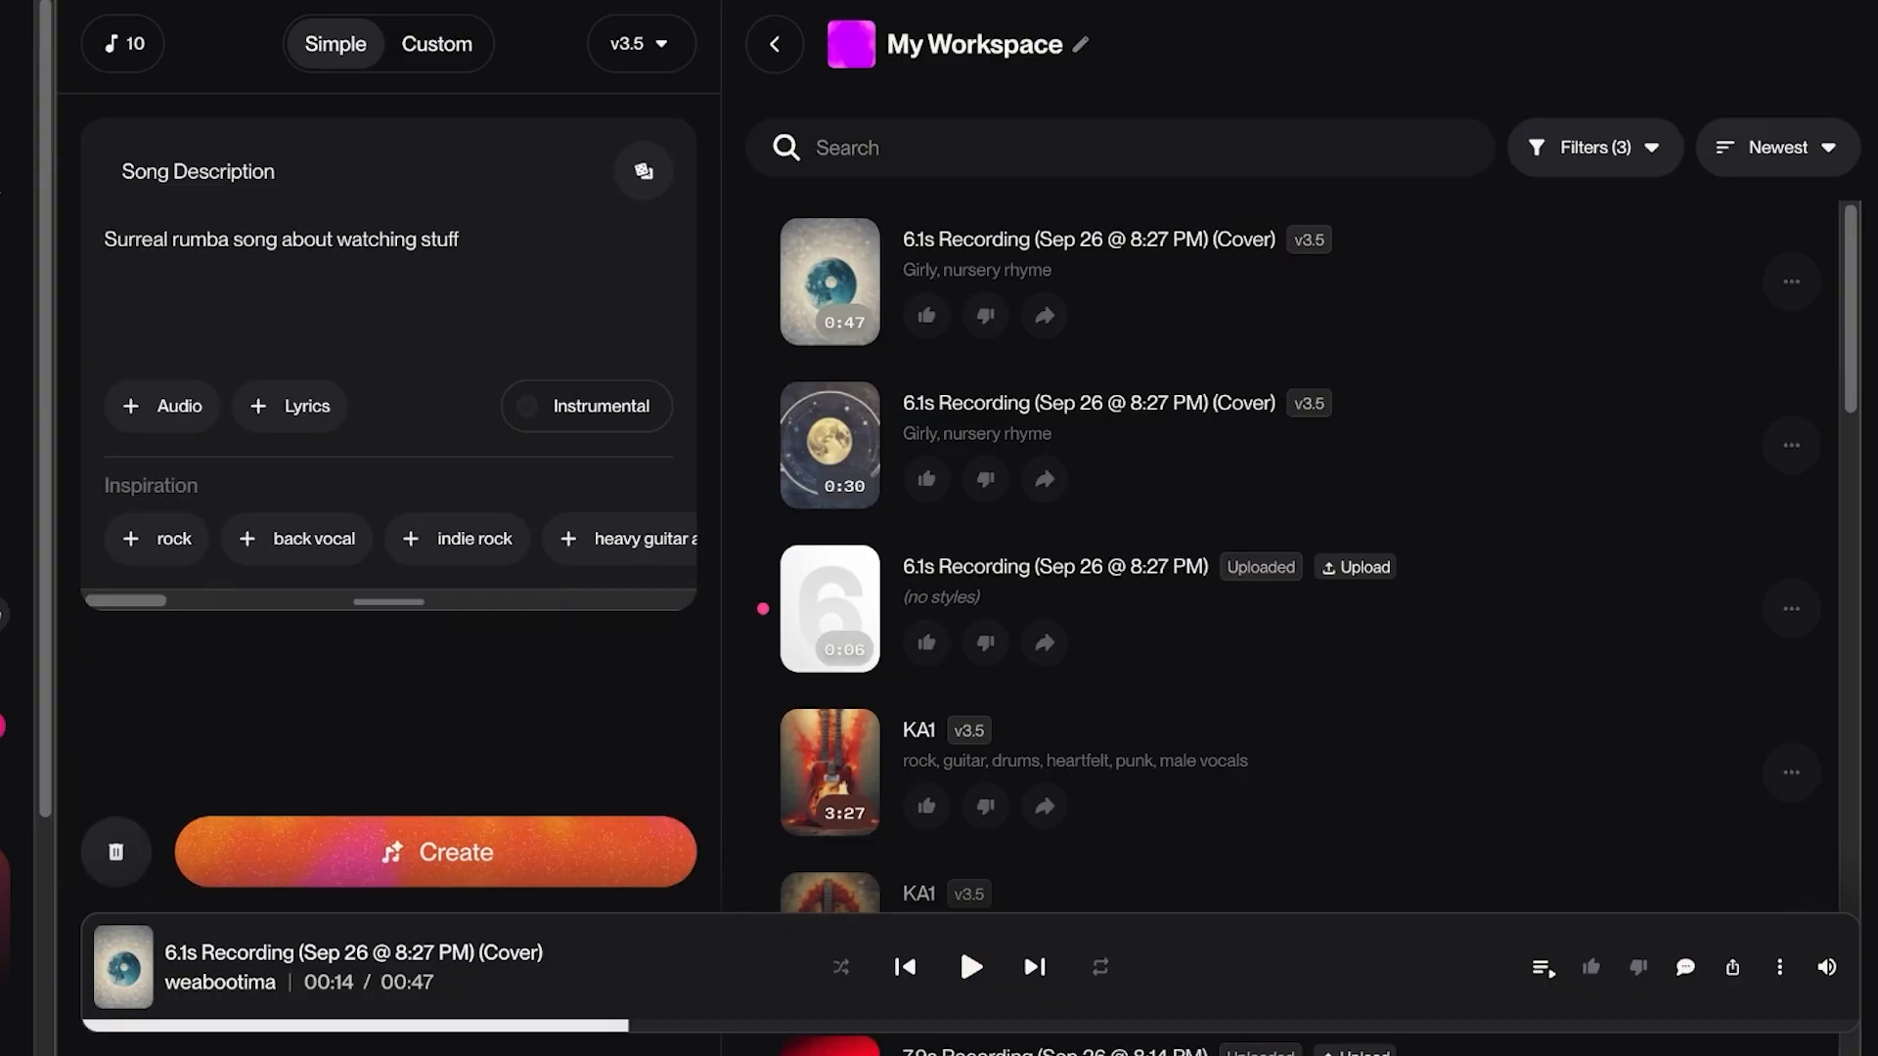
{"action": "type", "text": "Low psychedelic rock song about catching the last bus home"}
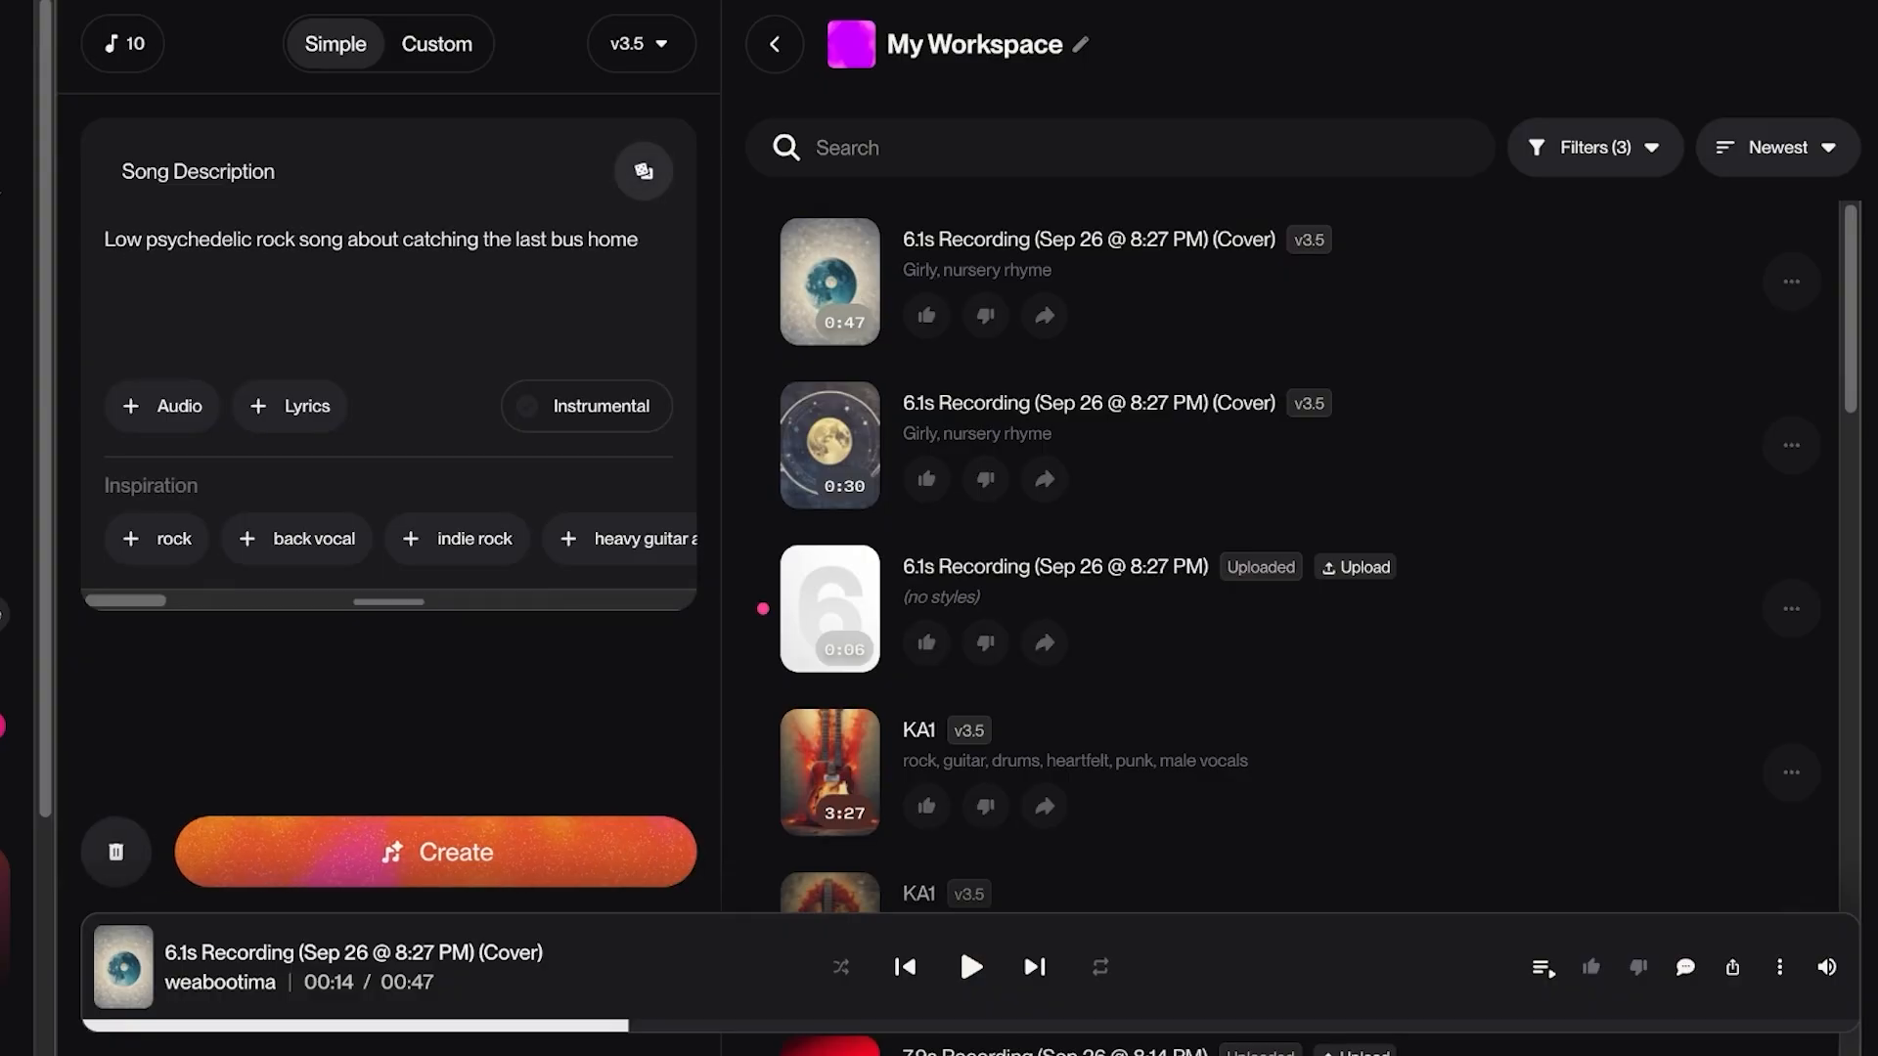
{"action": "type", "text": "Serene post punk song about that one diner"}
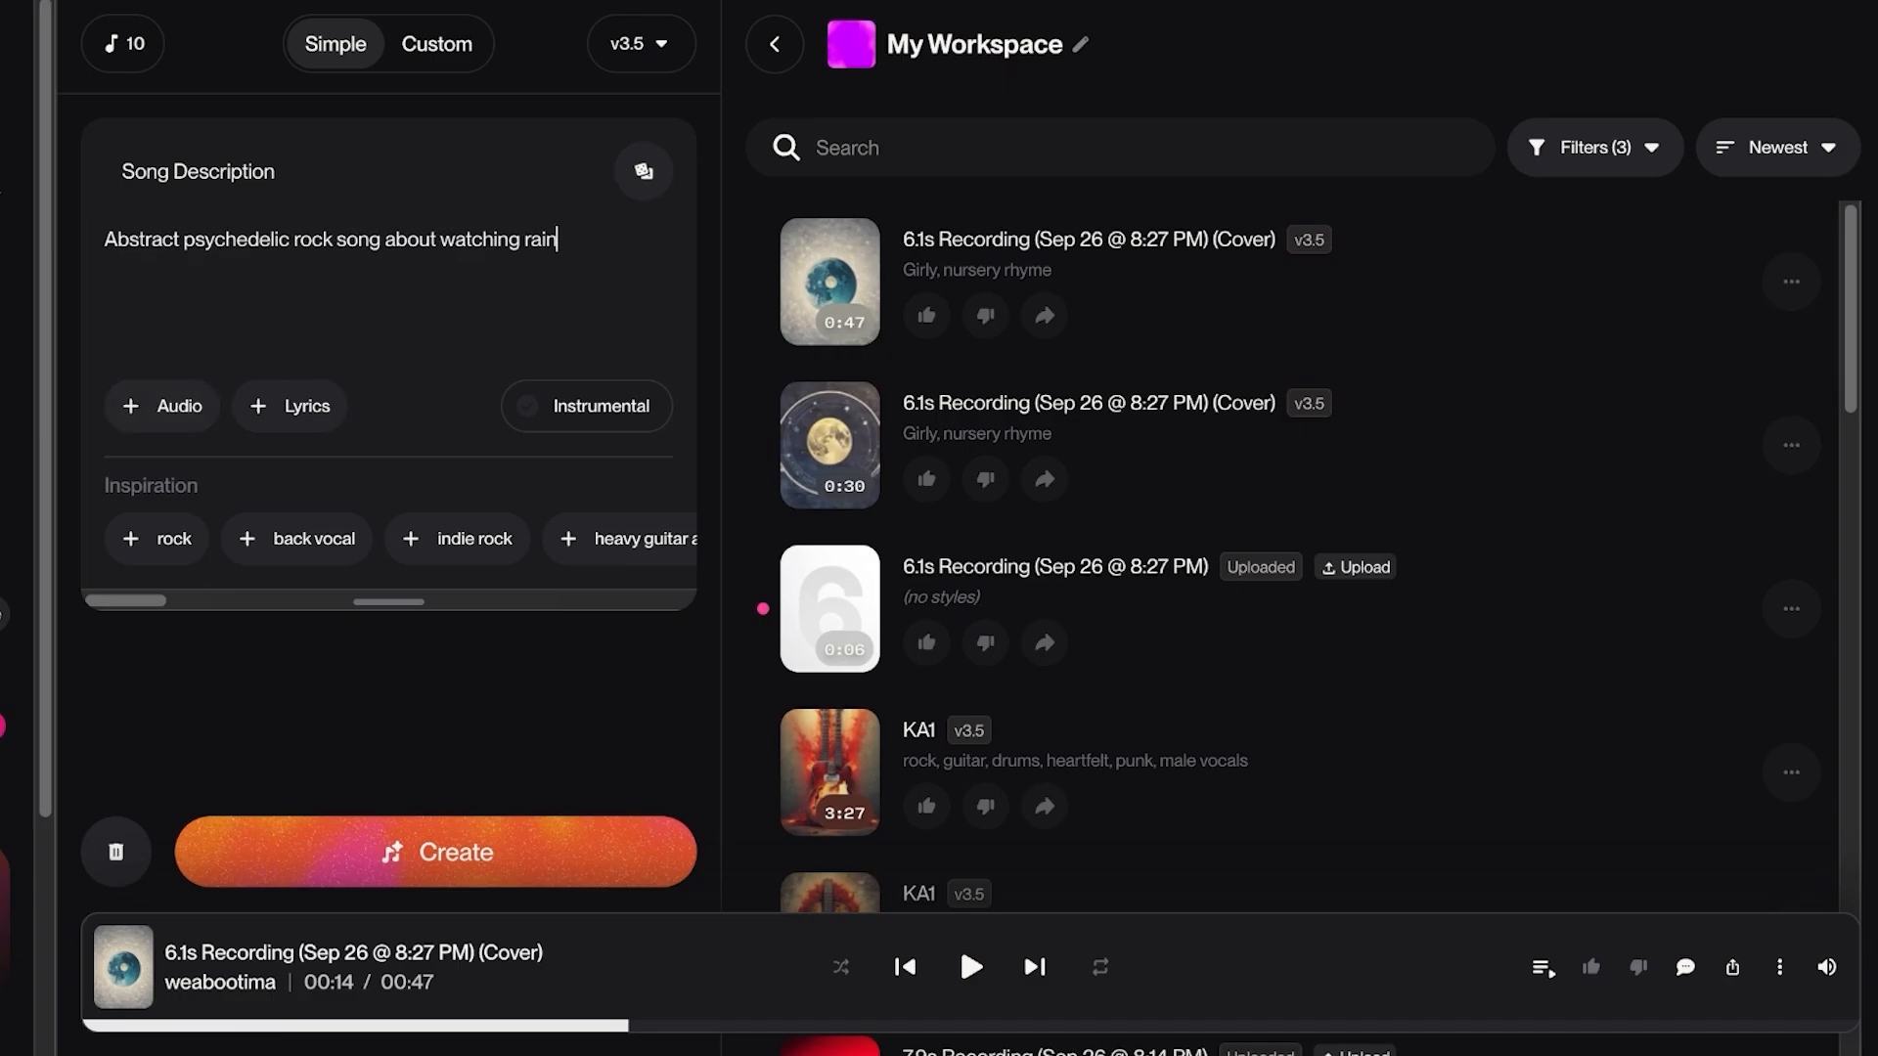
{"action": "left_click", "coordinate": [439, 43]}
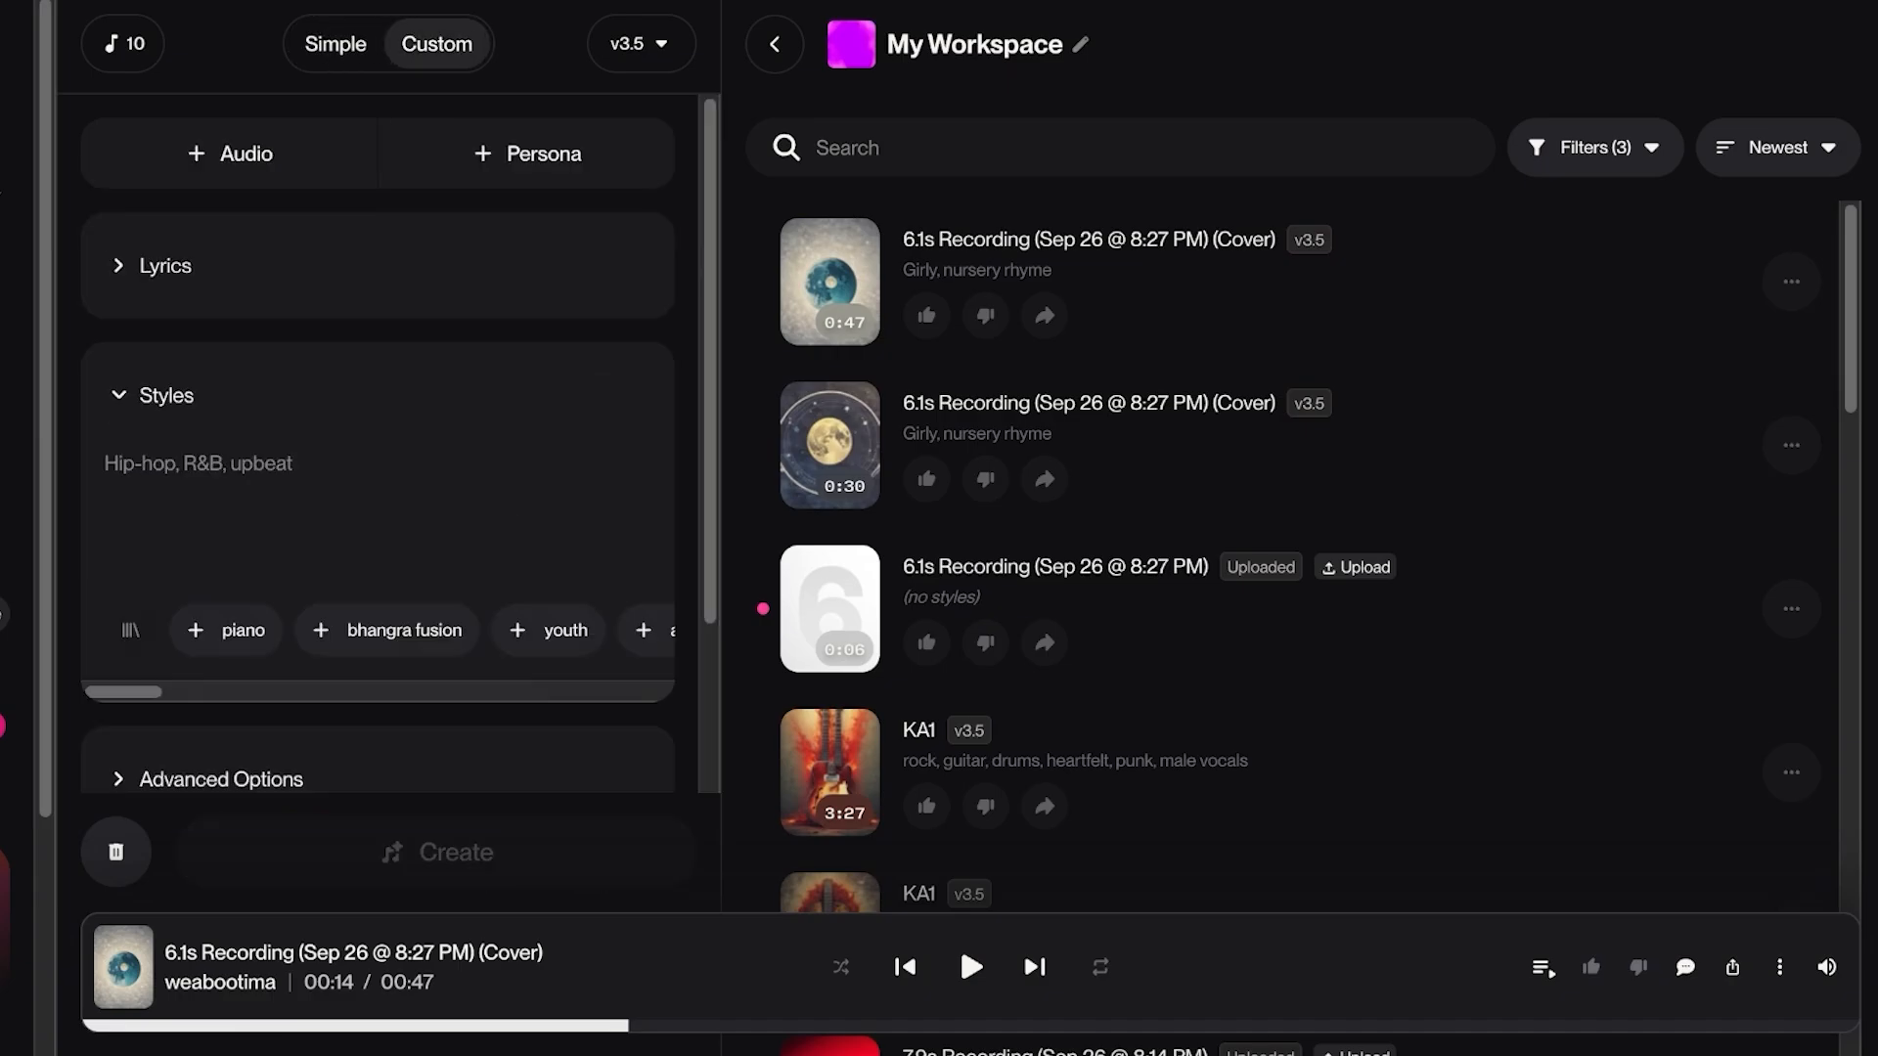
Step: Record a voice sample of about 30 seconds through the + Audio recorder
{"action": "left_click", "coordinate": [235, 153]}
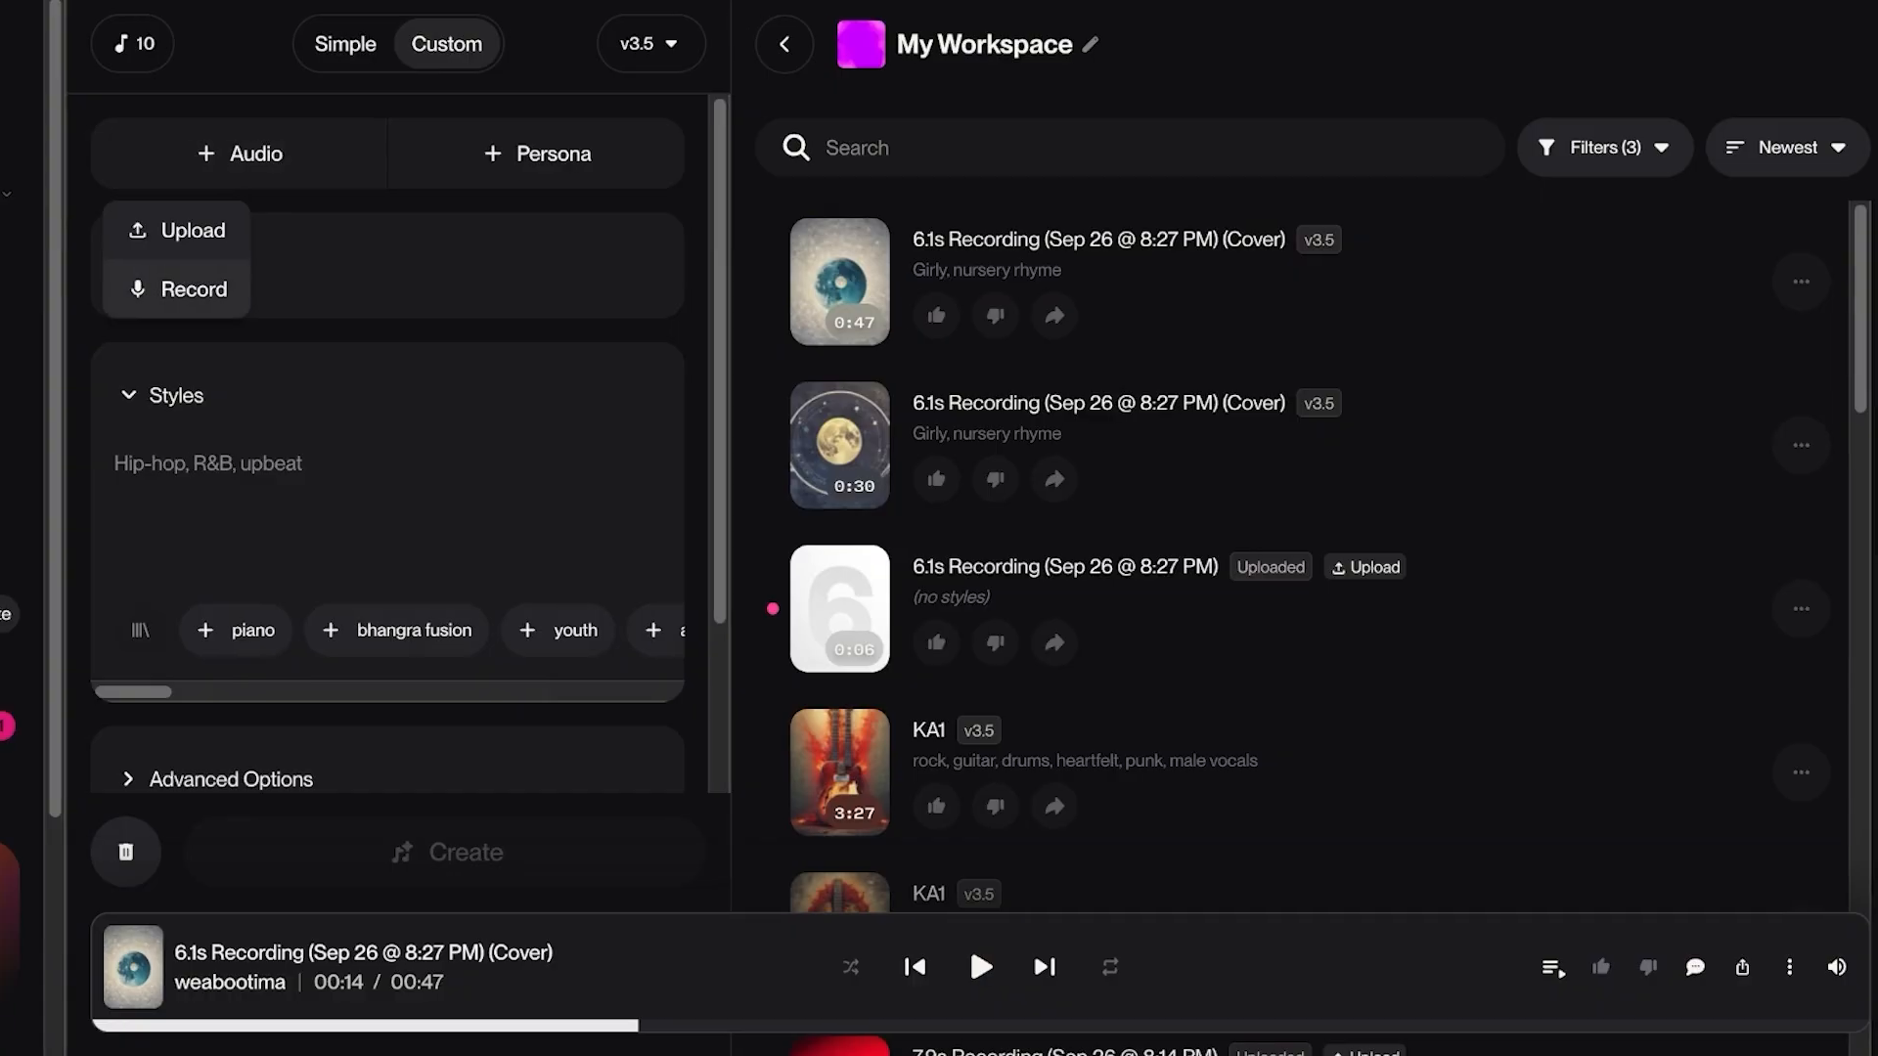
{"action": "left_click", "coordinate": [184, 290]}
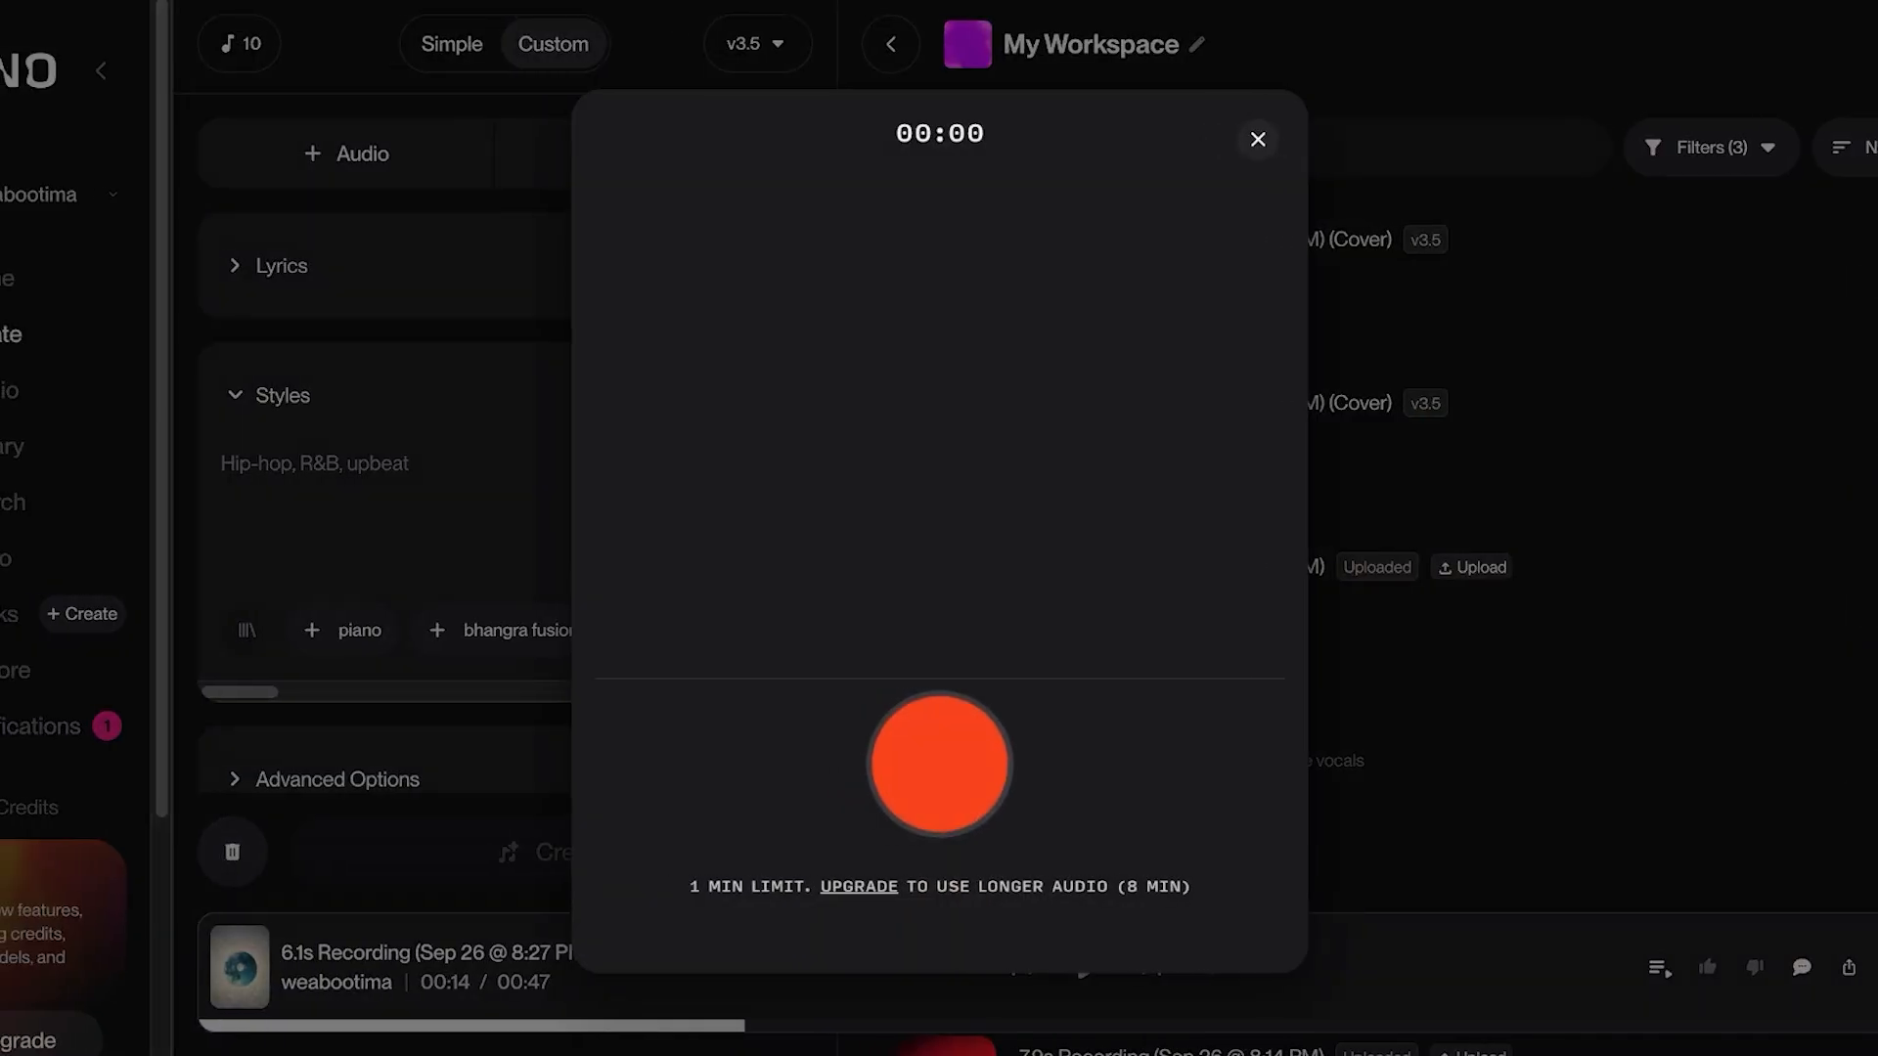
{"action": "left_click", "coordinate": [939, 763]}
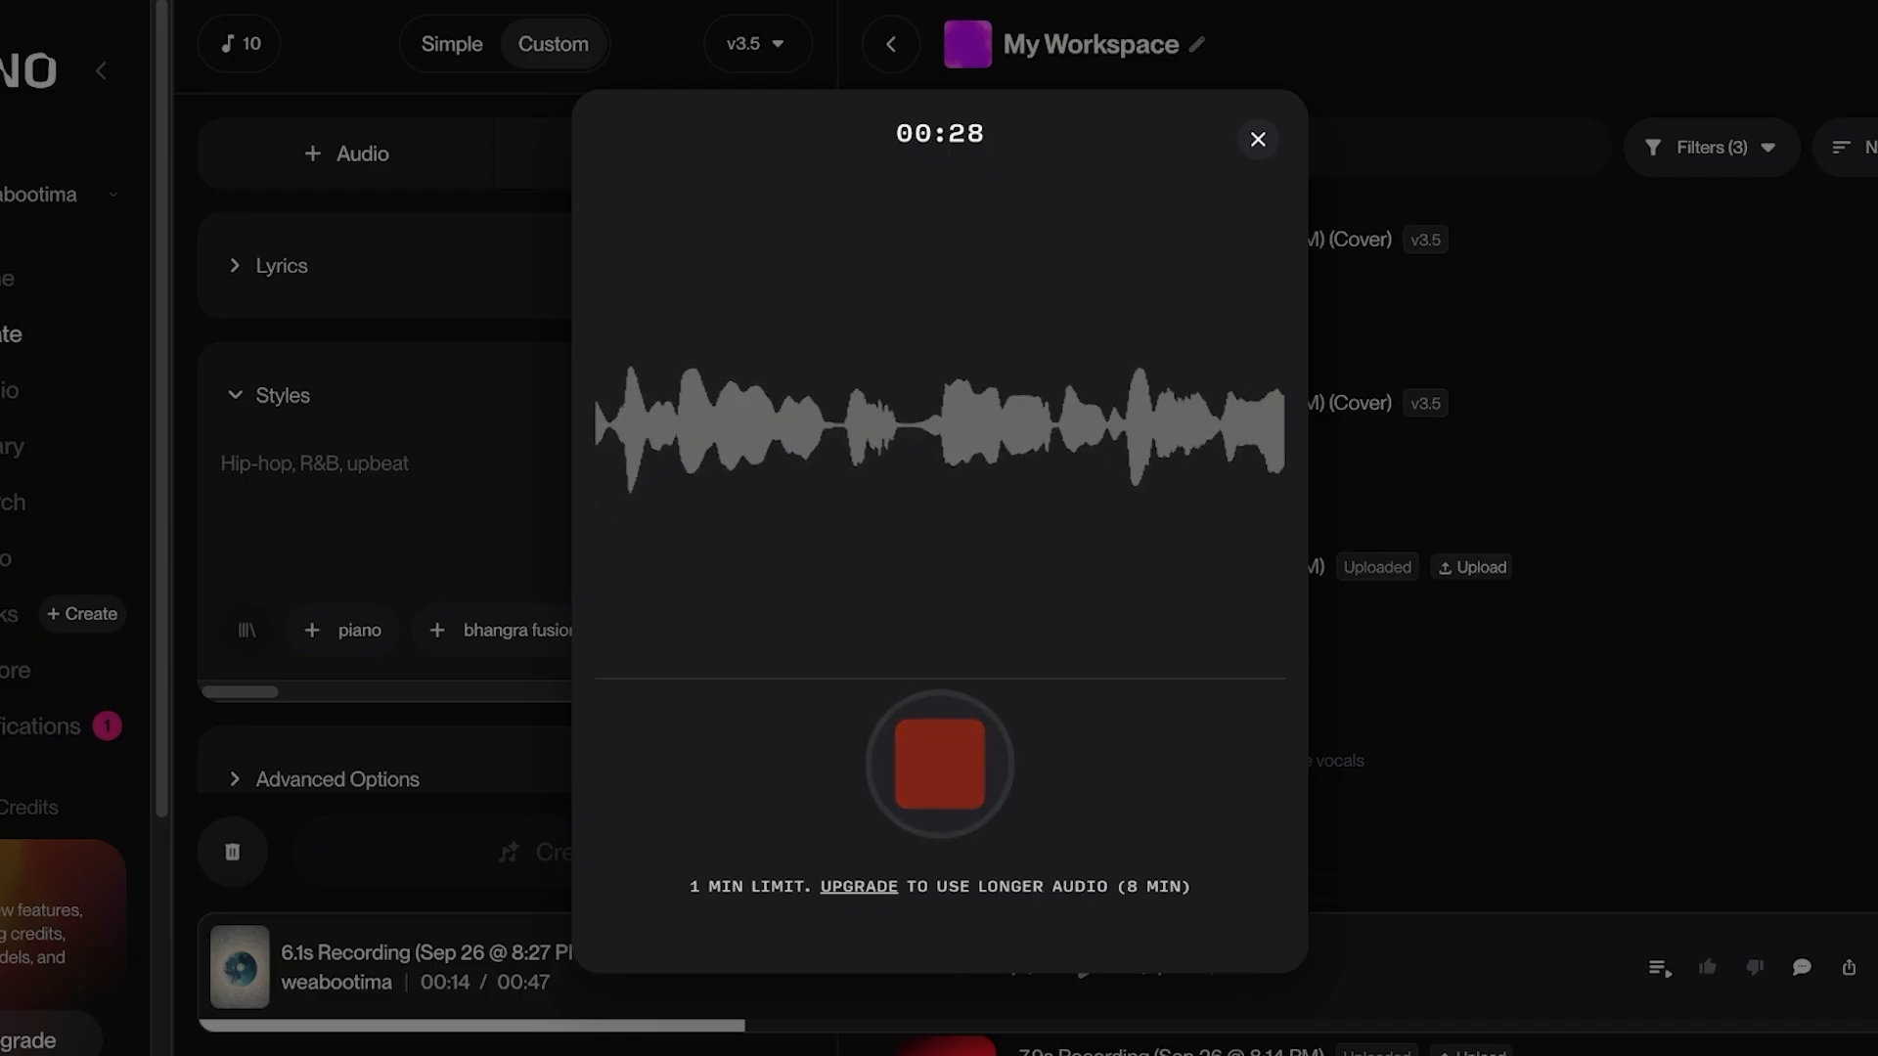
{"action": "left_click", "coordinate": [939, 763]}
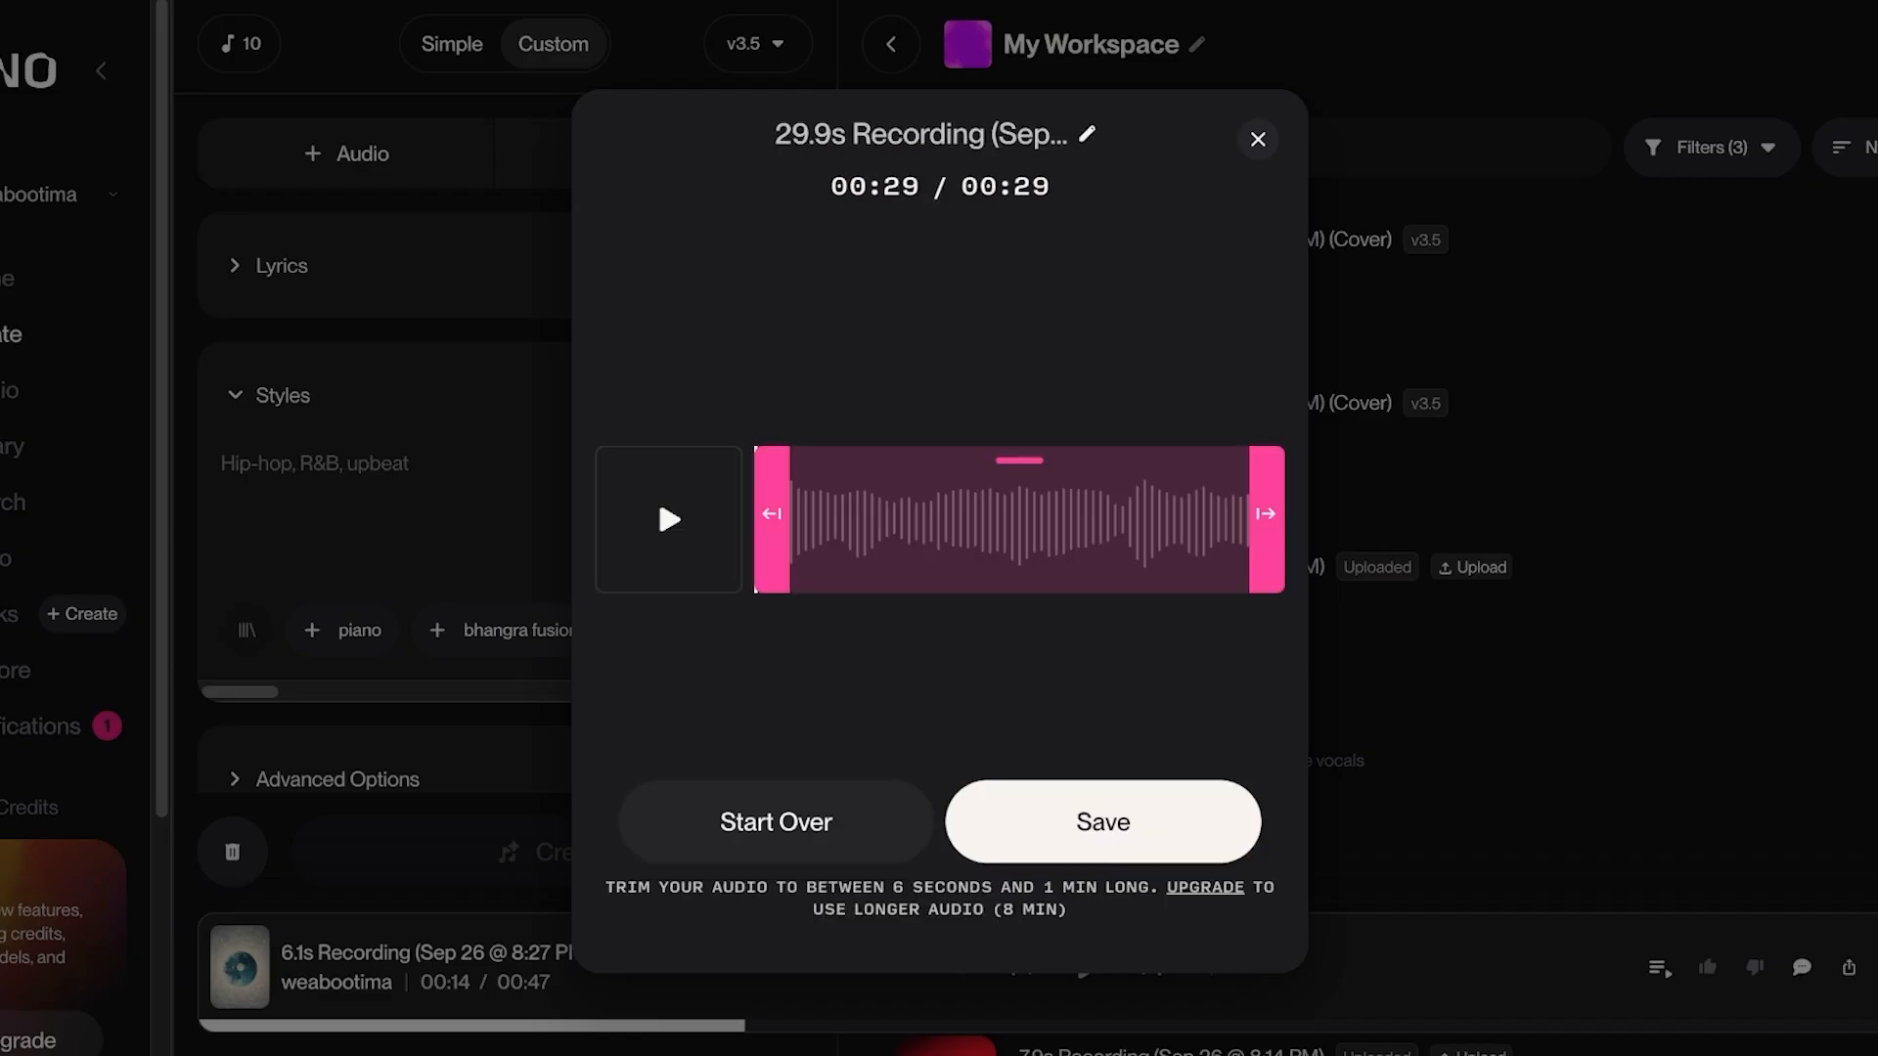
Step: Save the 29.9s recording to the workspace and use it as the source for a Cover
{"action": "left_click", "coordinate": [1103, 821]}
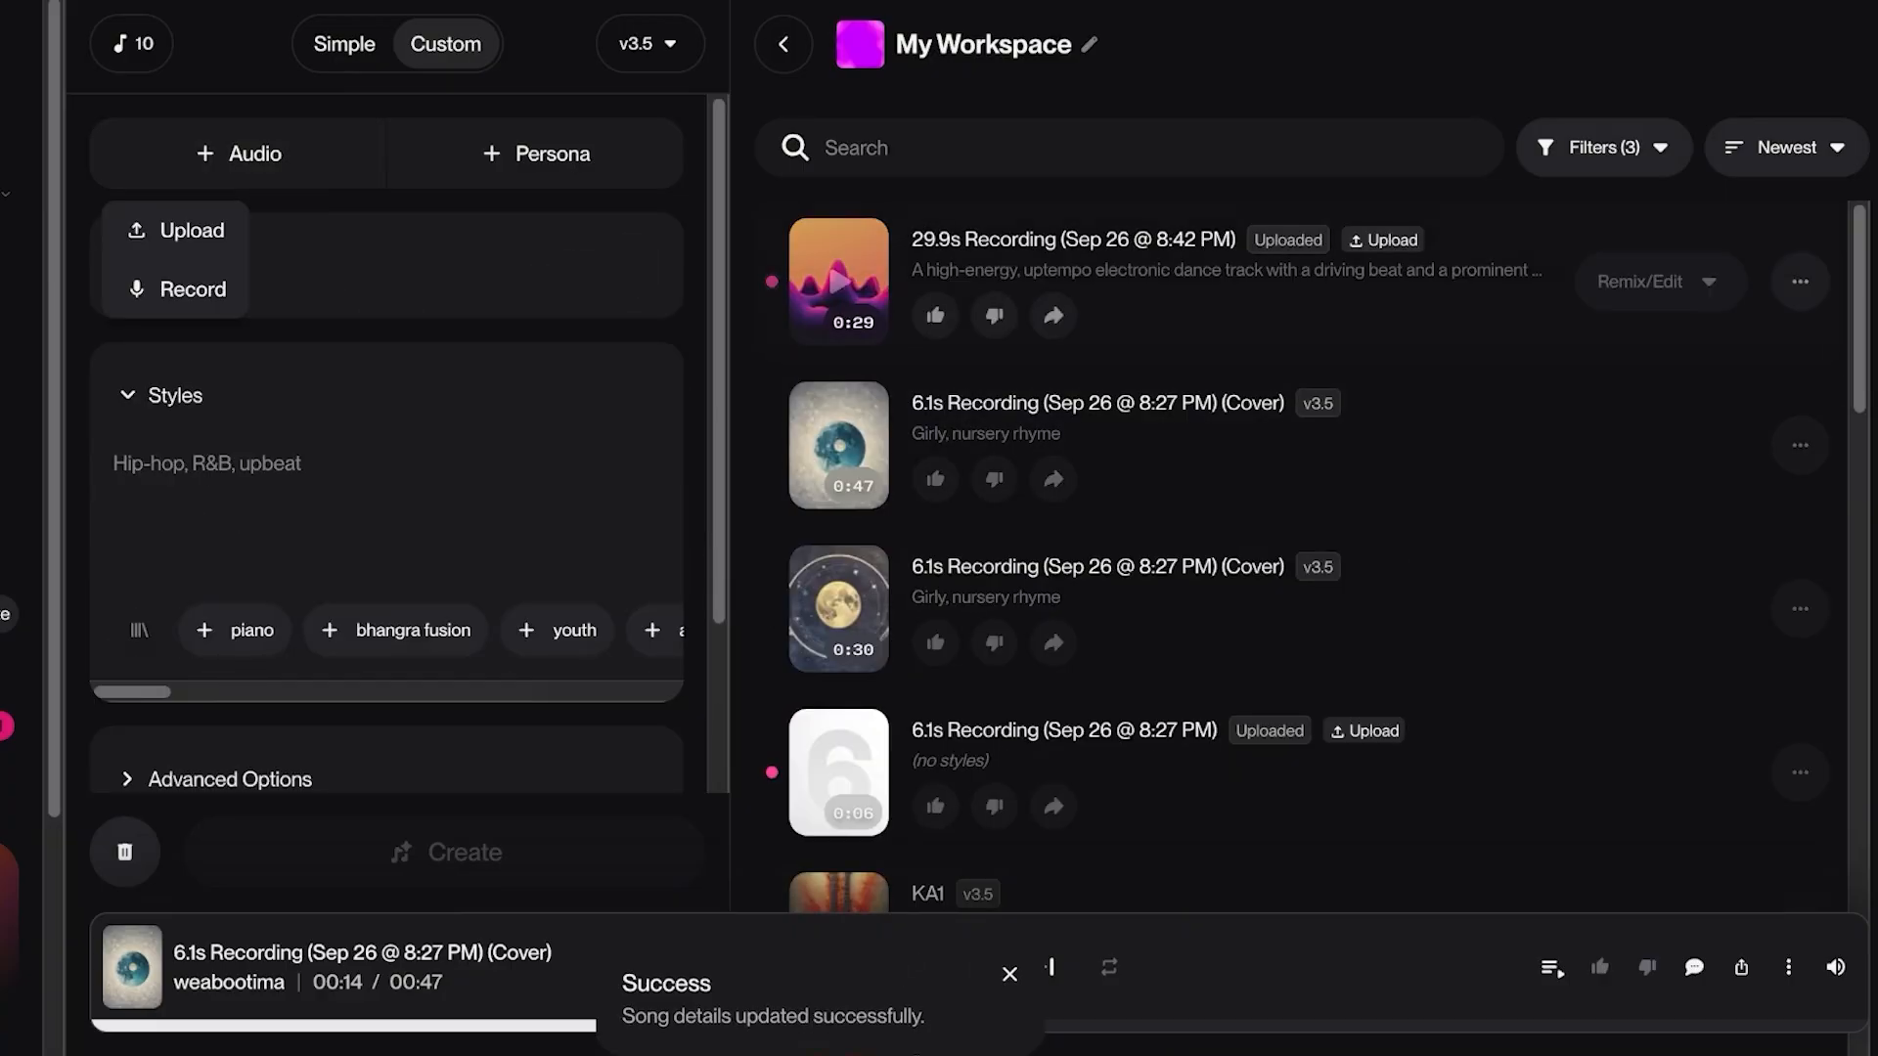
{"action": "left_click", "coordinate": [1804, 281]}
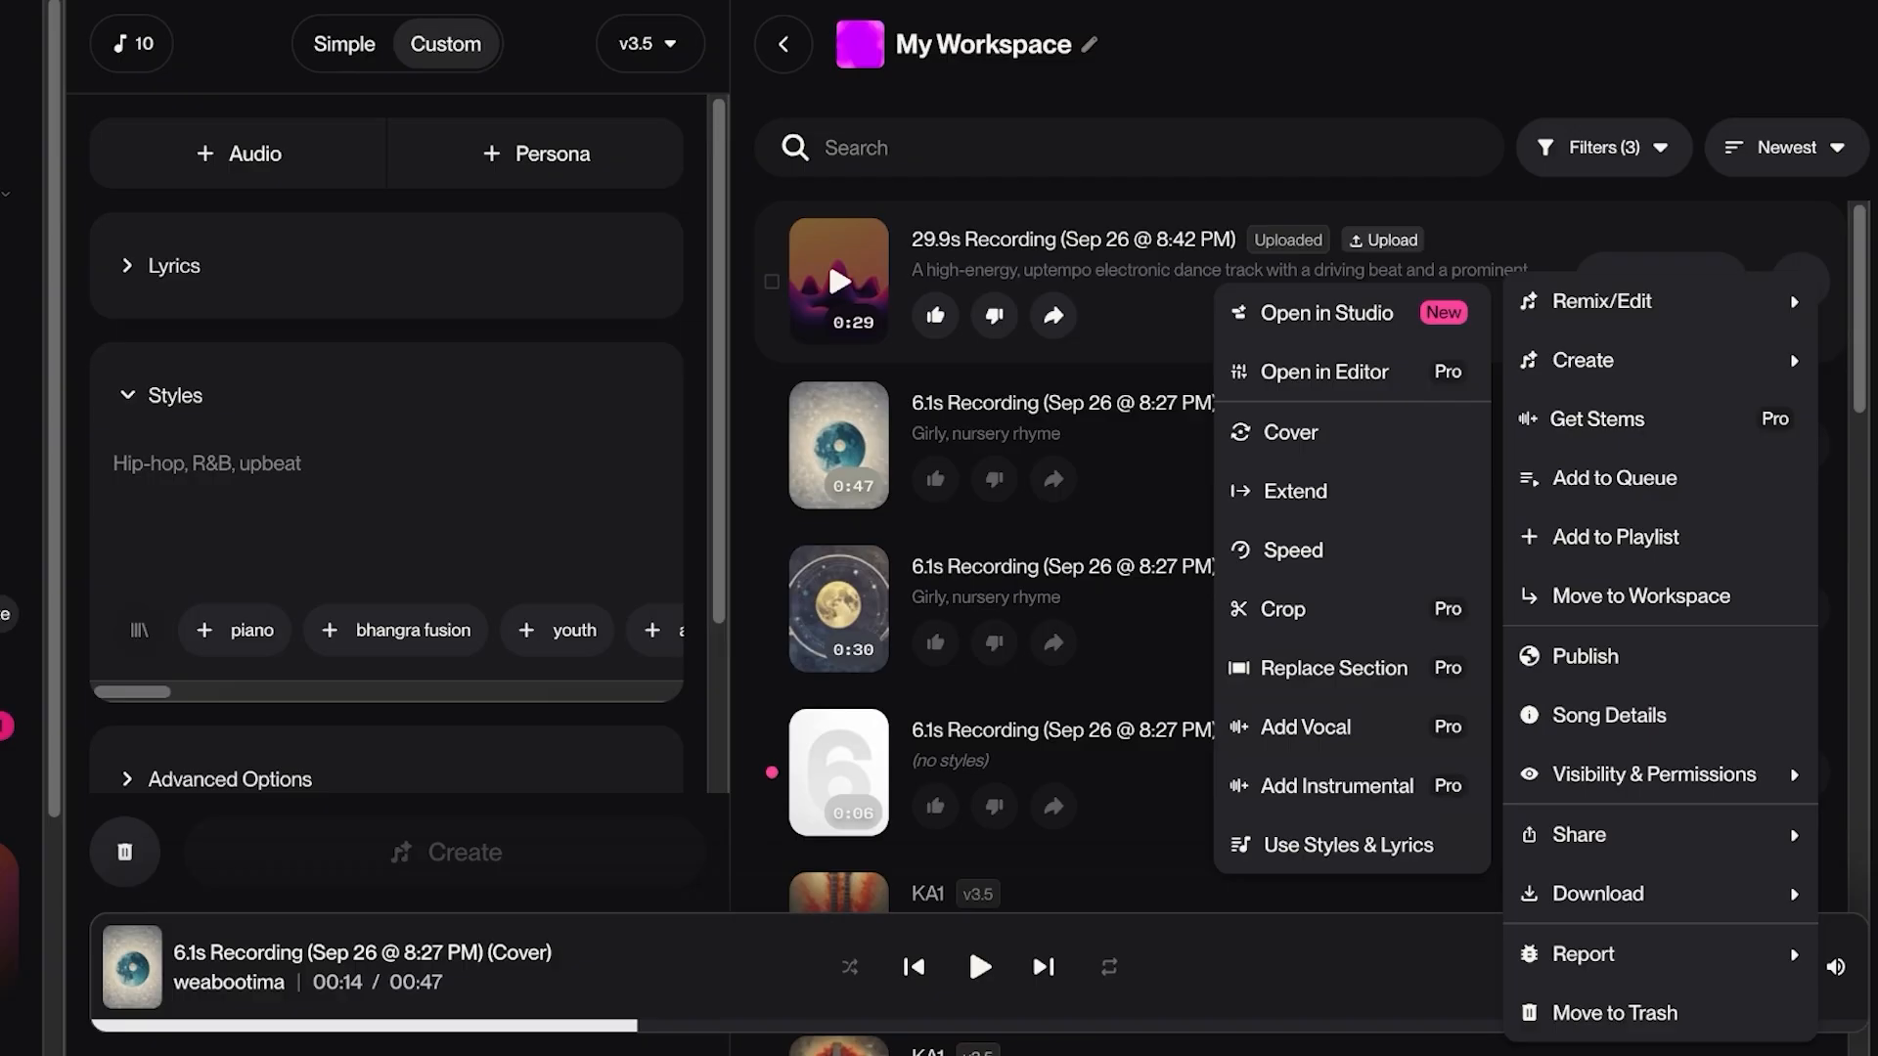
{"action": "left_click", "coordinate": [1289, 433]}
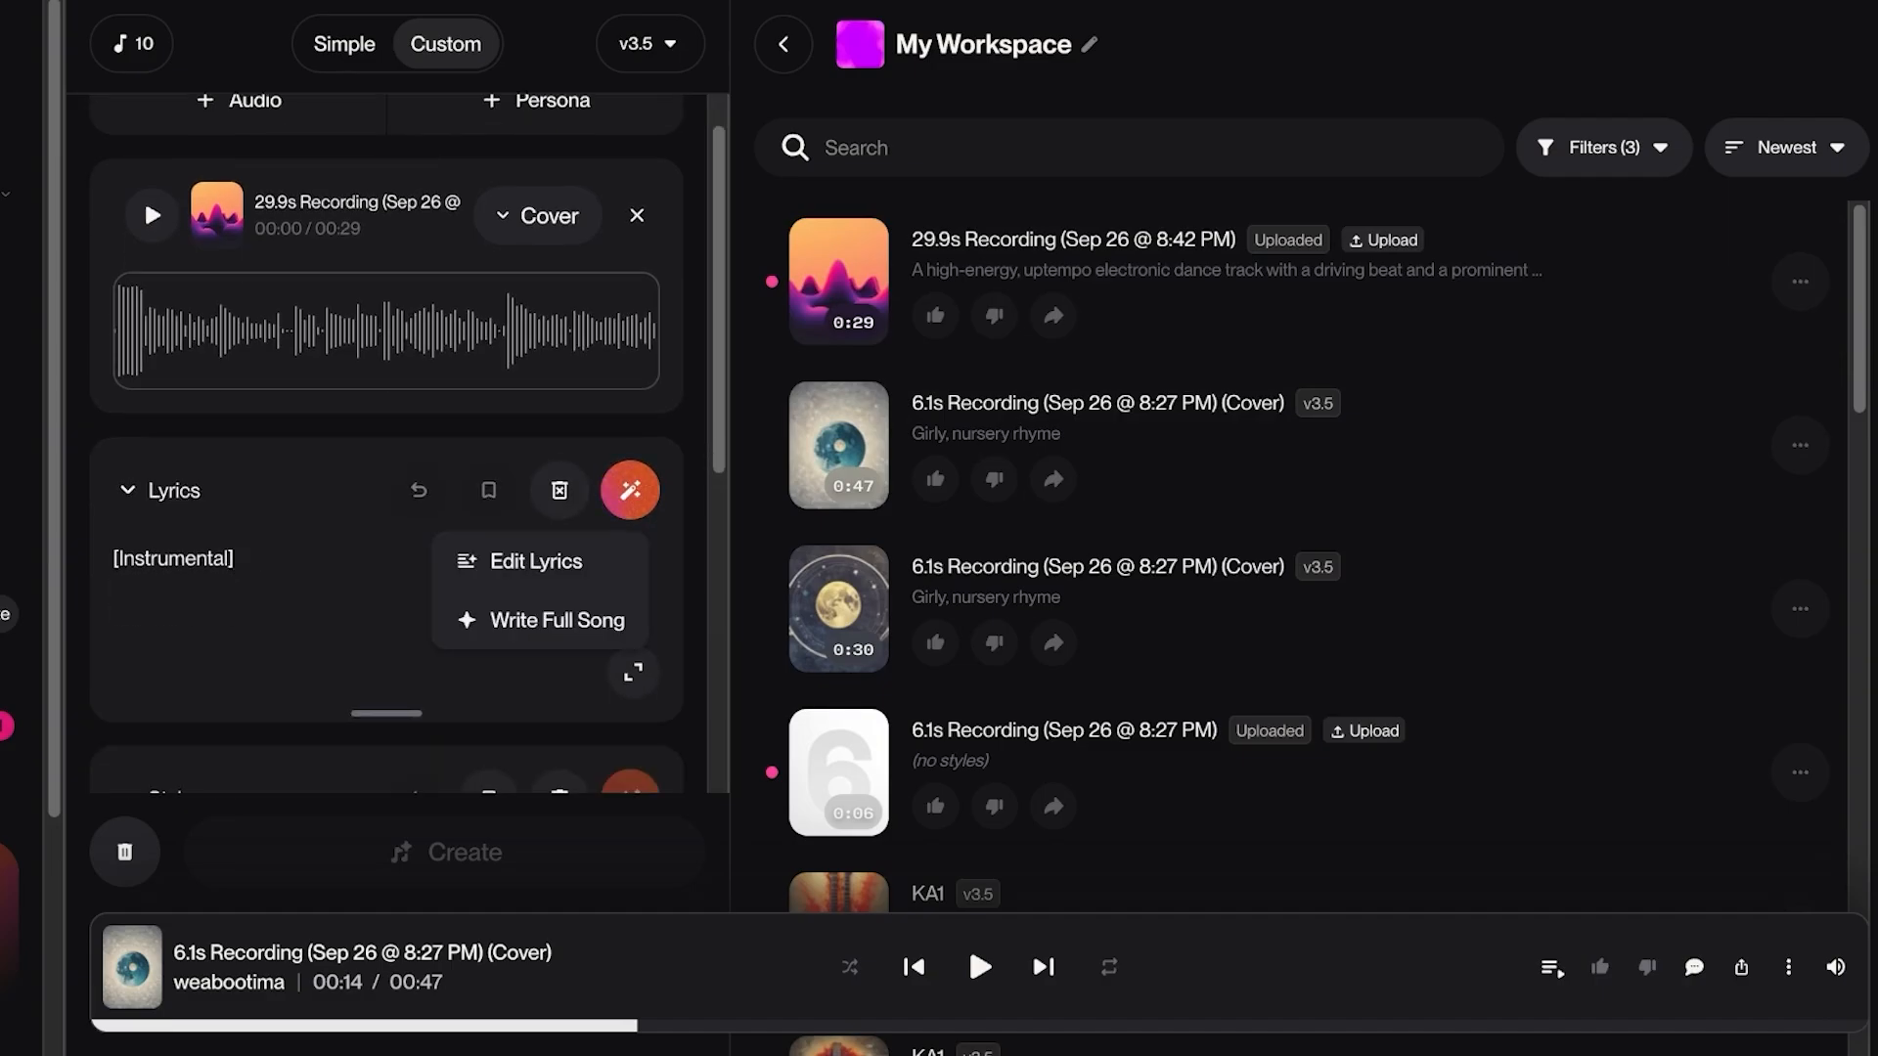
Step: Generate lyrics from 'write a song about love and commitment' and select the verse of Forever is Ours
{"action": "left_click", "coordinate": [558, 622]}
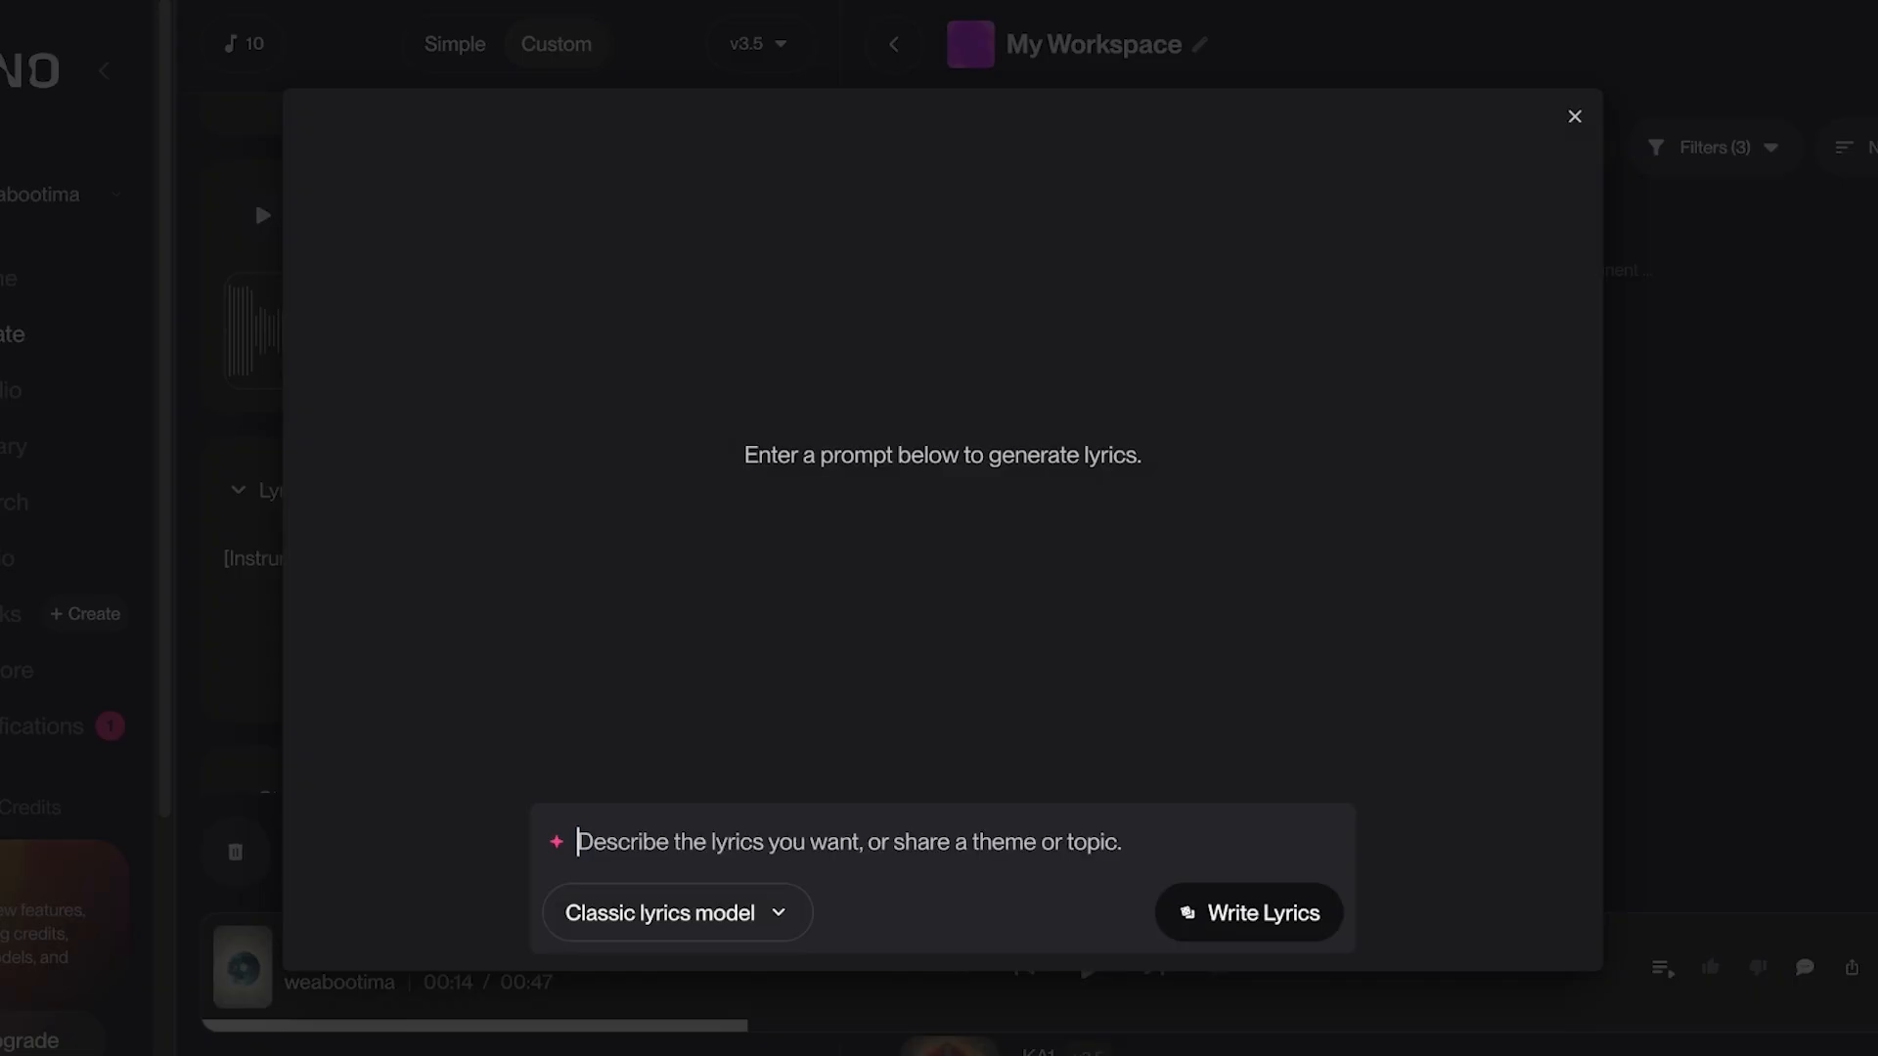
{"action": "type", "text": "write a song"}
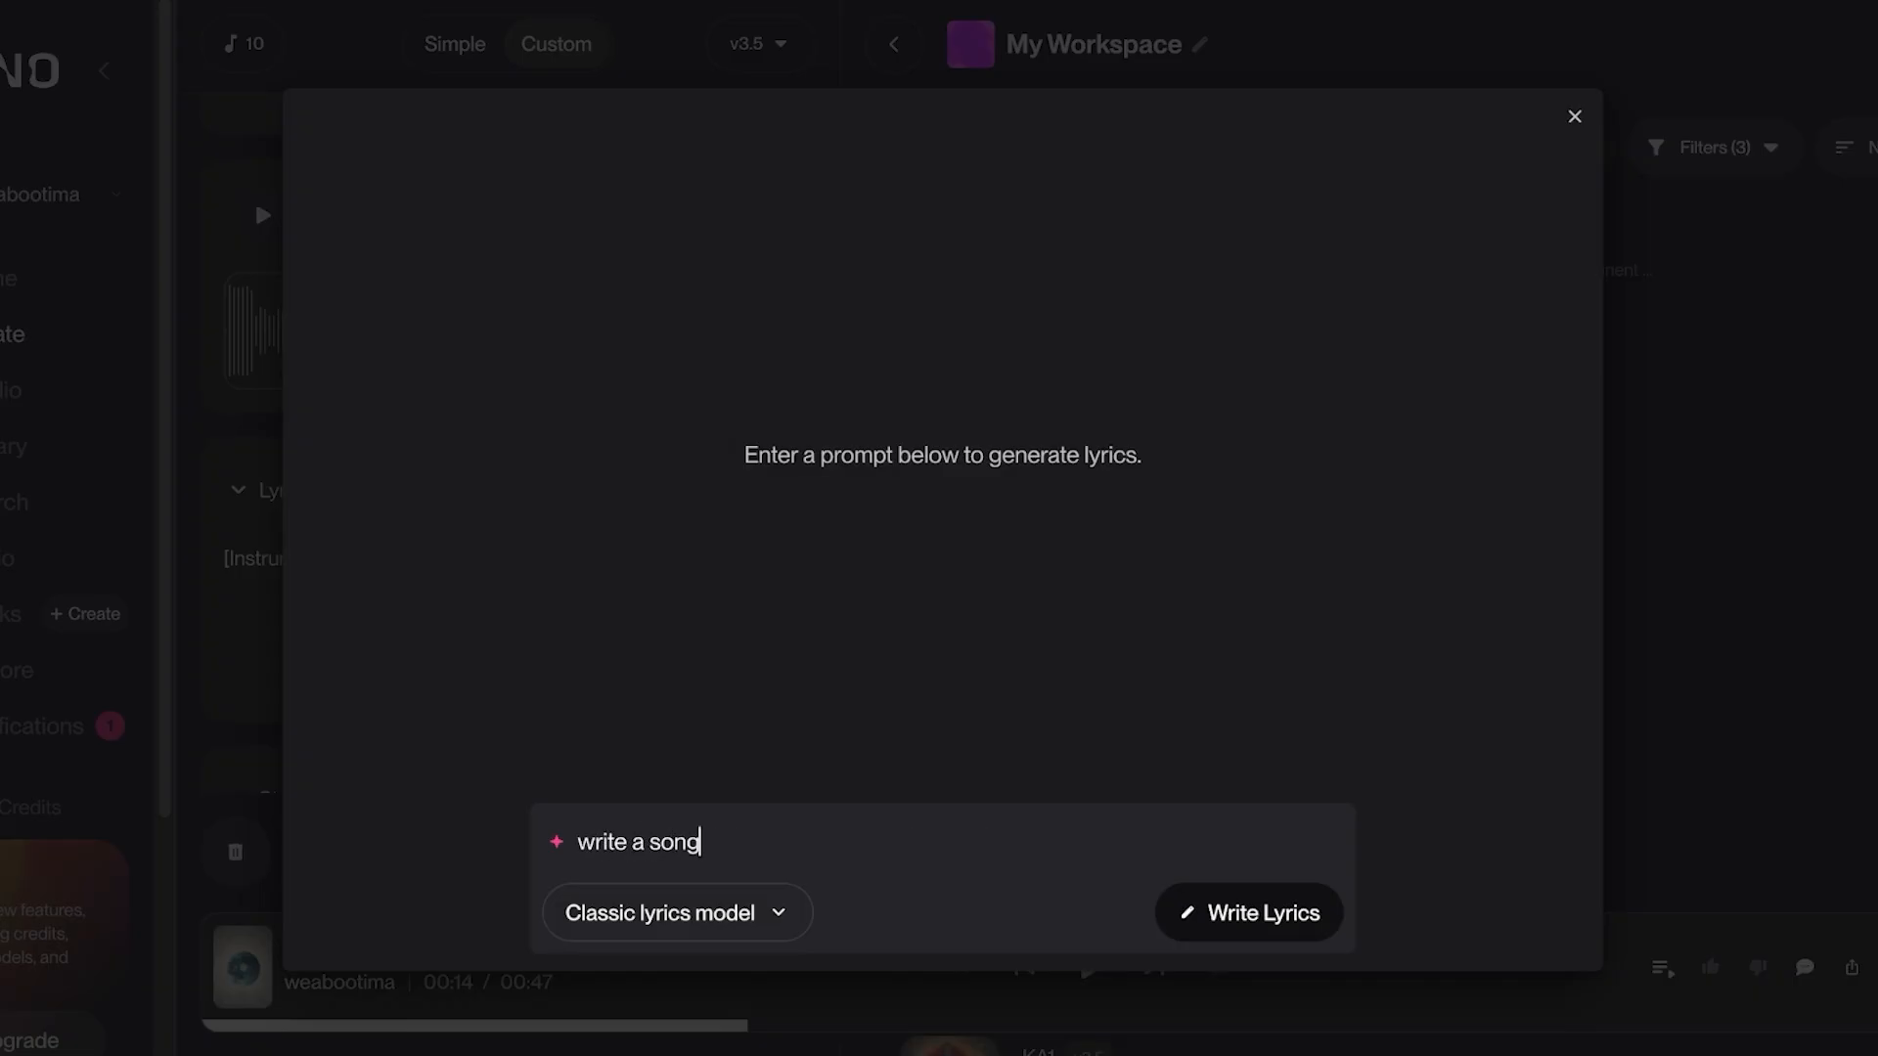
{"action": "type", "text": "about love and"}
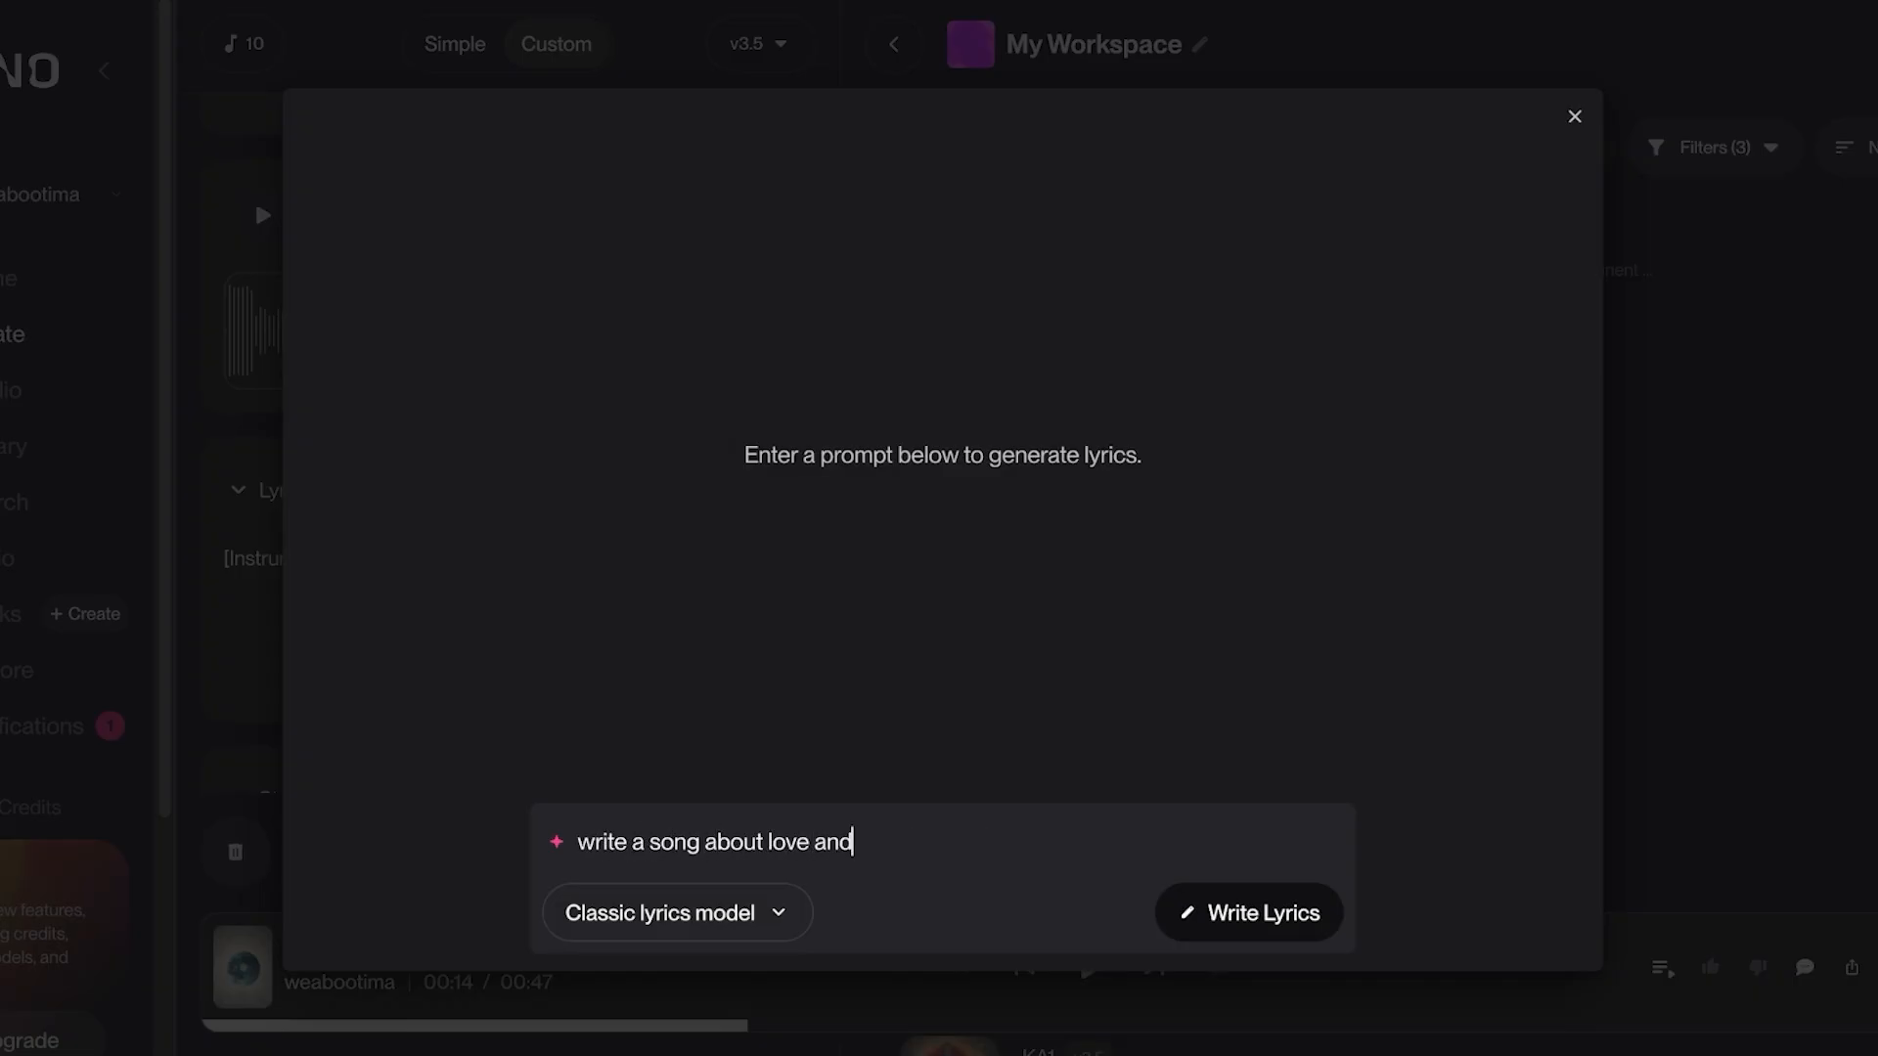
{"action": "type", "text": "commitment"}
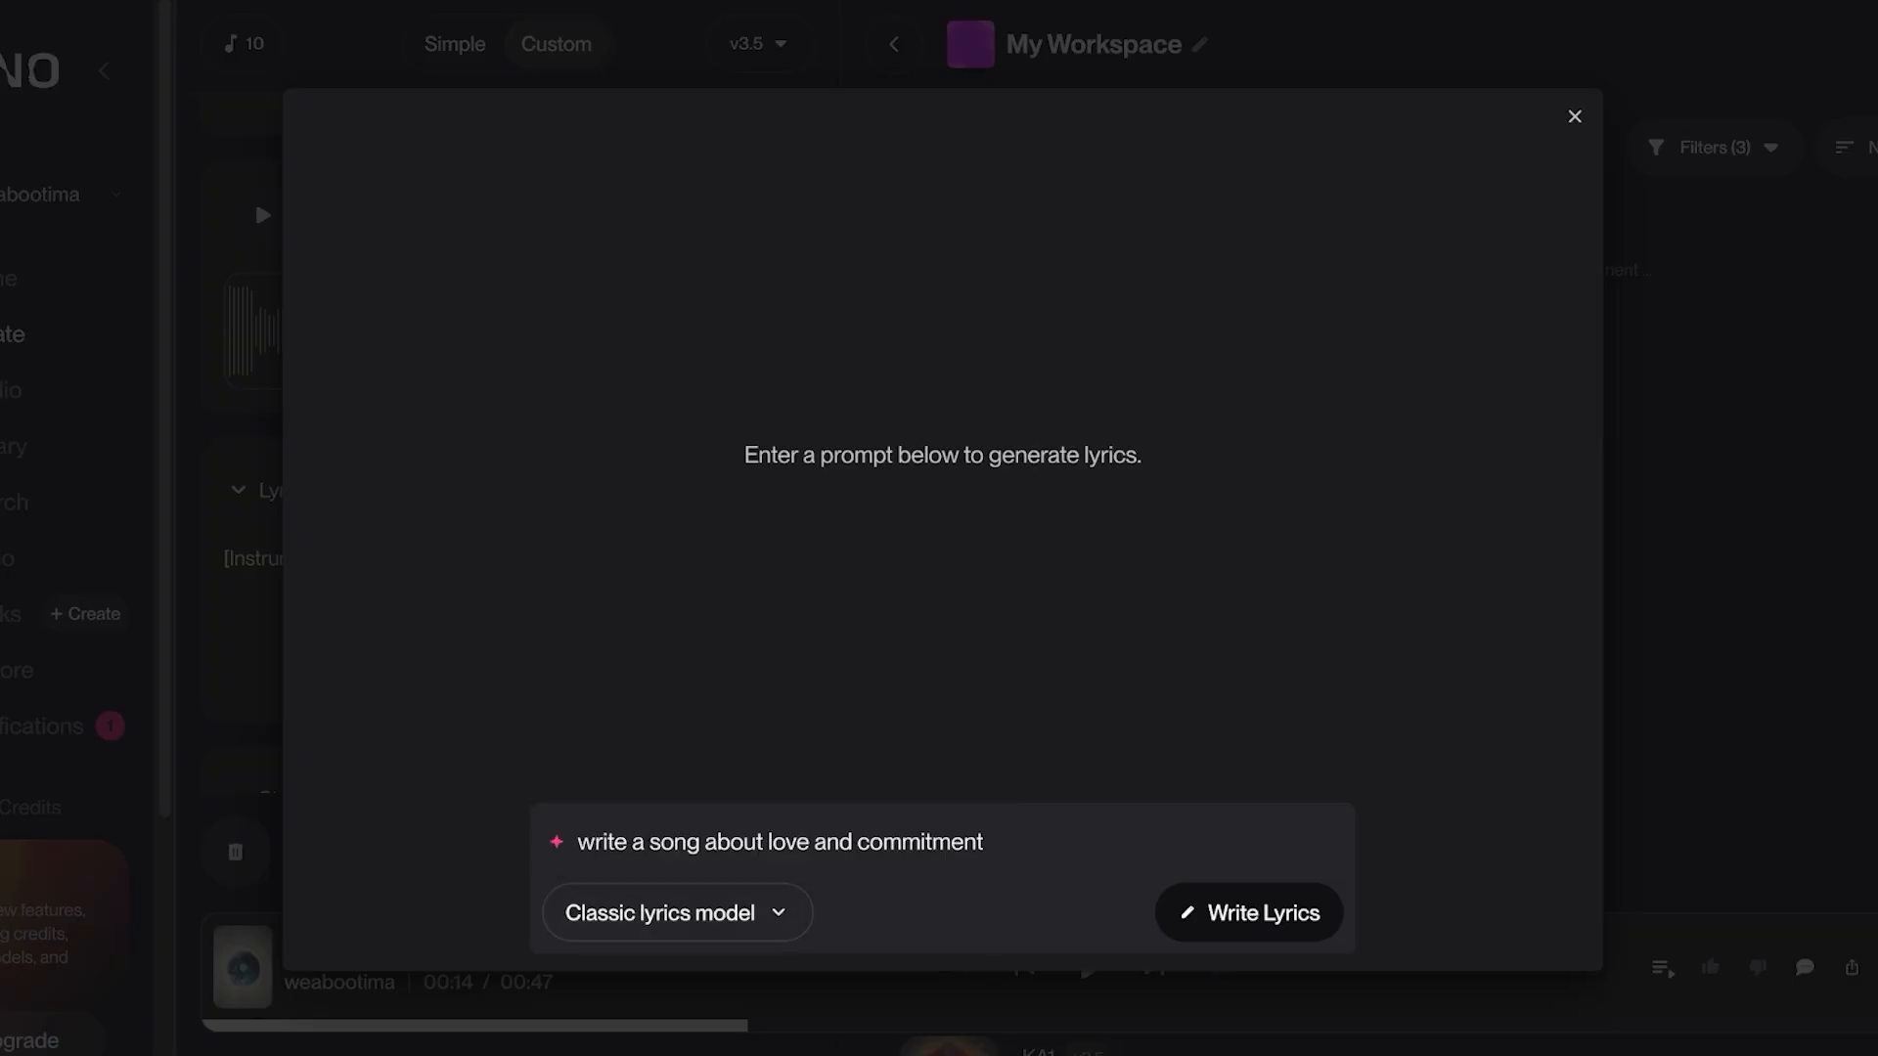
{"action": "left_click", "coordinate": [1248, 914]}
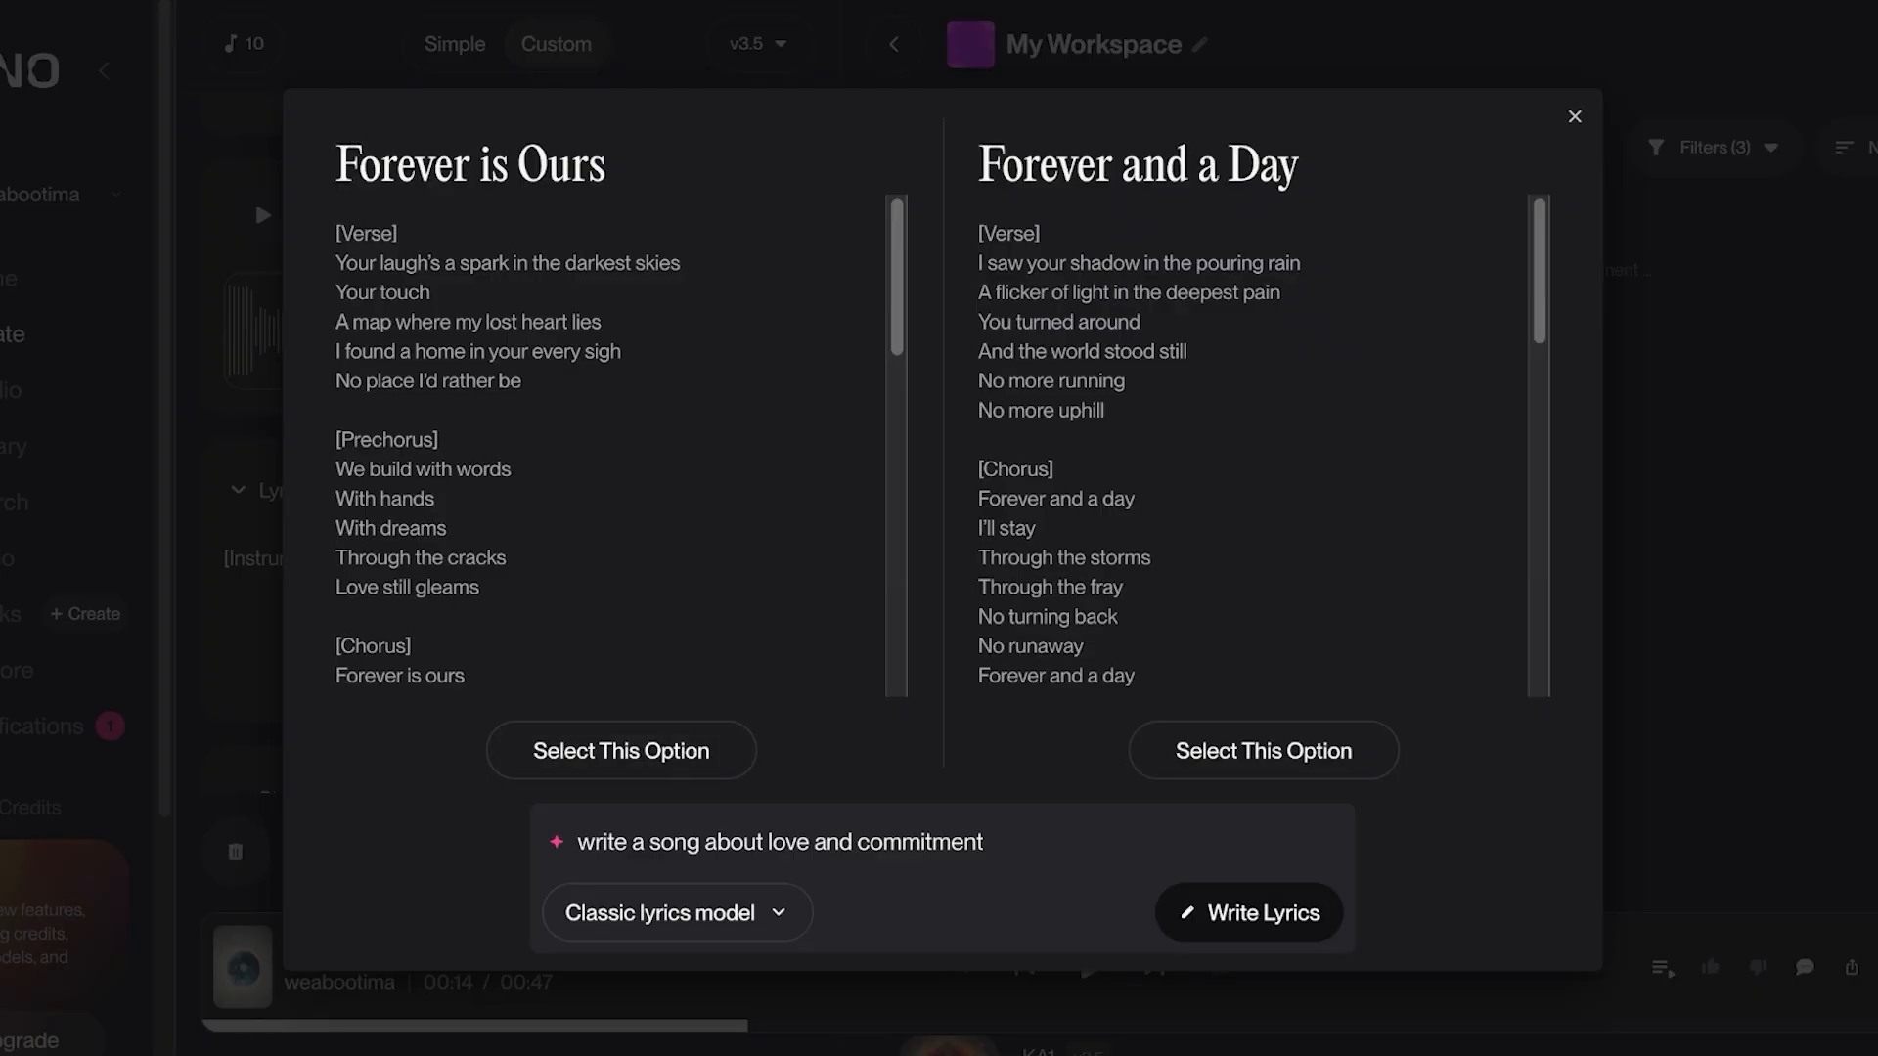
{"action": "left_click_drag", "start_coordinate": [338, 262], "coordinate": [487, 589]}
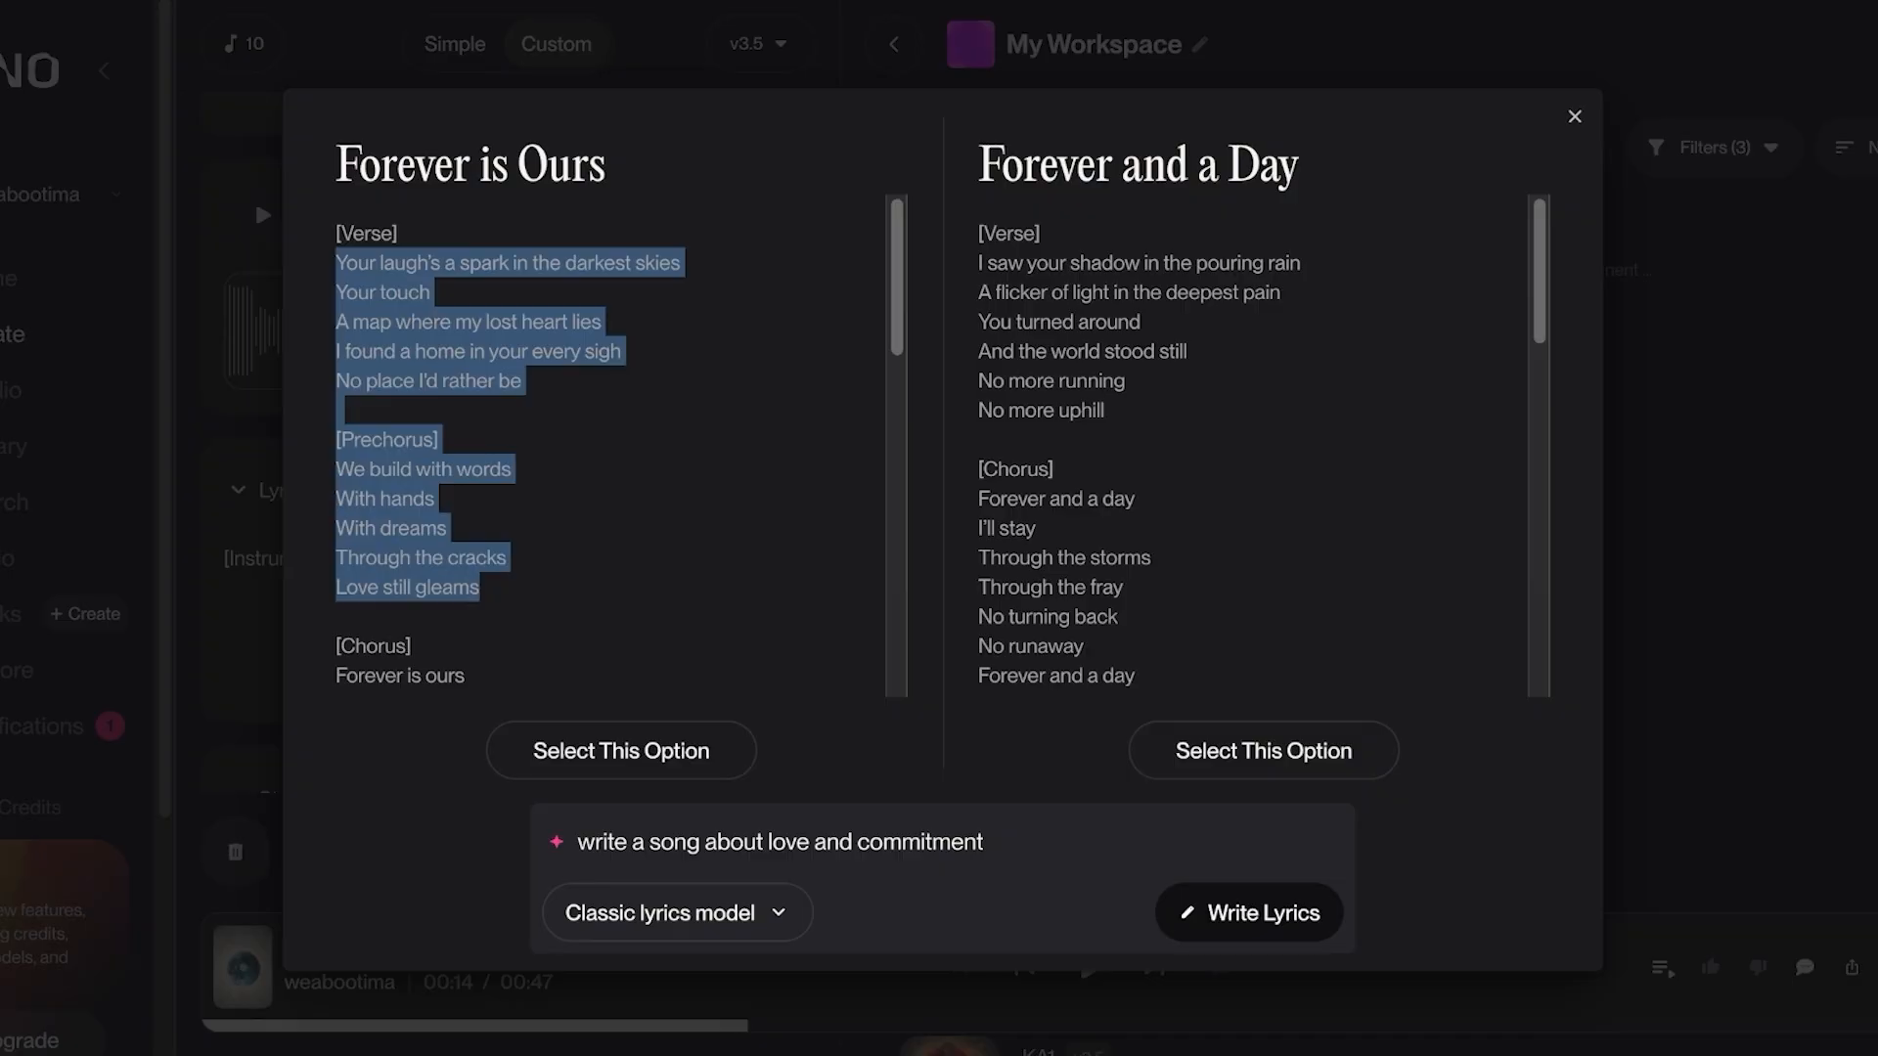
Step: Put the 'Love still gleams' lyrics into the Lyrics box and set Styles to 'pop song'
{"action": "left_click", "coordinate": [1573, 118]}
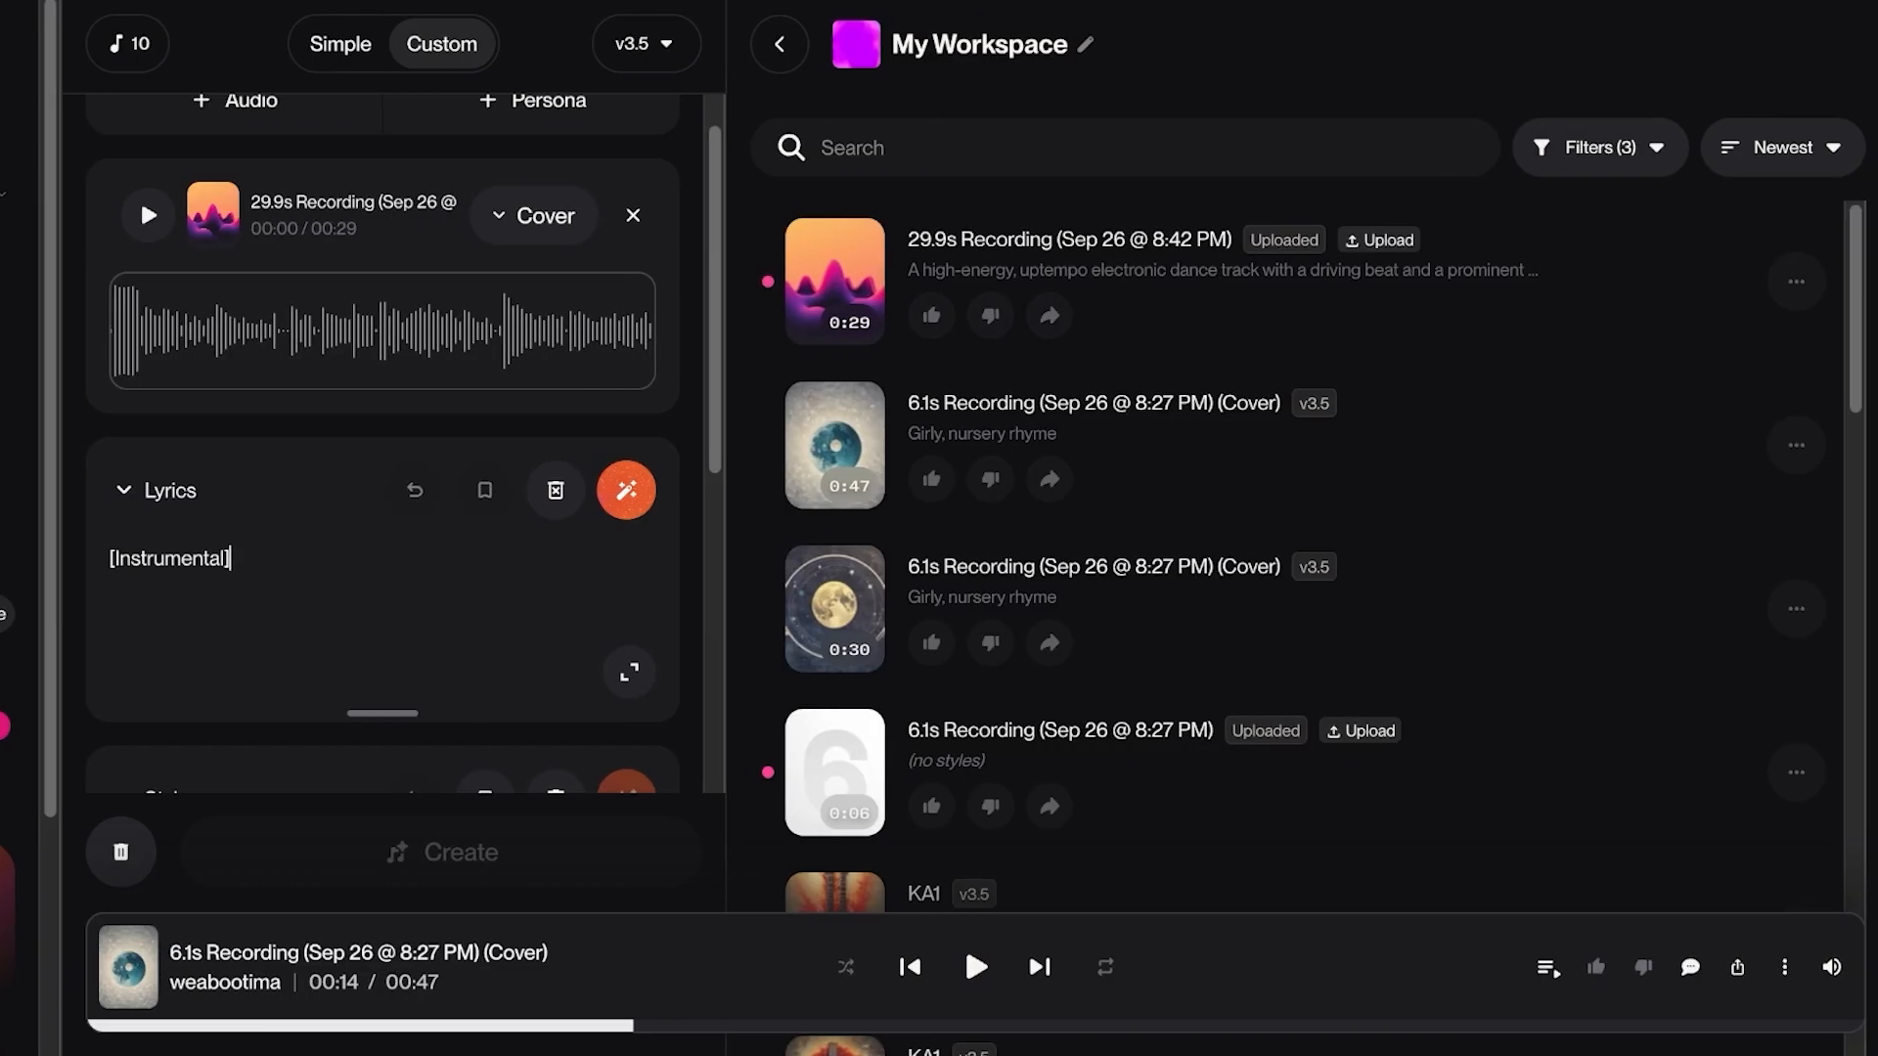
{"action": "type", "text": "Love still gleams"}
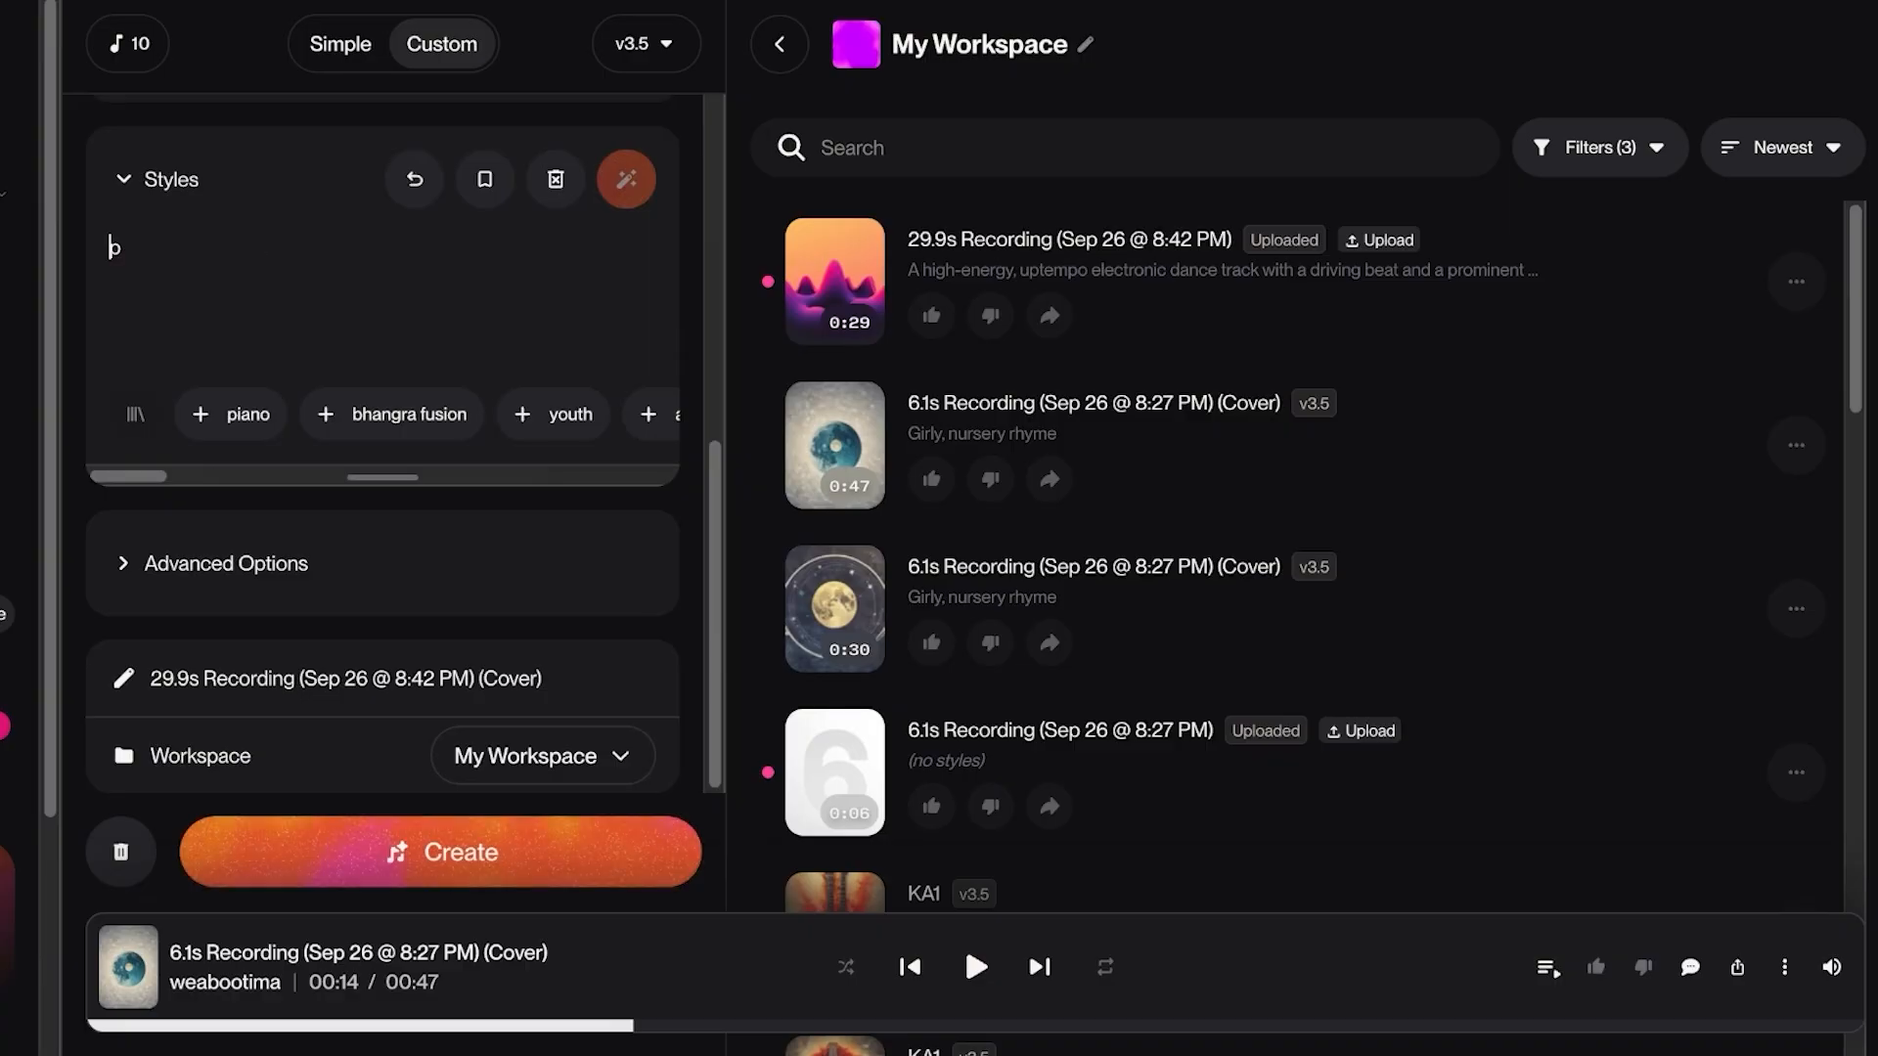
{"action": "type", "text": "pop song"}
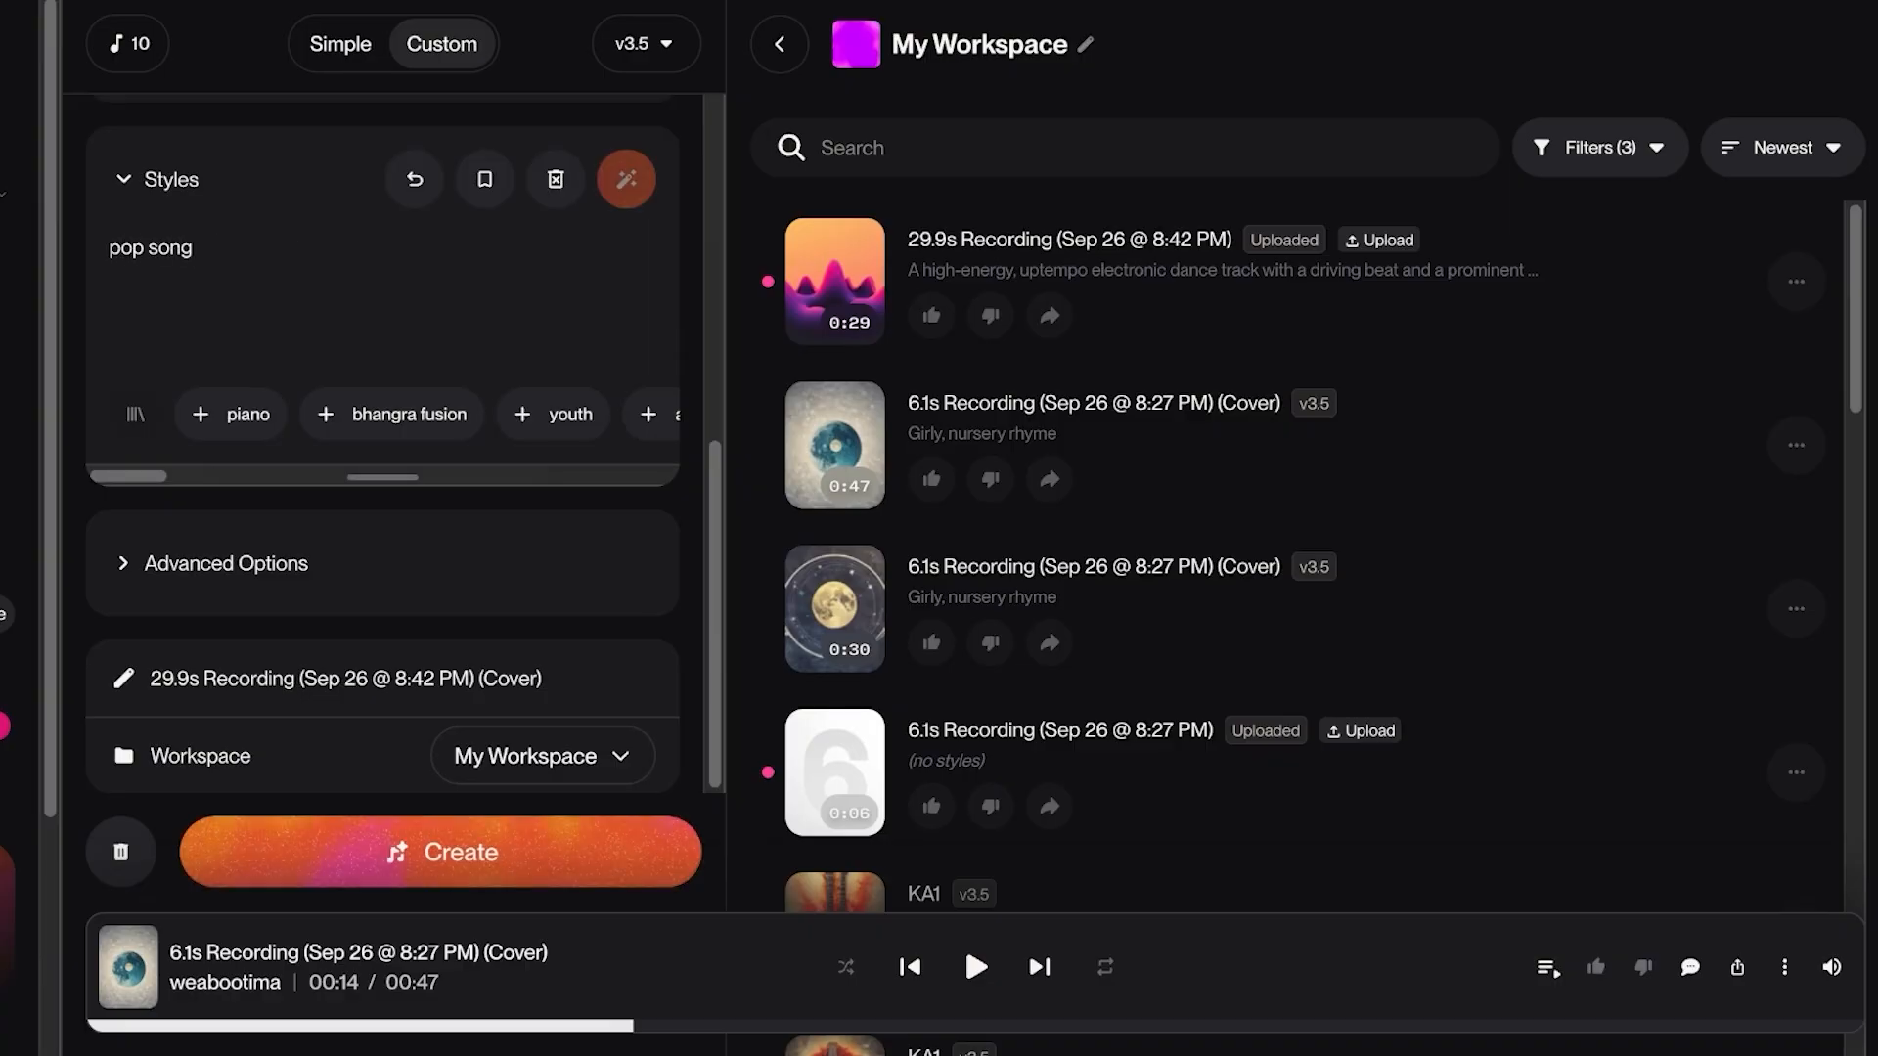
Step: Create the cover song, run out of credits, and open the Manage your Suno plan page via Upgrade Now
{"action": "left_click", "coordinate": [442, 853]}
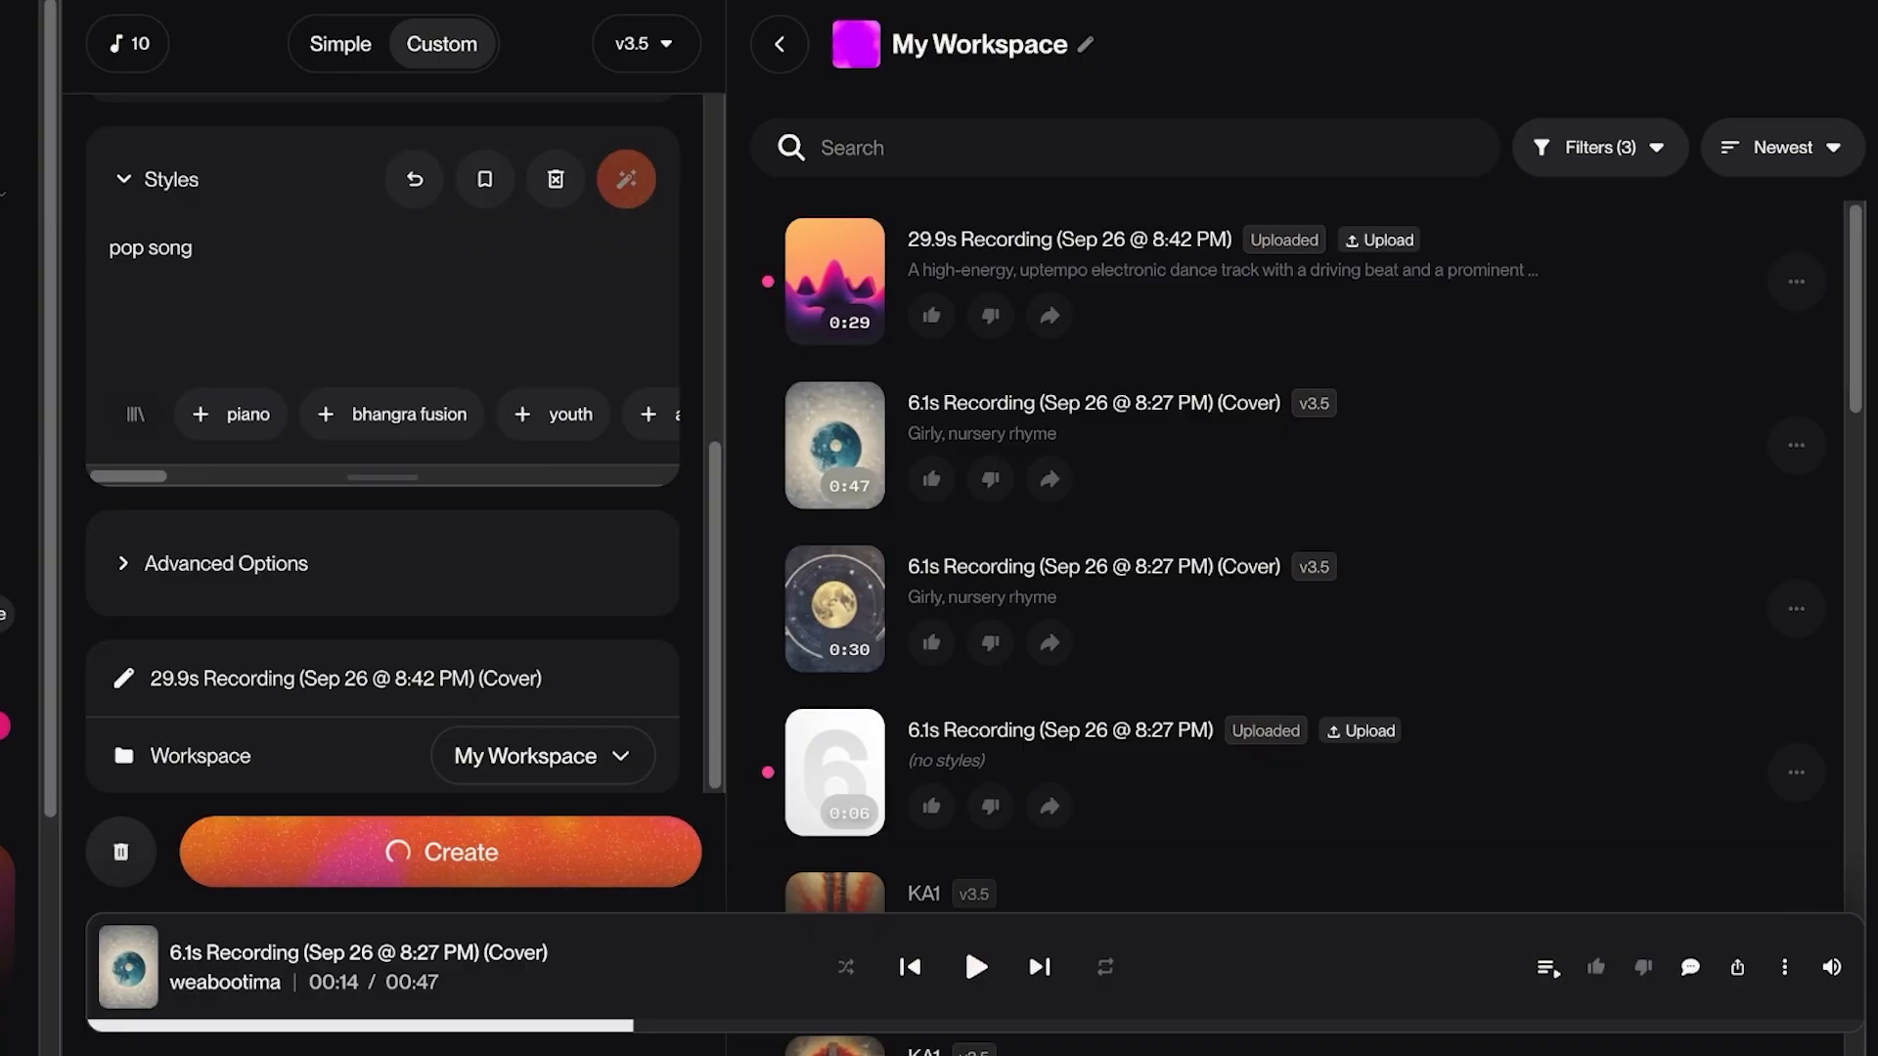
{"action": "left_click", "coordinate": [440, 853]}
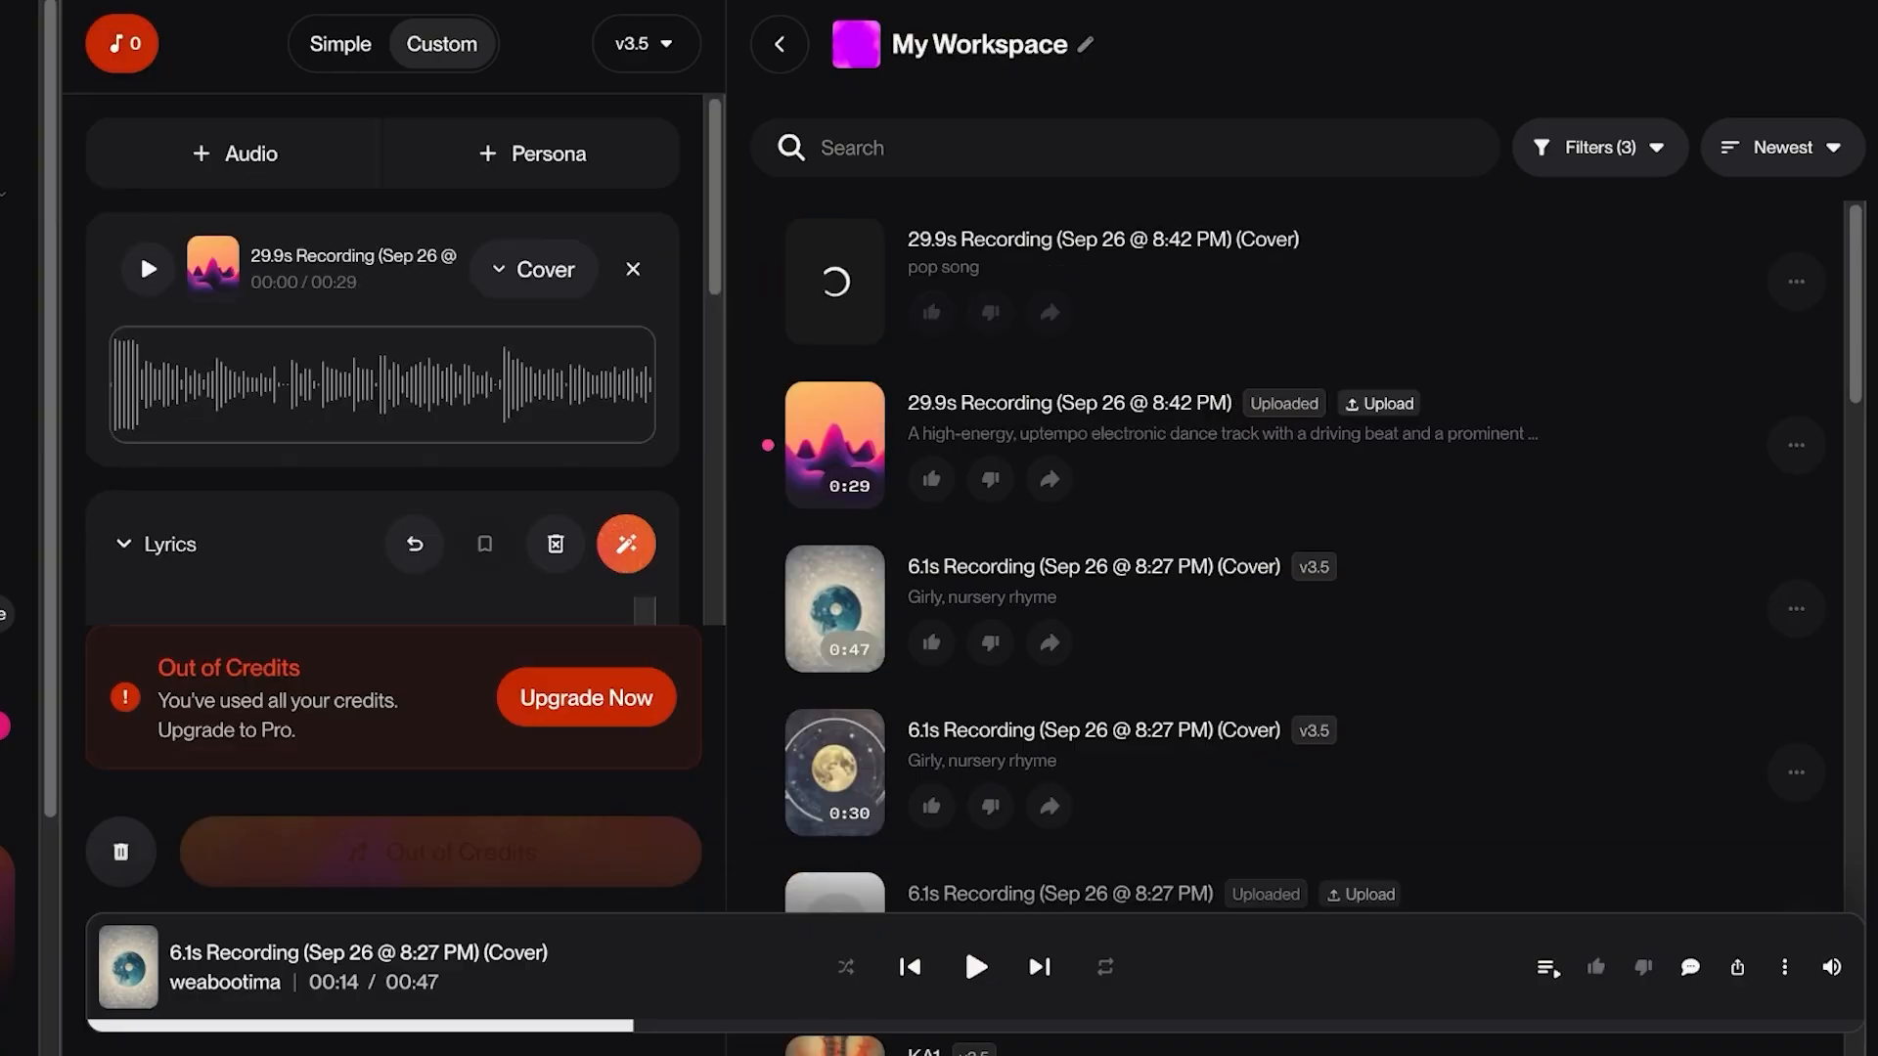
{"action": "left_click", "coordinate": [340, 43]}
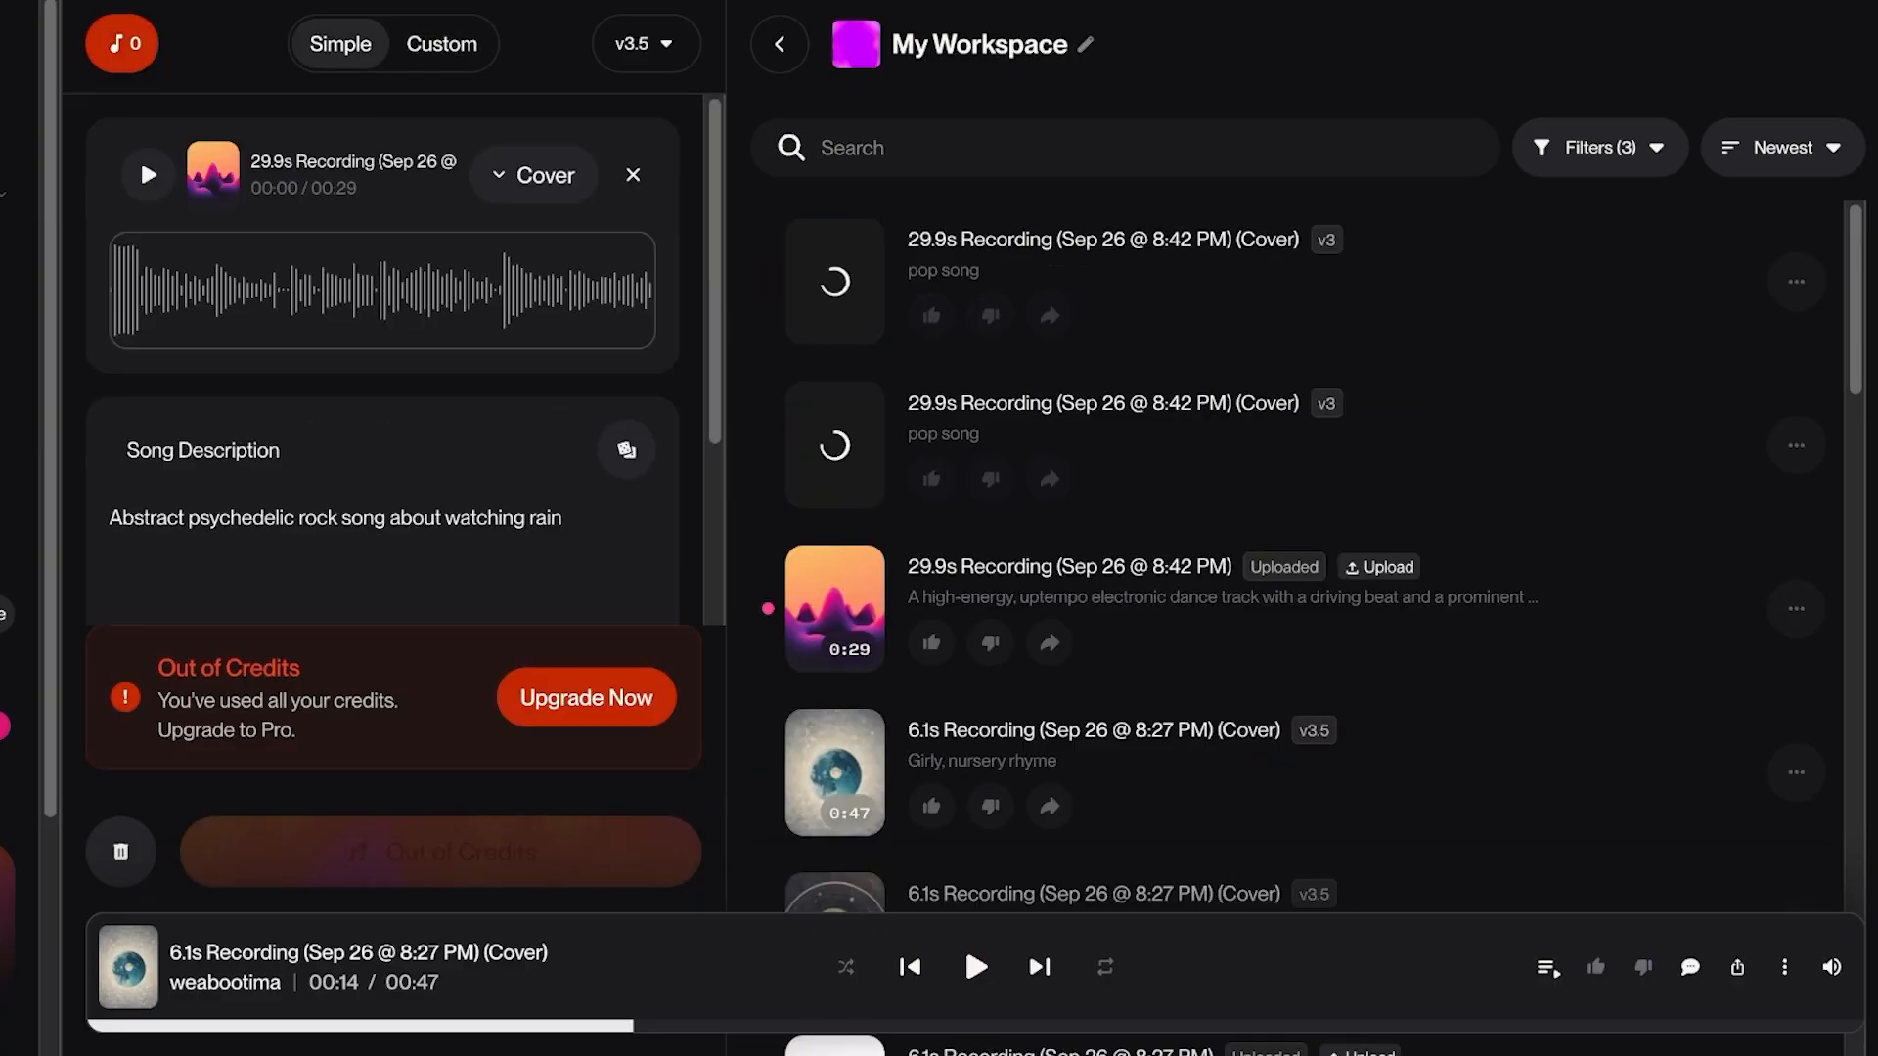
{"action": "scroll", "scroll_direction": "down", "scroll_amount": 3}
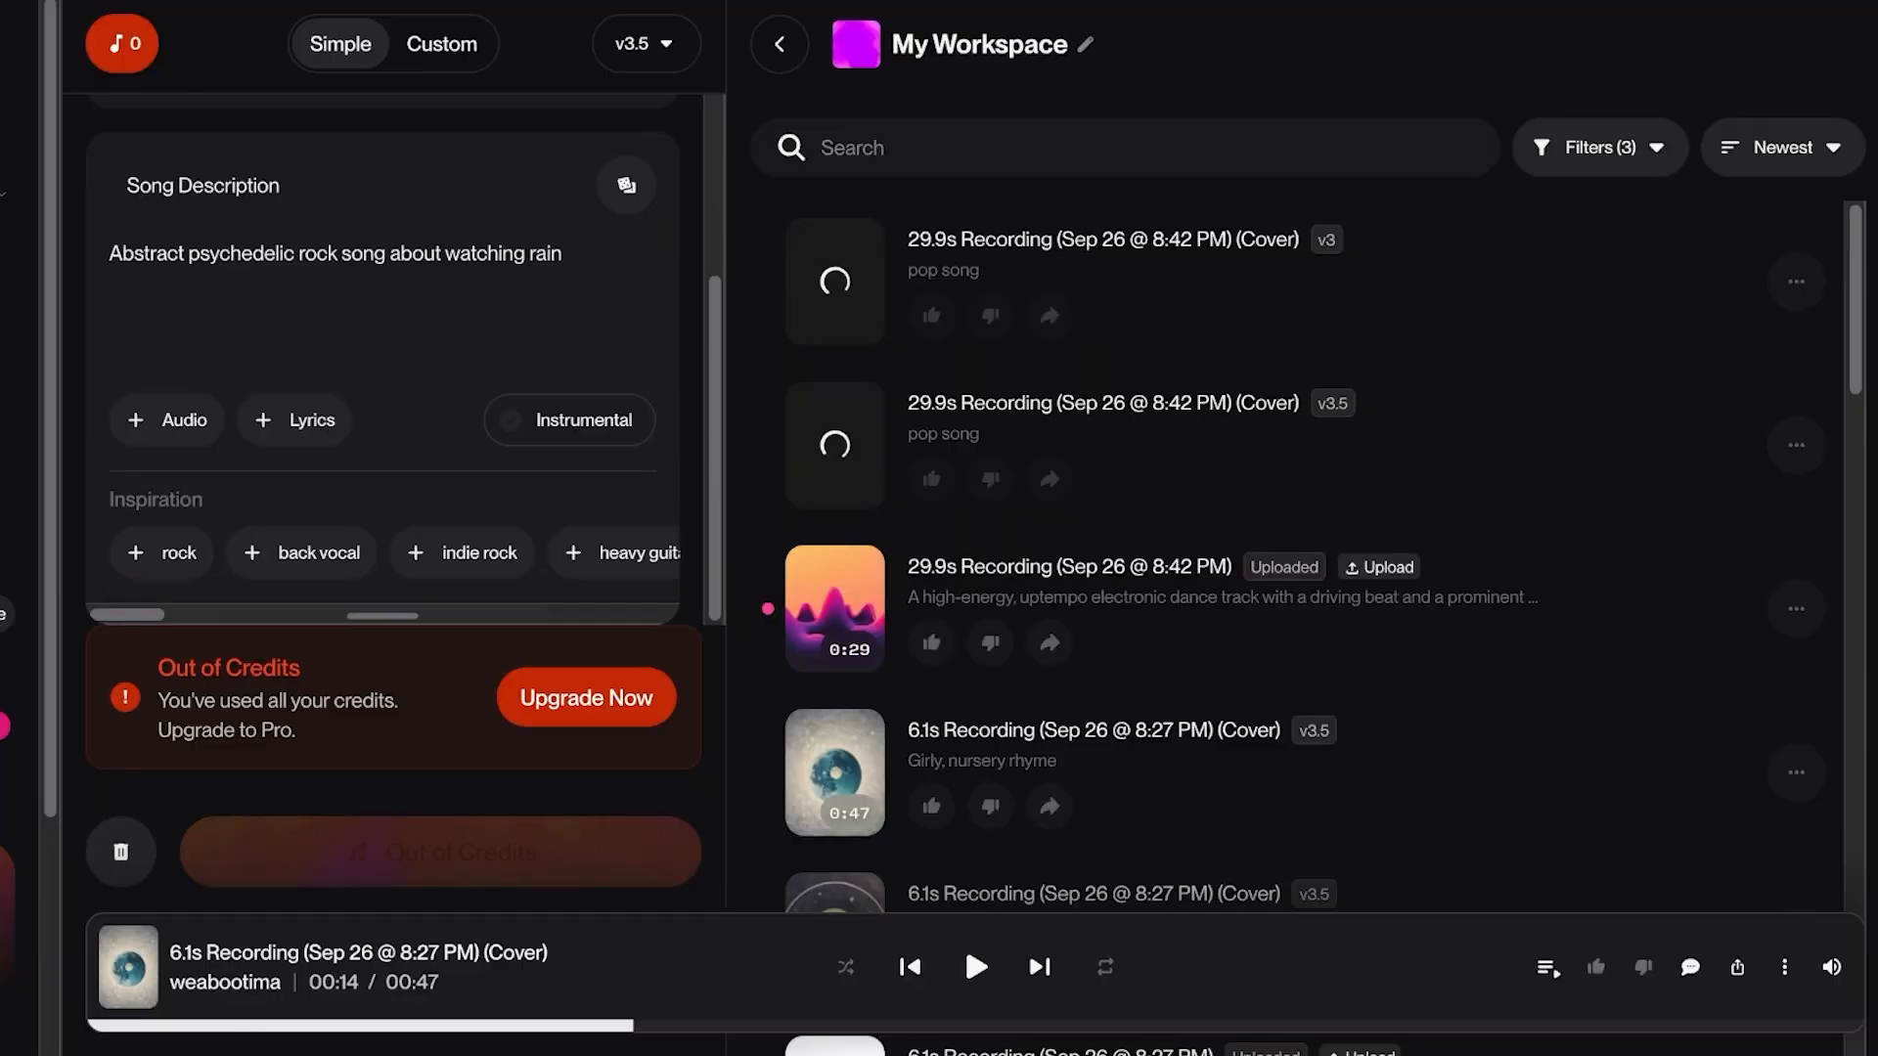
{"action": "left_click", "coordinate": [442, 43]}
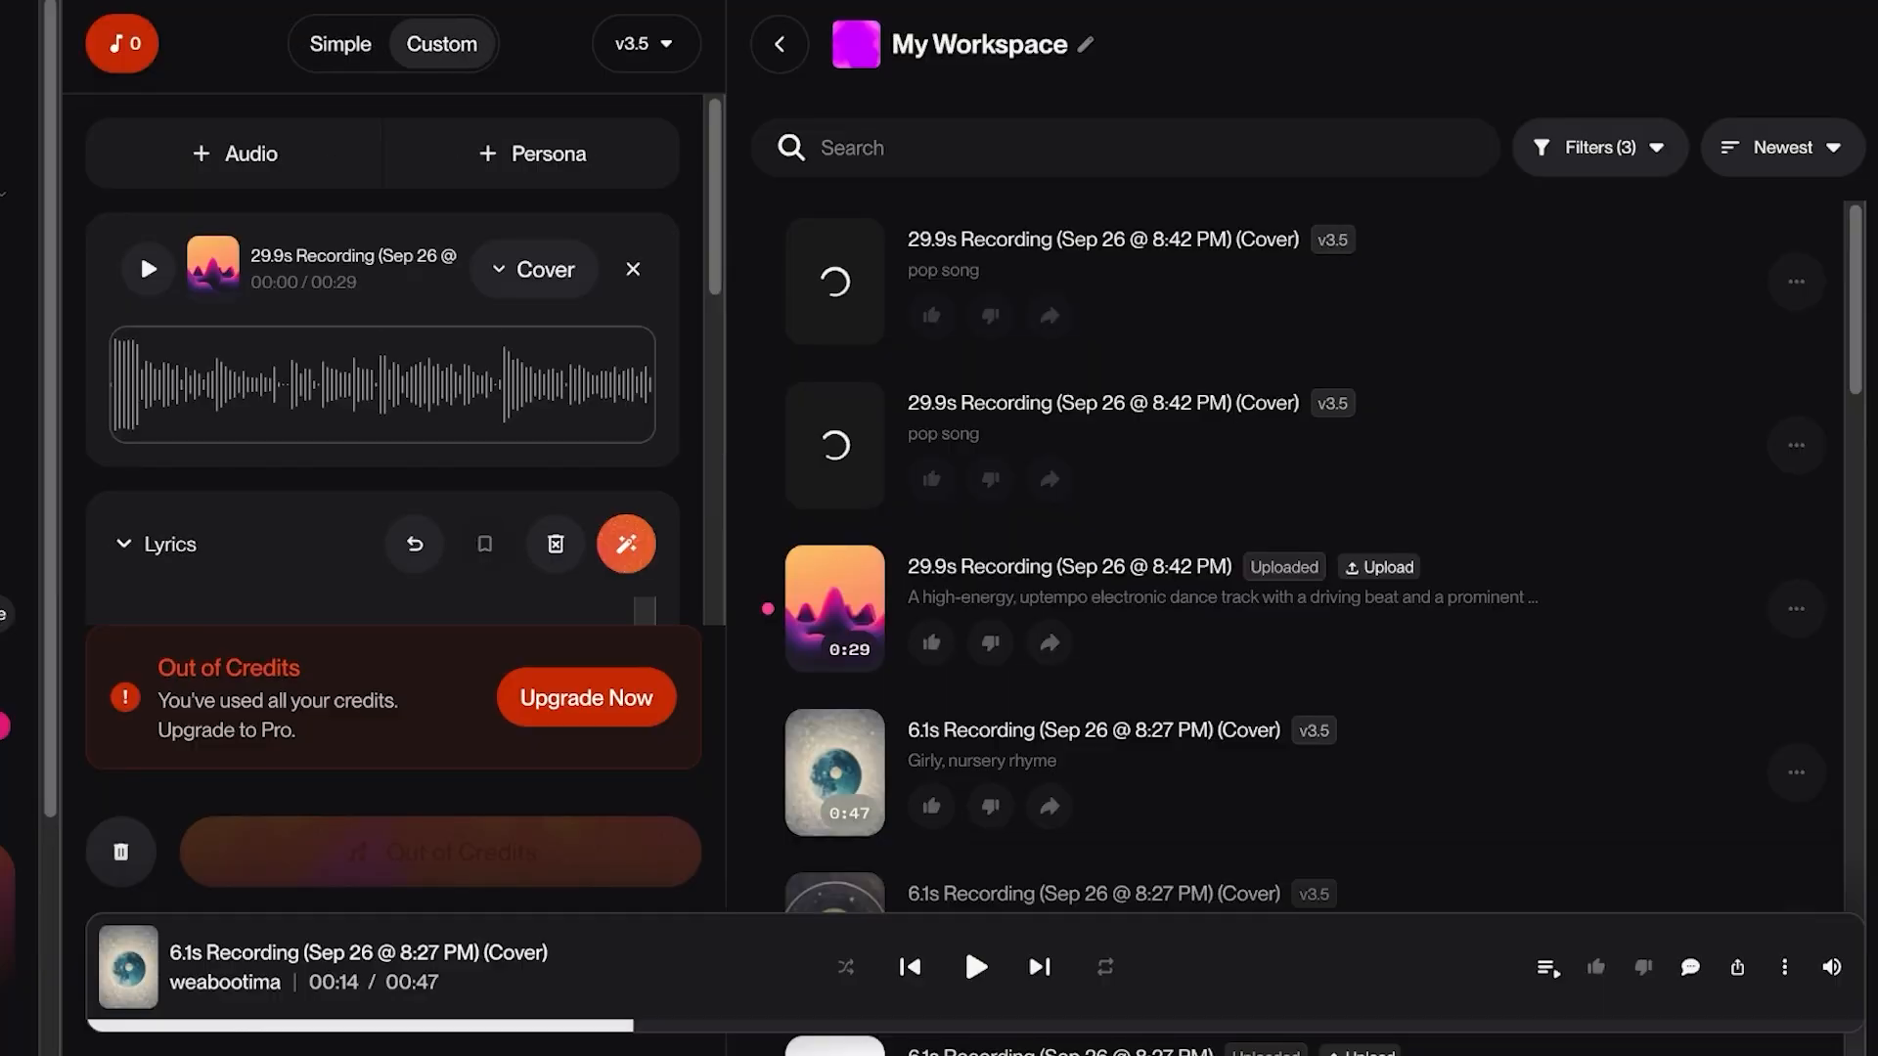
{"action": "scroll", "scroll_direction": "down", "scroll_amount": 3}
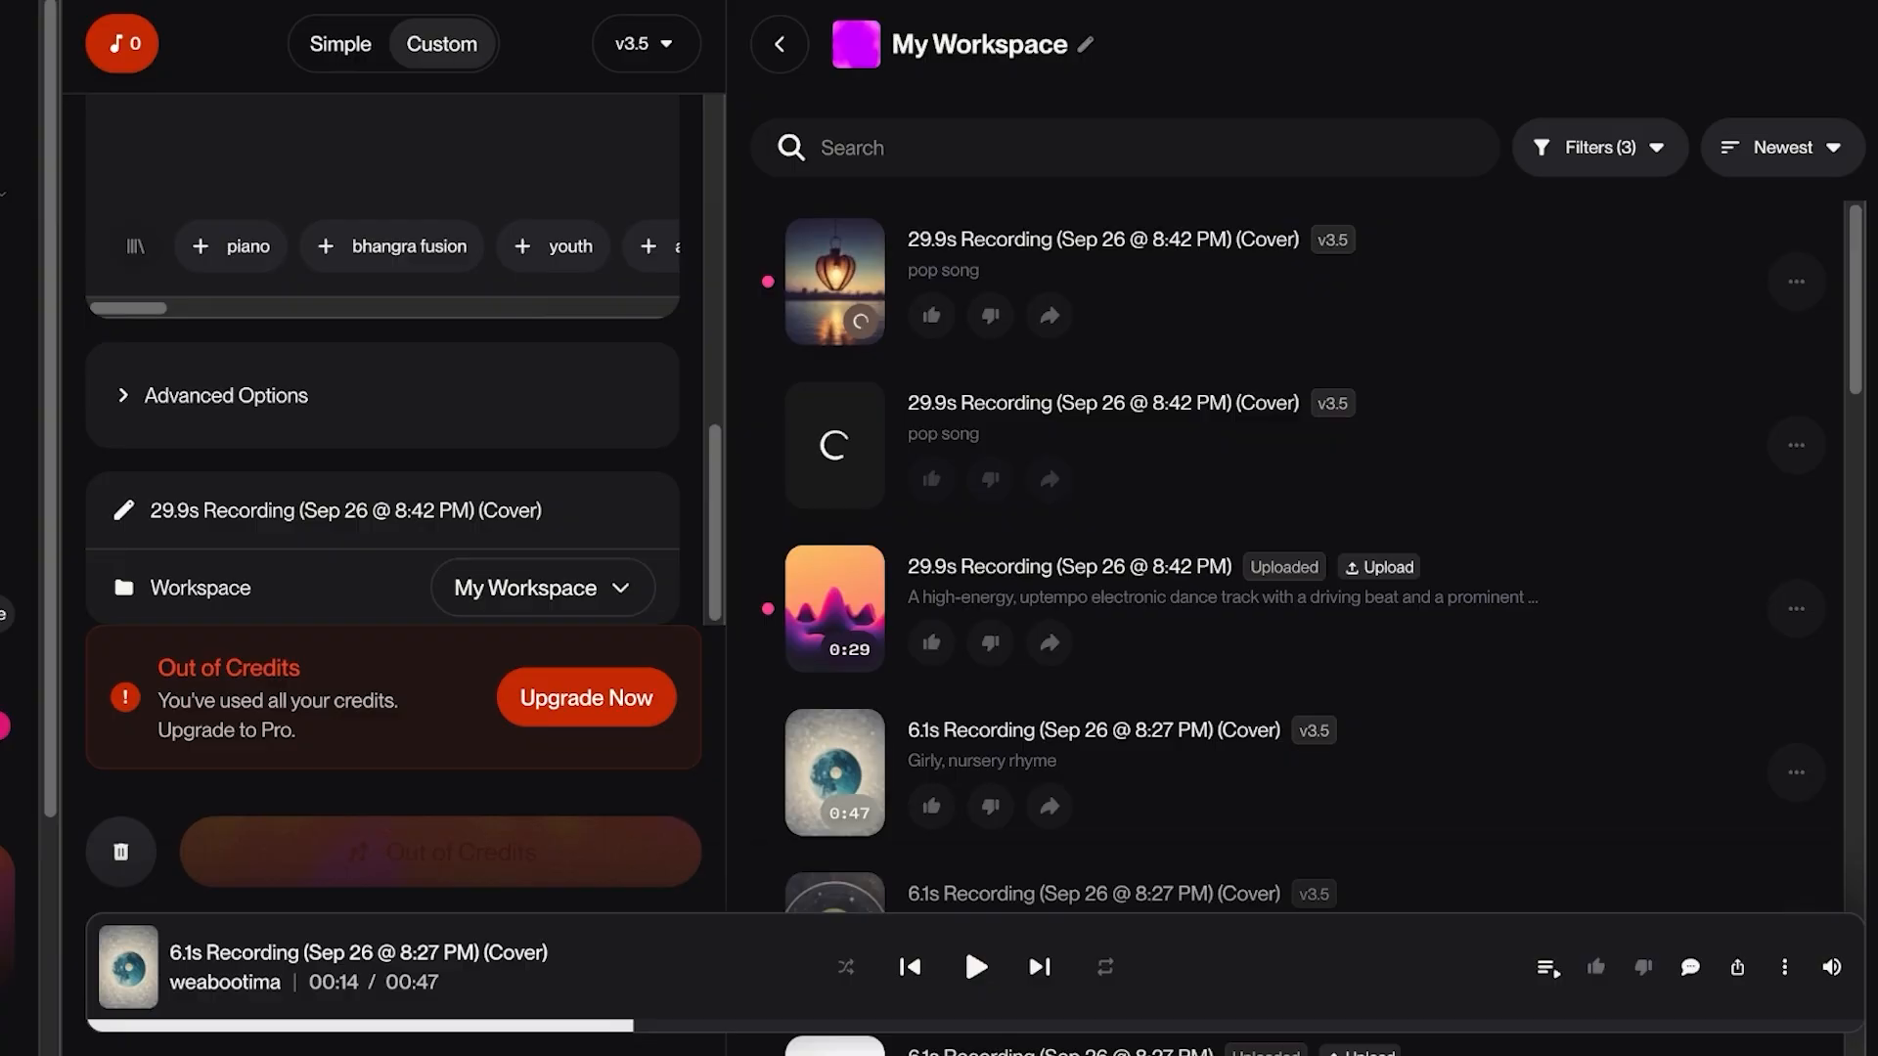
{"action": "left_click", "coordinate": [587, 696]}
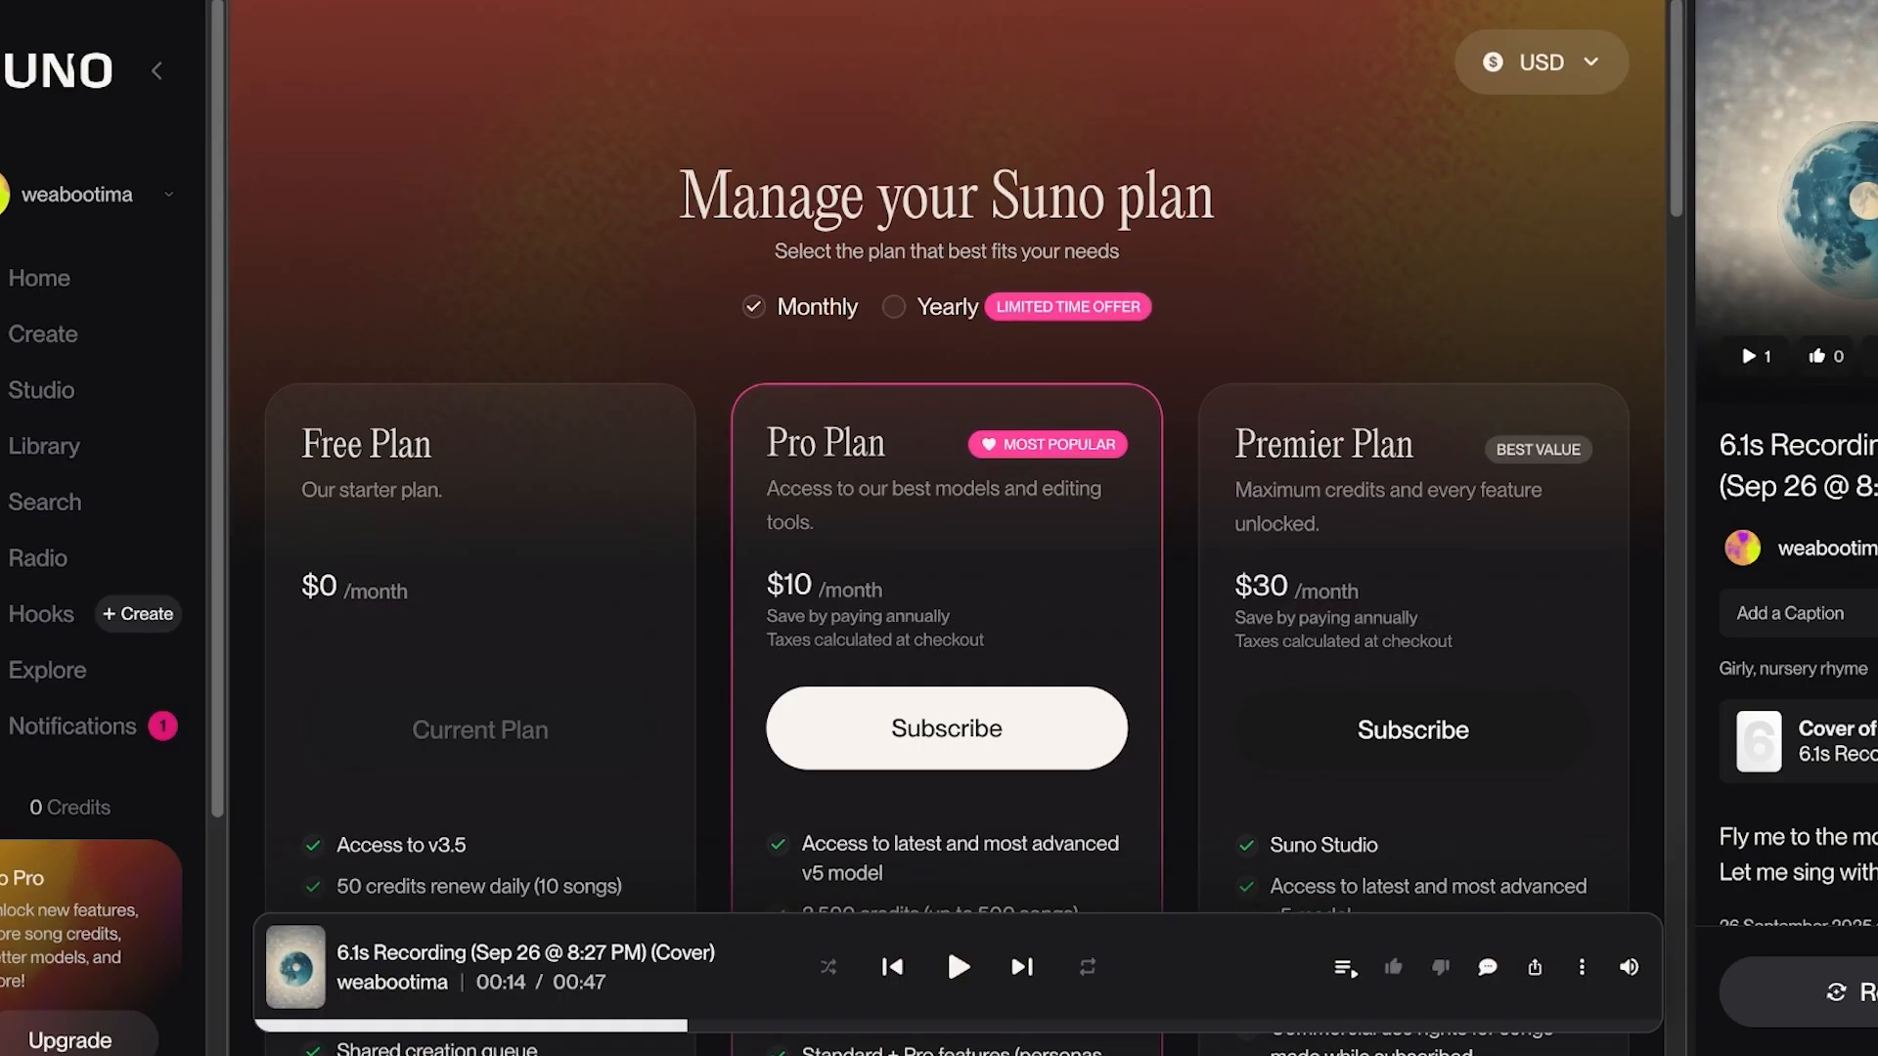
{"action": "scroll", "scroll_direction": "down", "scroll_amount": 3}
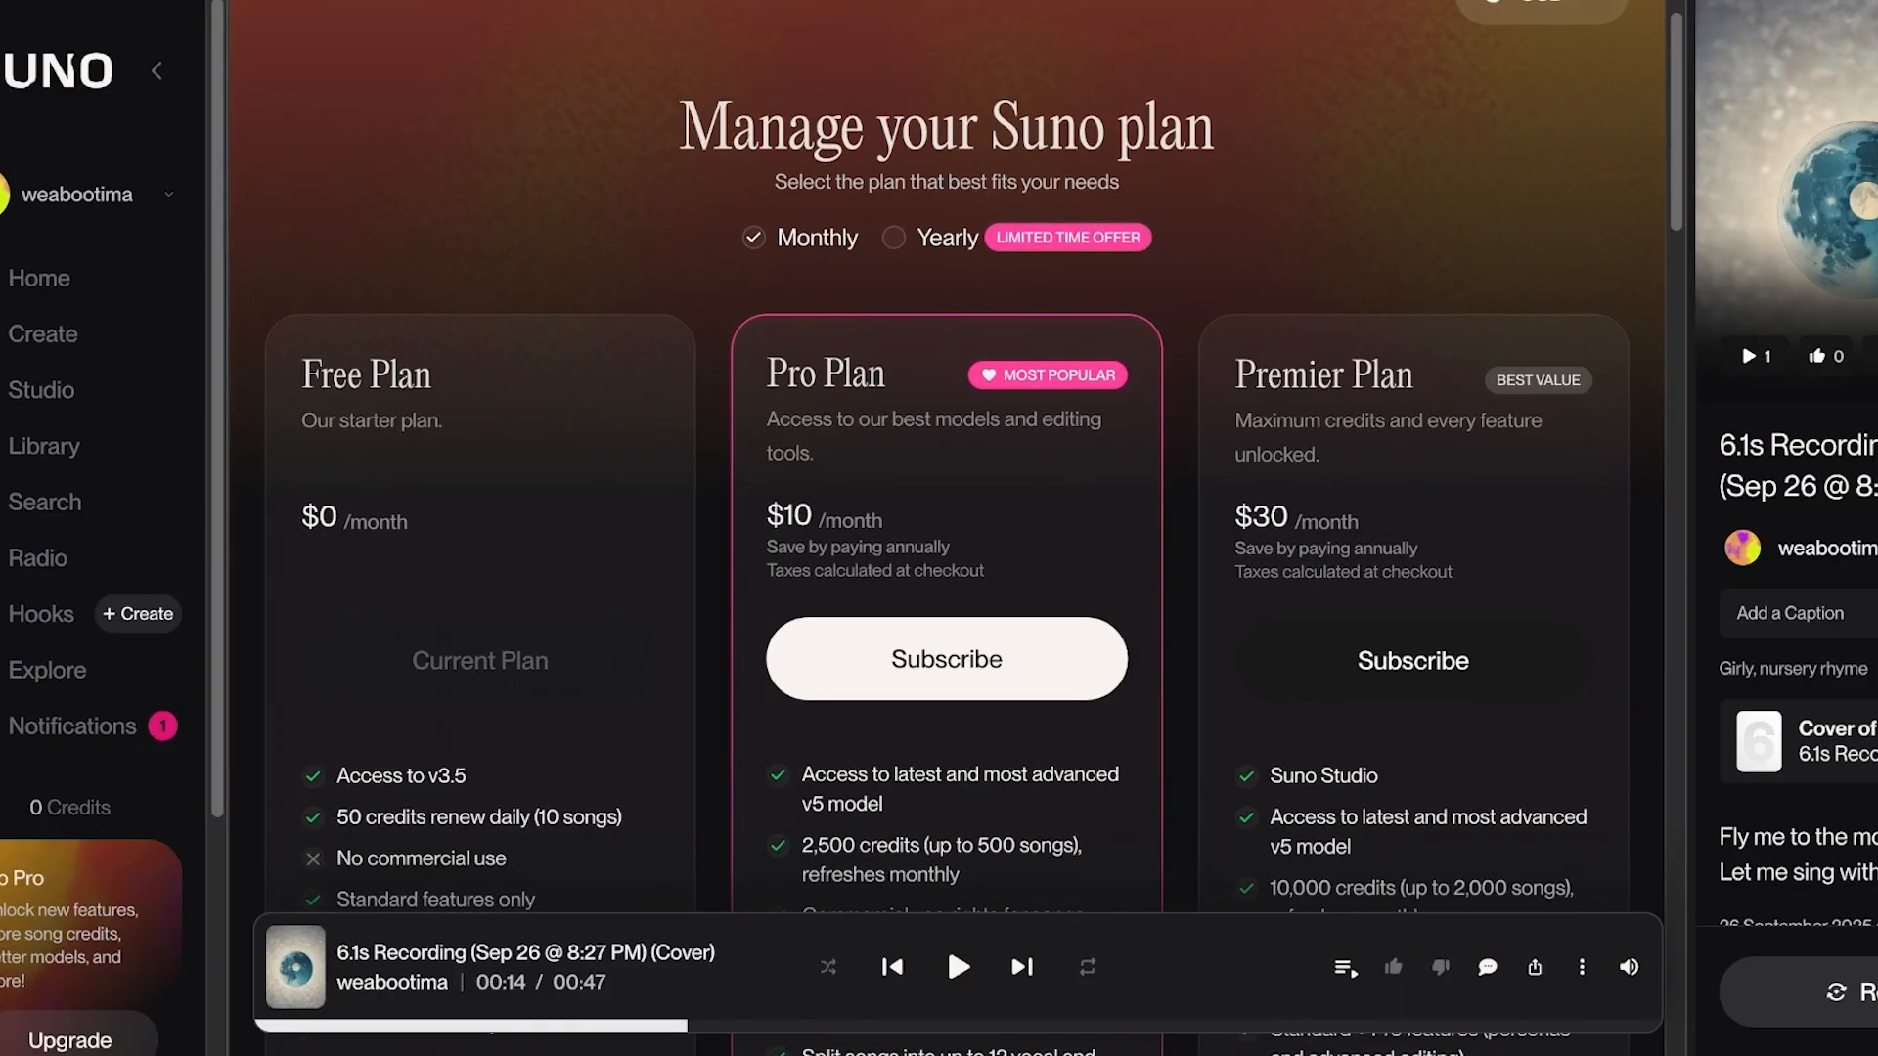
{"action": "scroll", "scroll_direction": "down", "scroll_amount": 3}
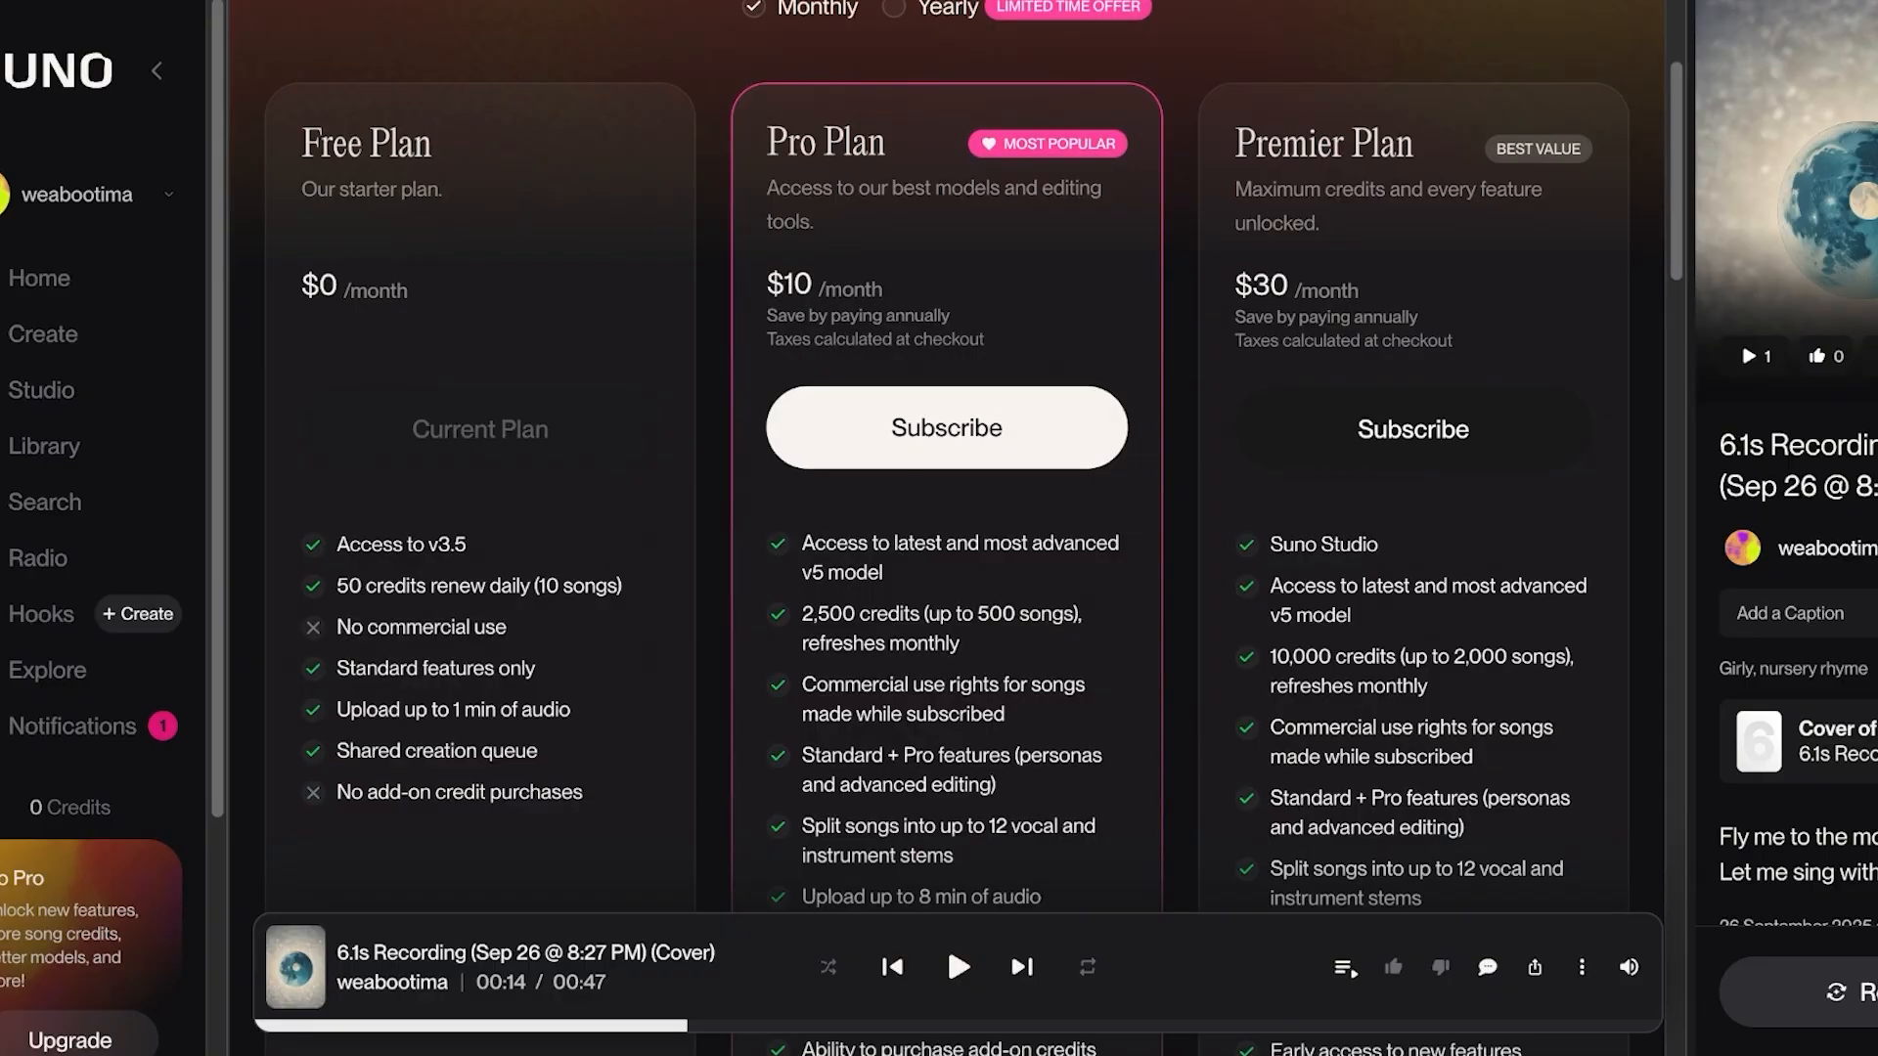
{"action": "scroll", "scroll_direction": "down", "scroll_amount": 3}
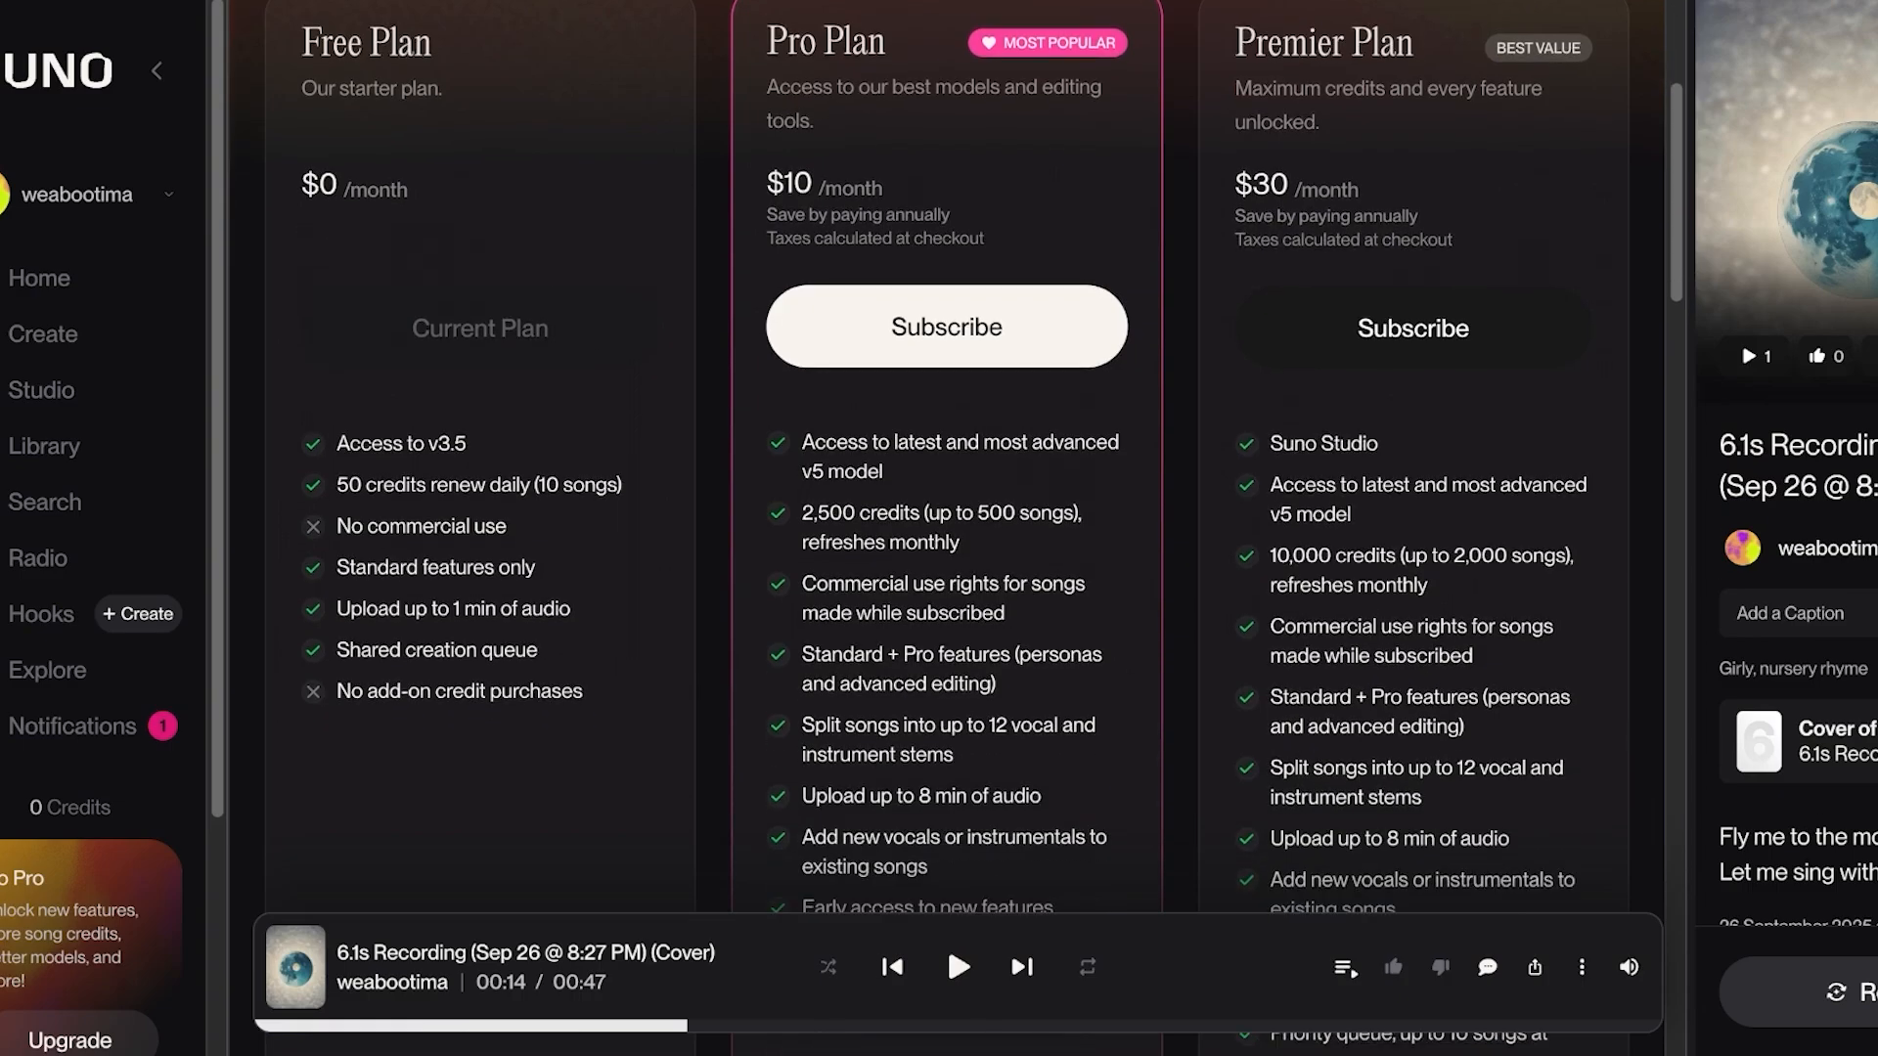
{"action": "scroll", "scroll_direction": "down", "scroll_amount": 3}
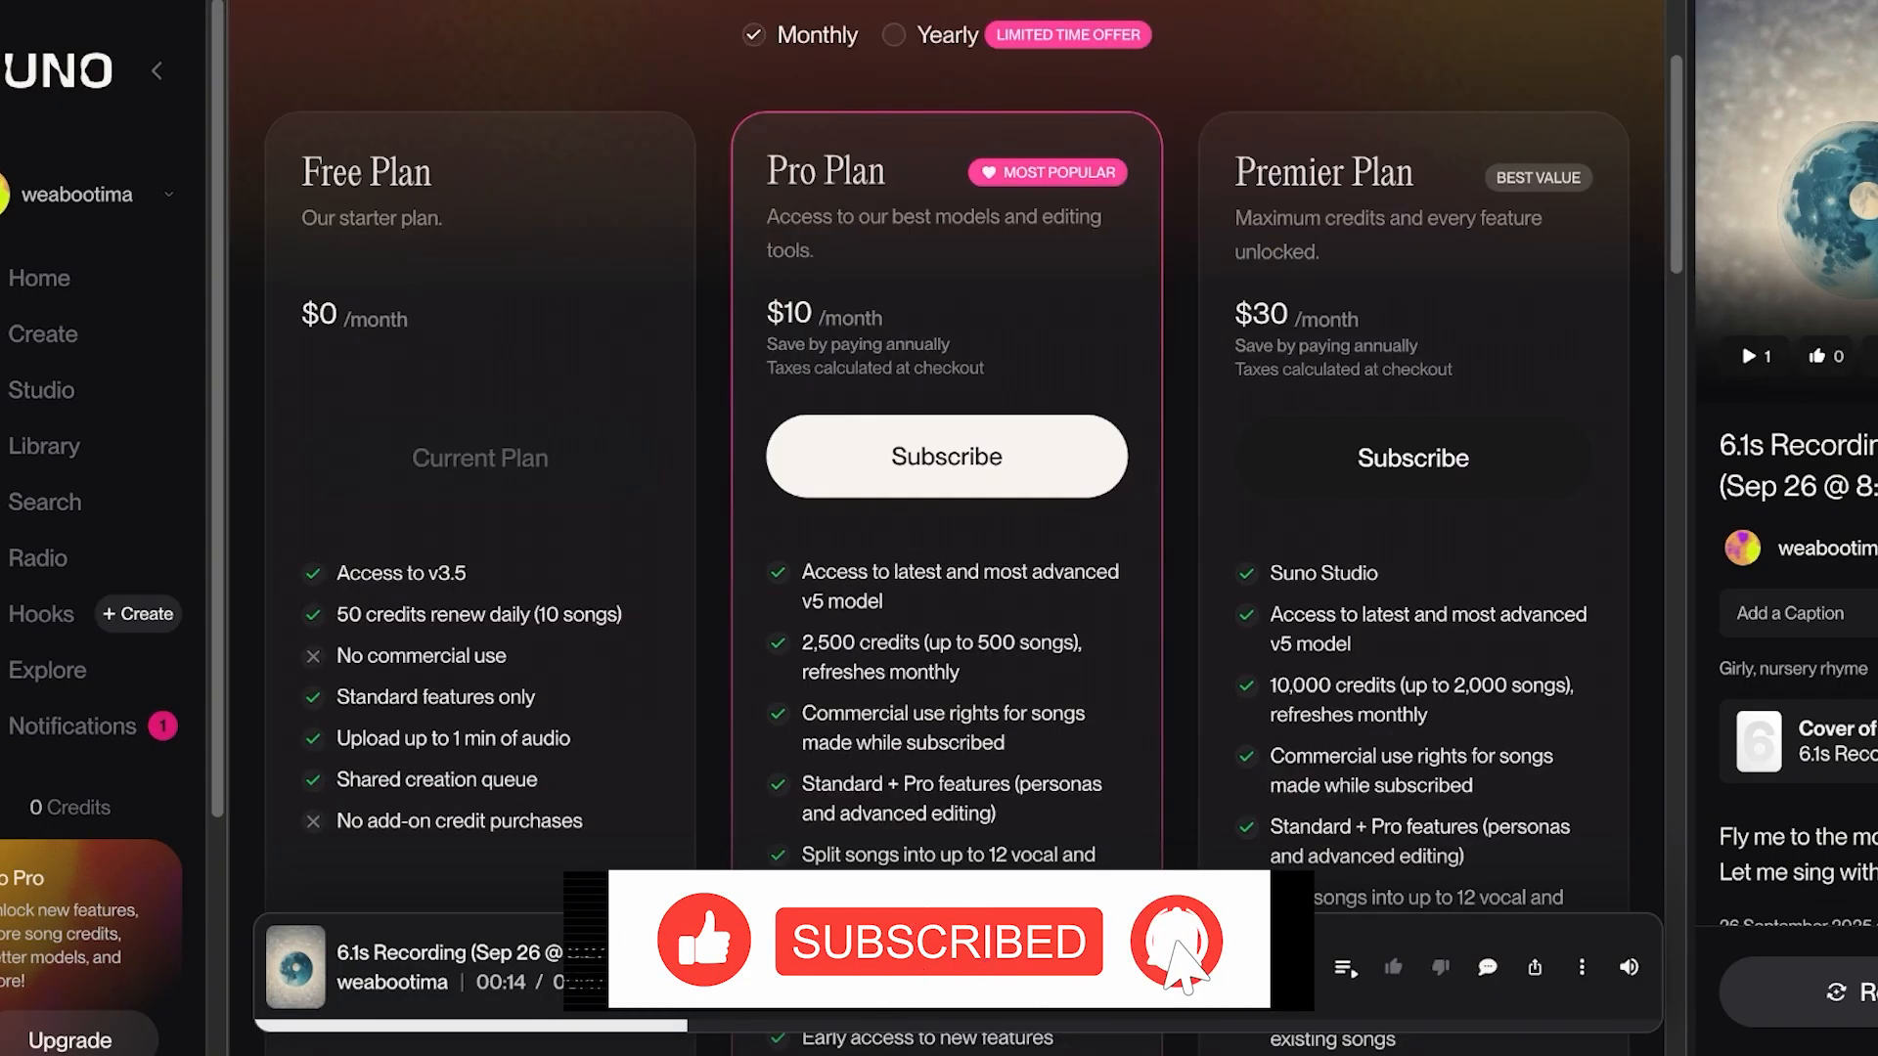
{"action": "scroll", "scroll_direction": "down", "scroll_amount": 3}
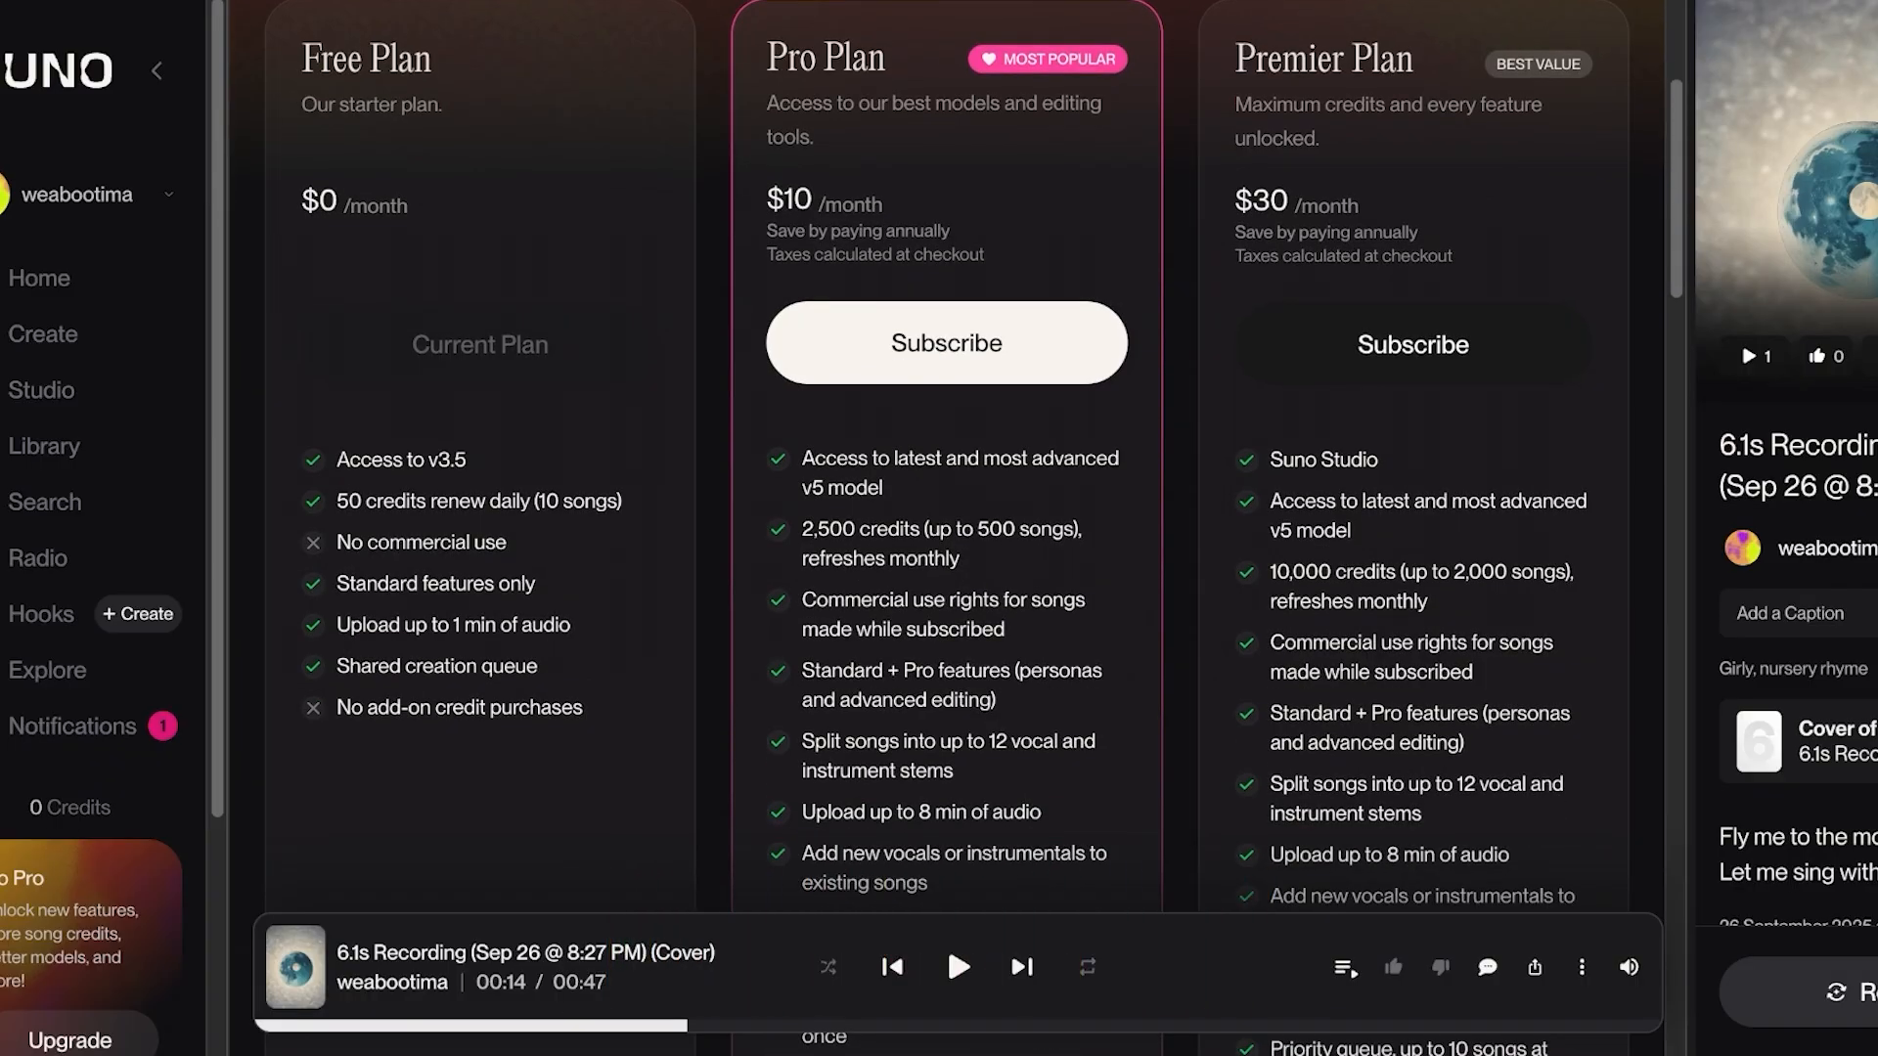
{"action": "scroll", "scroll_direction": "down", "scroll_amount": 3}
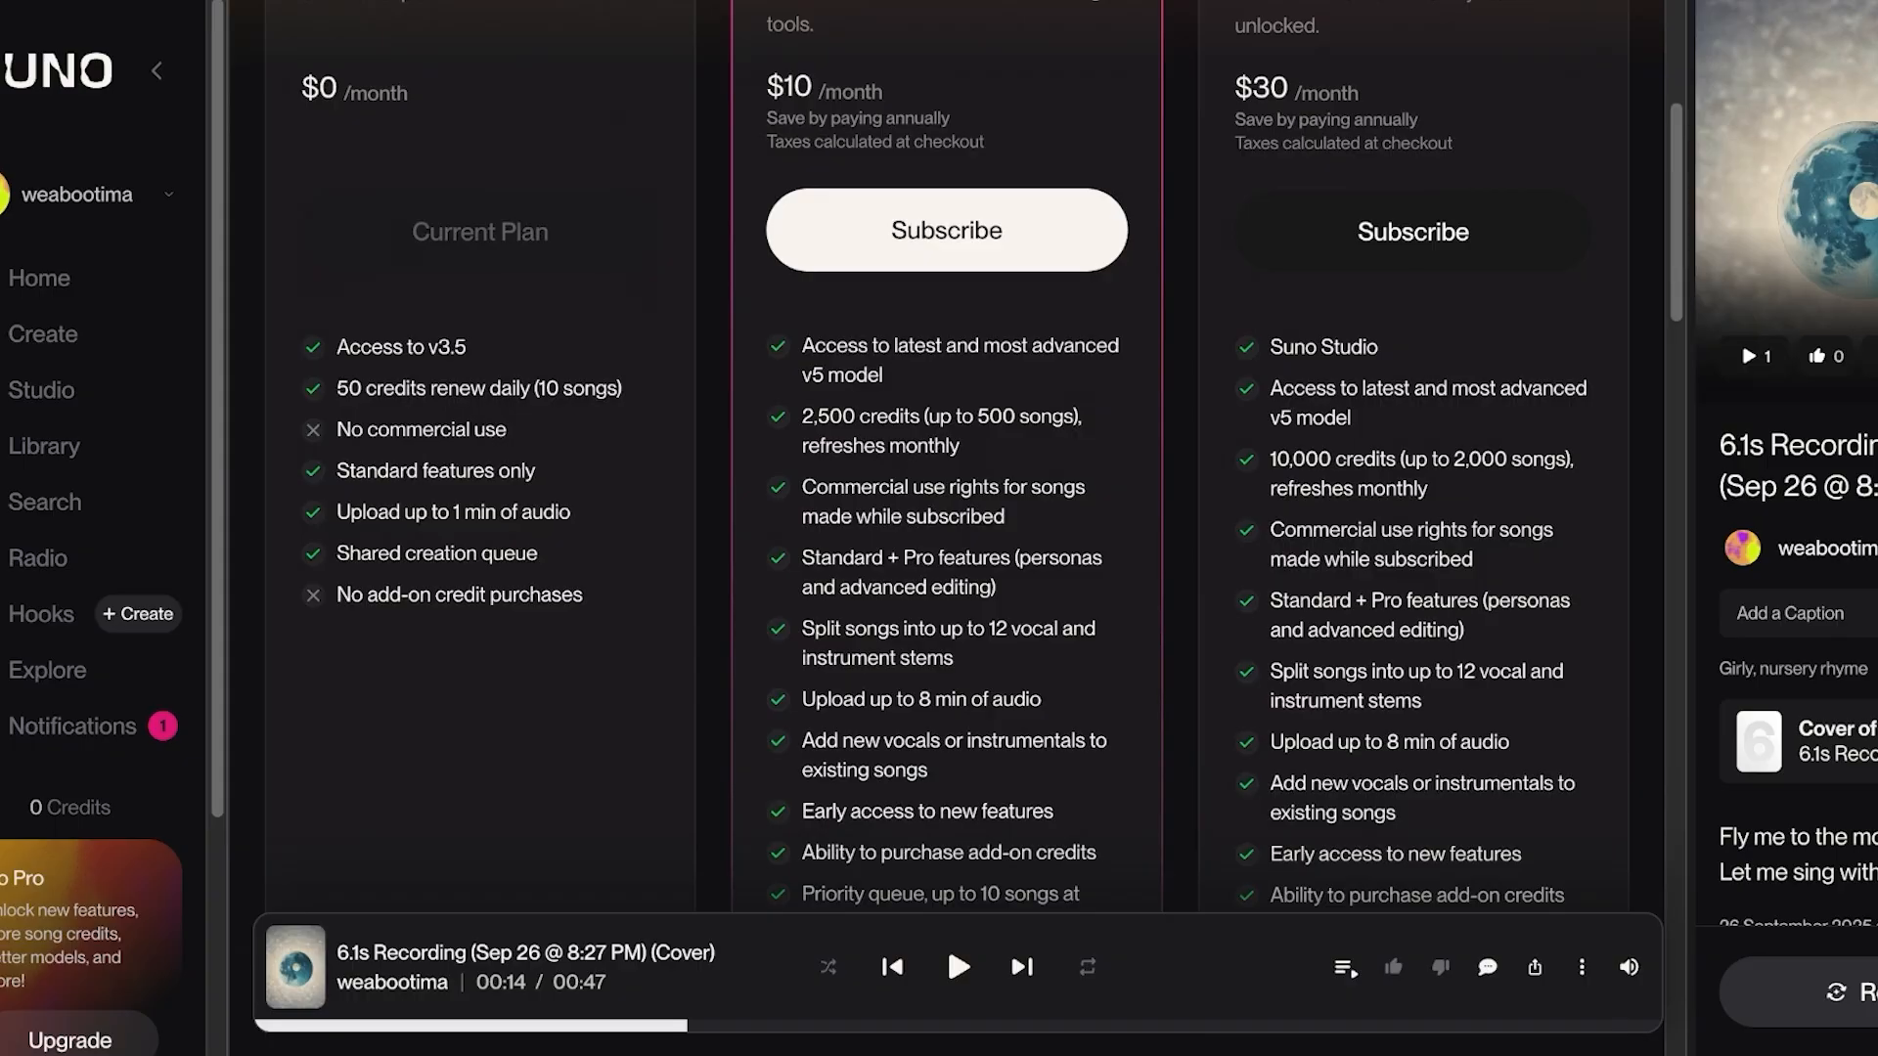
{"action": "scroll", "scroll_direction": "down", "scroll_amount": 3}
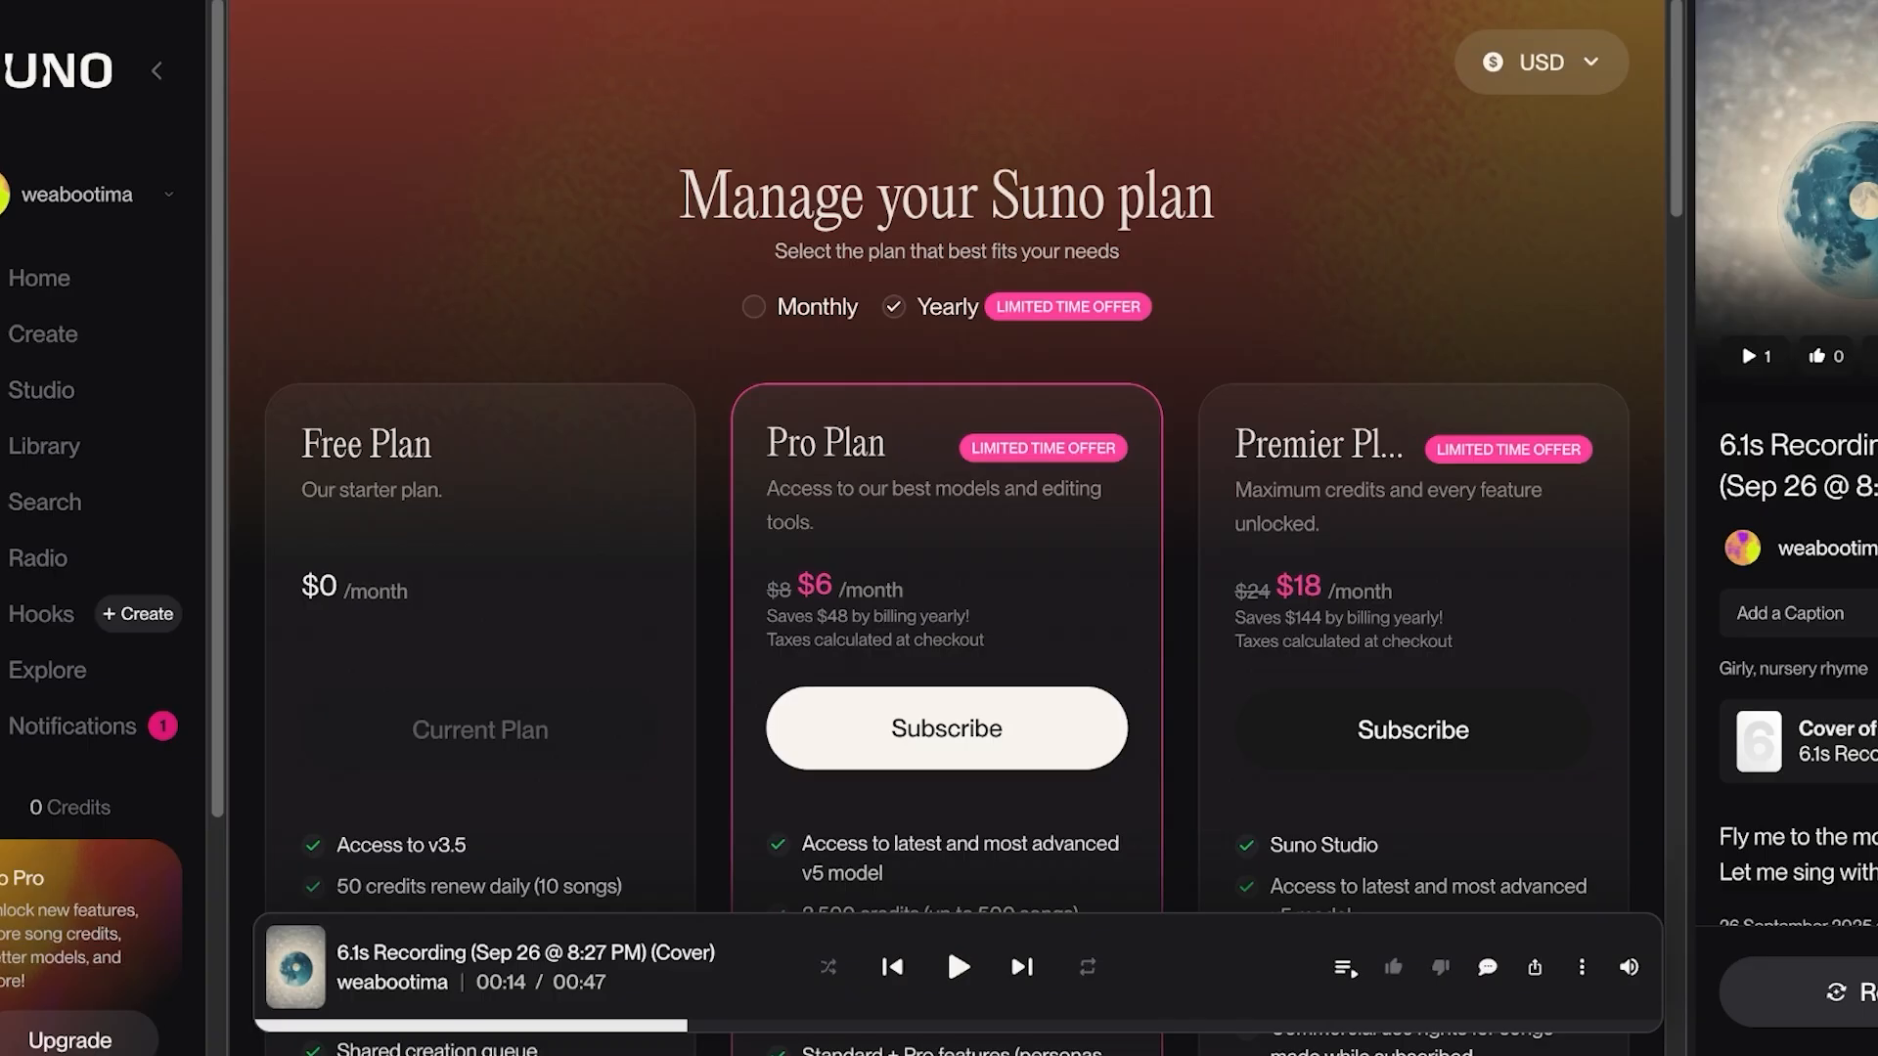
{"action": "left_click", "coordinate": [753, 307]}
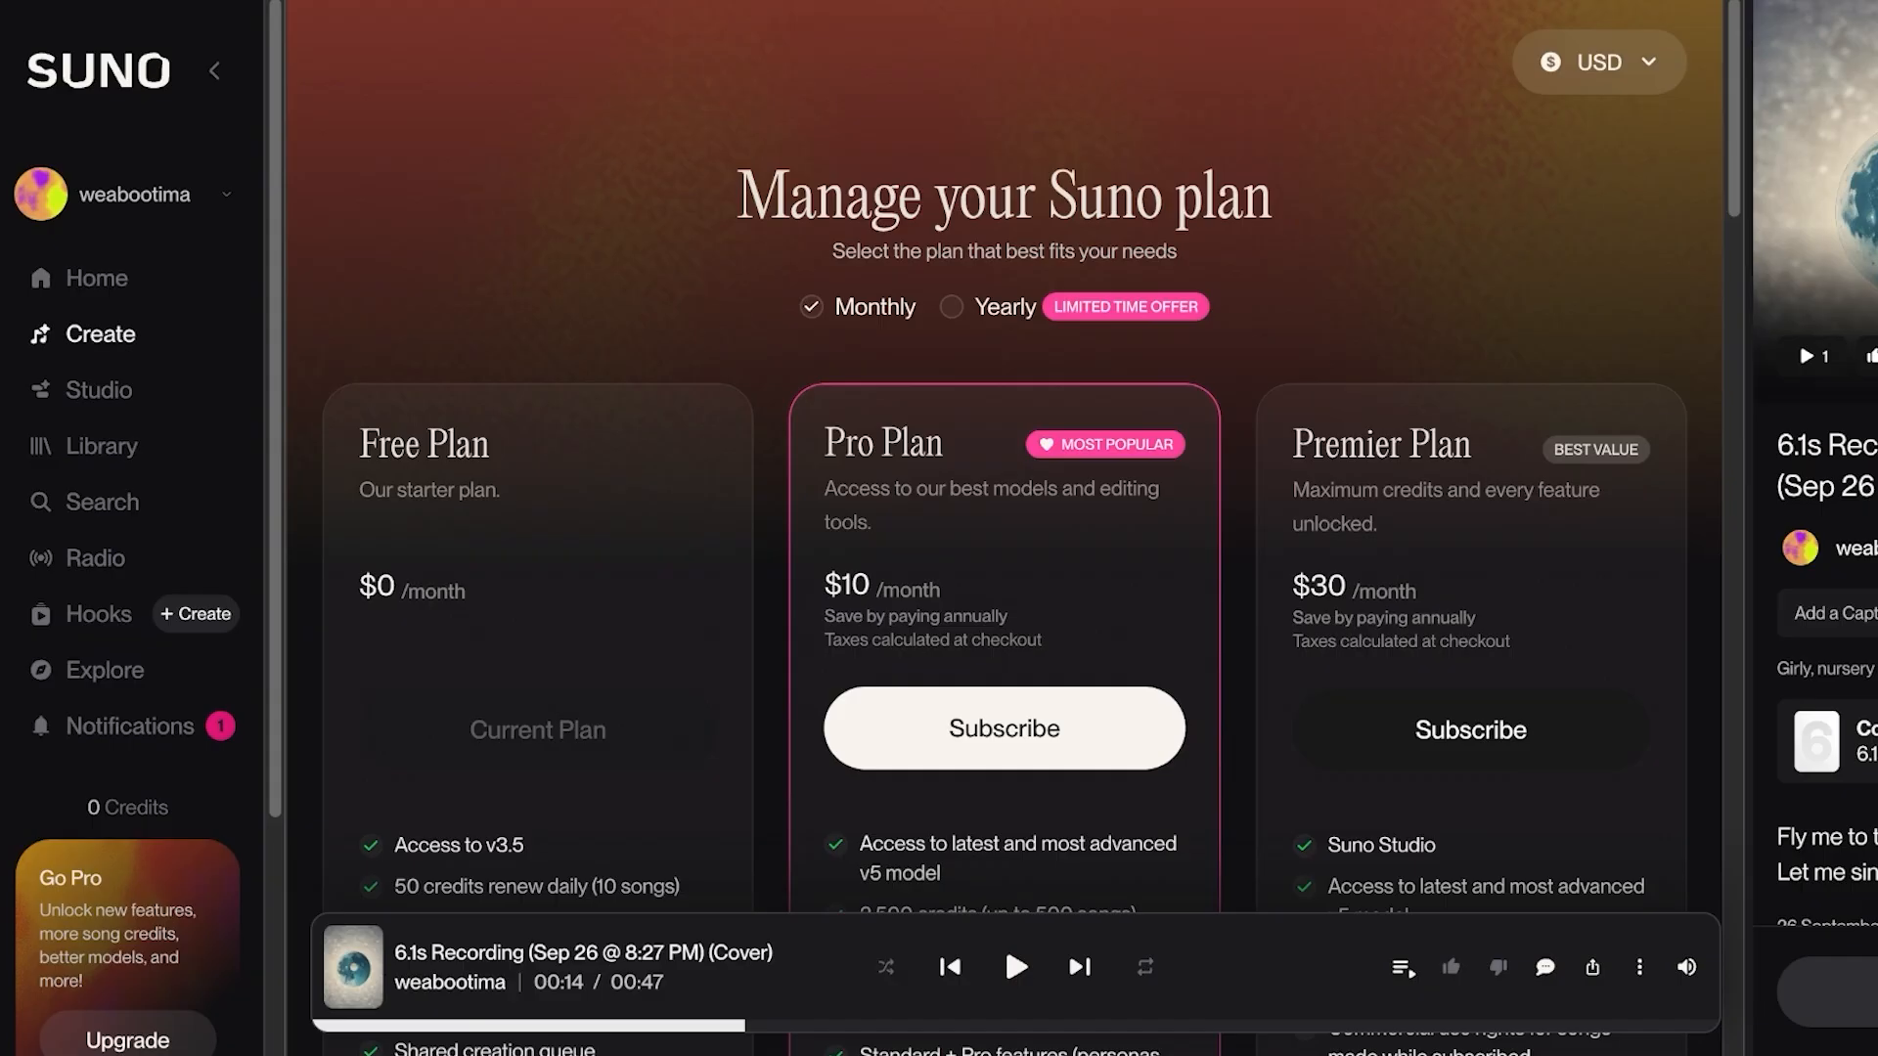
Step: Return to the creation workspace and scroll down to the Advanced Options
{"action": "left_click", "coordinate": [102, 446]}
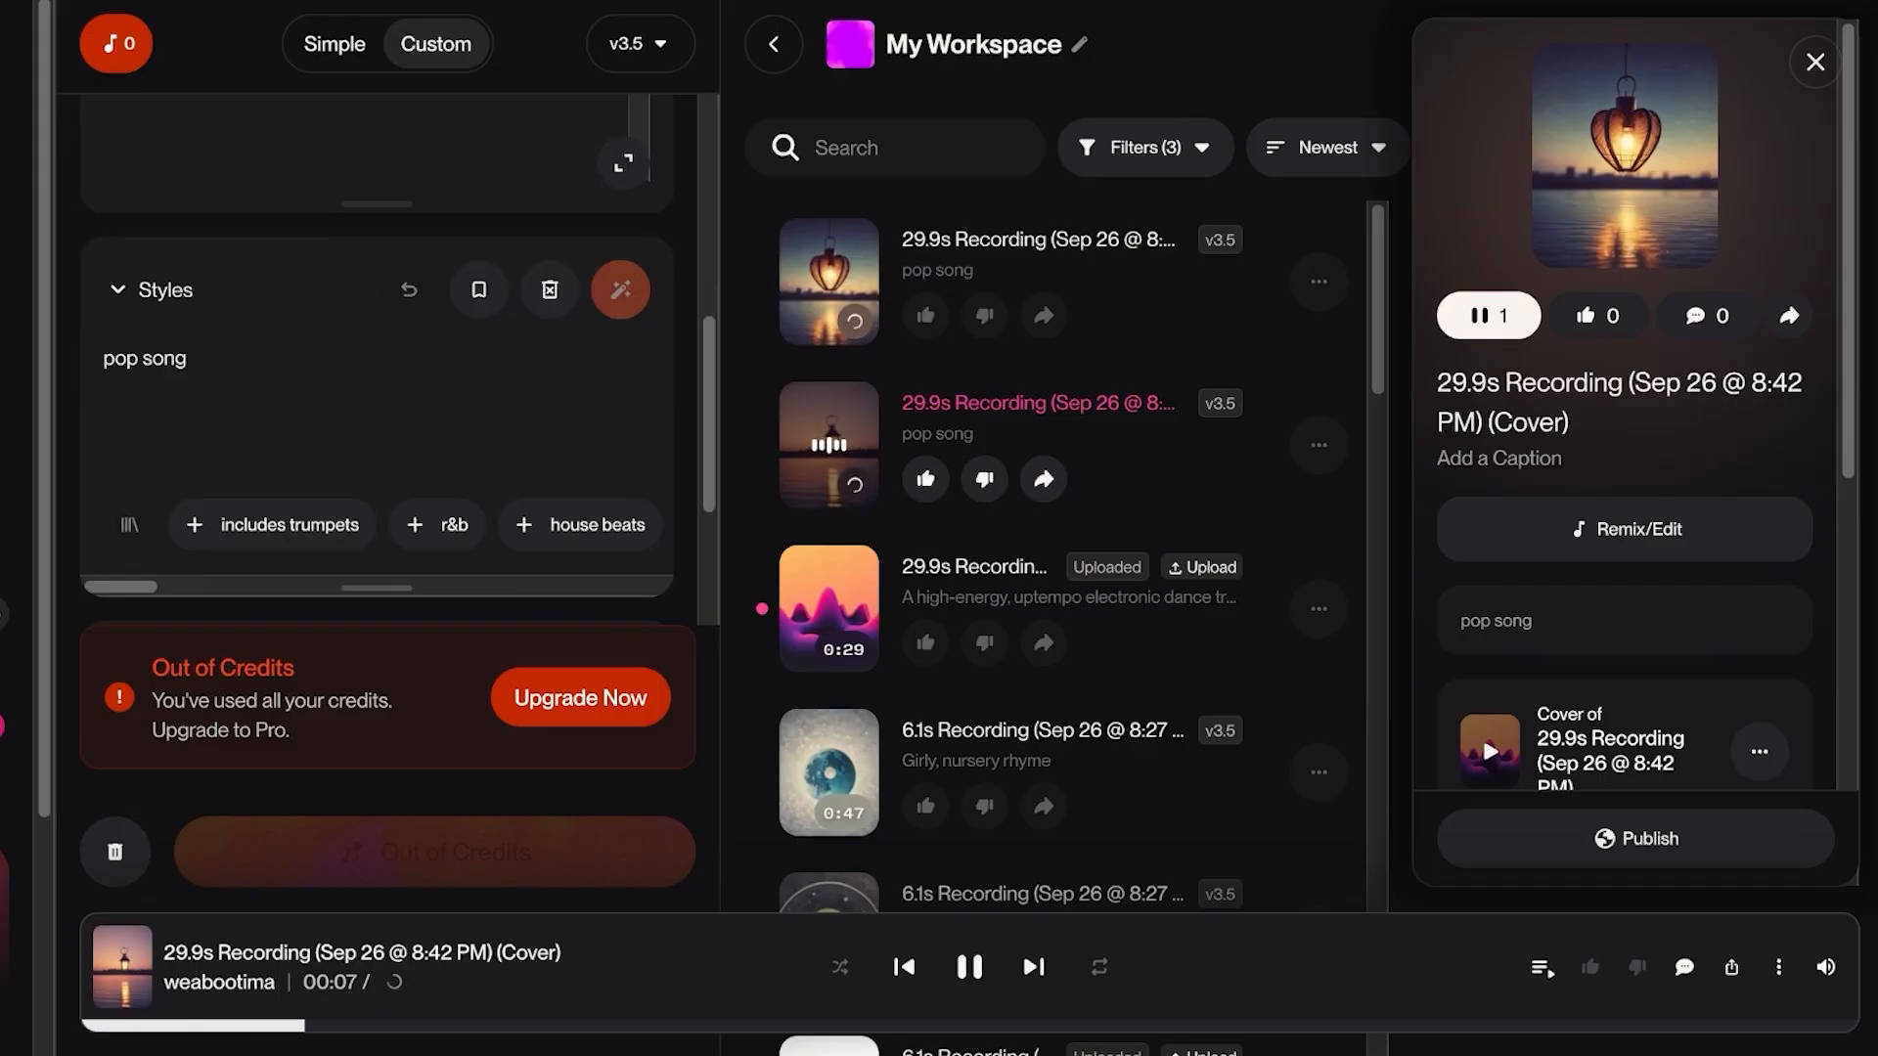
{"action": "scroll", "scroll_direction": "down", "scroll_amount": 3}
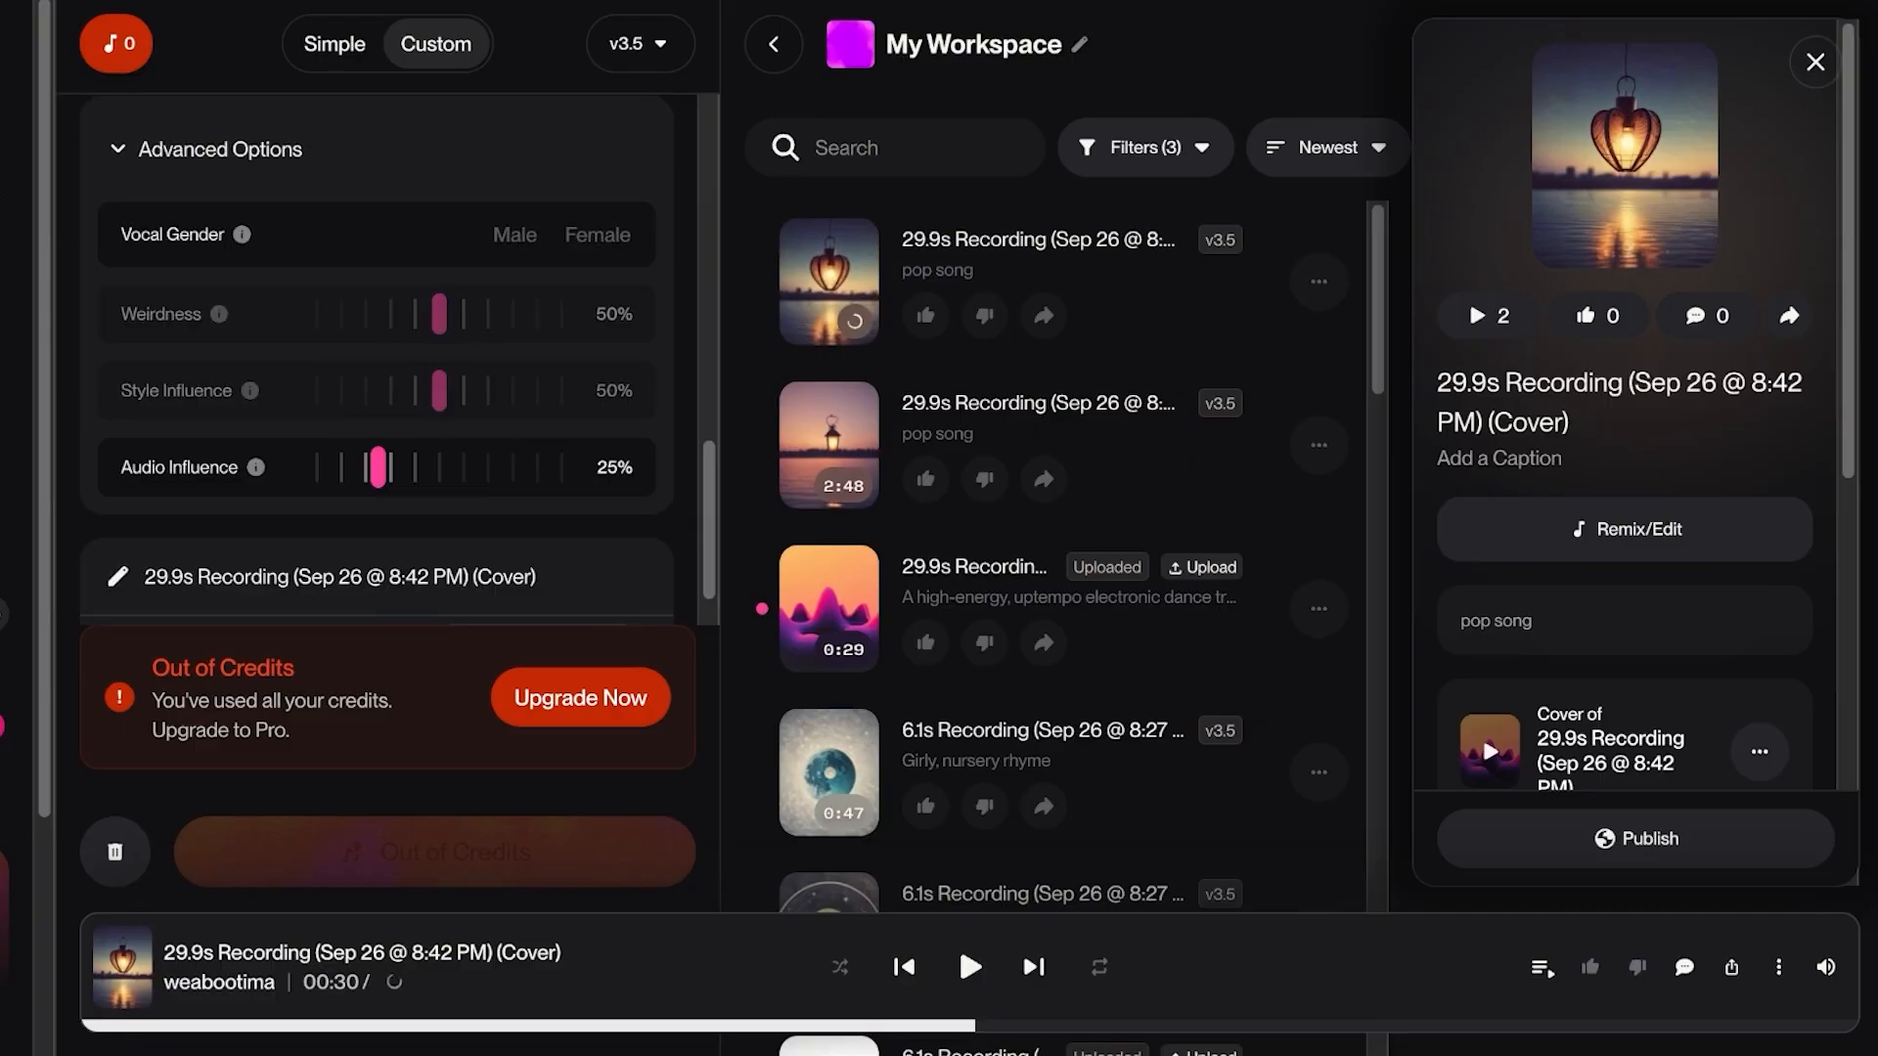
Step: Try an advanced slider, dismiss the Pro-plan popup and head back to Home
{"action": "left_click", "coordinate": [580, 696]}
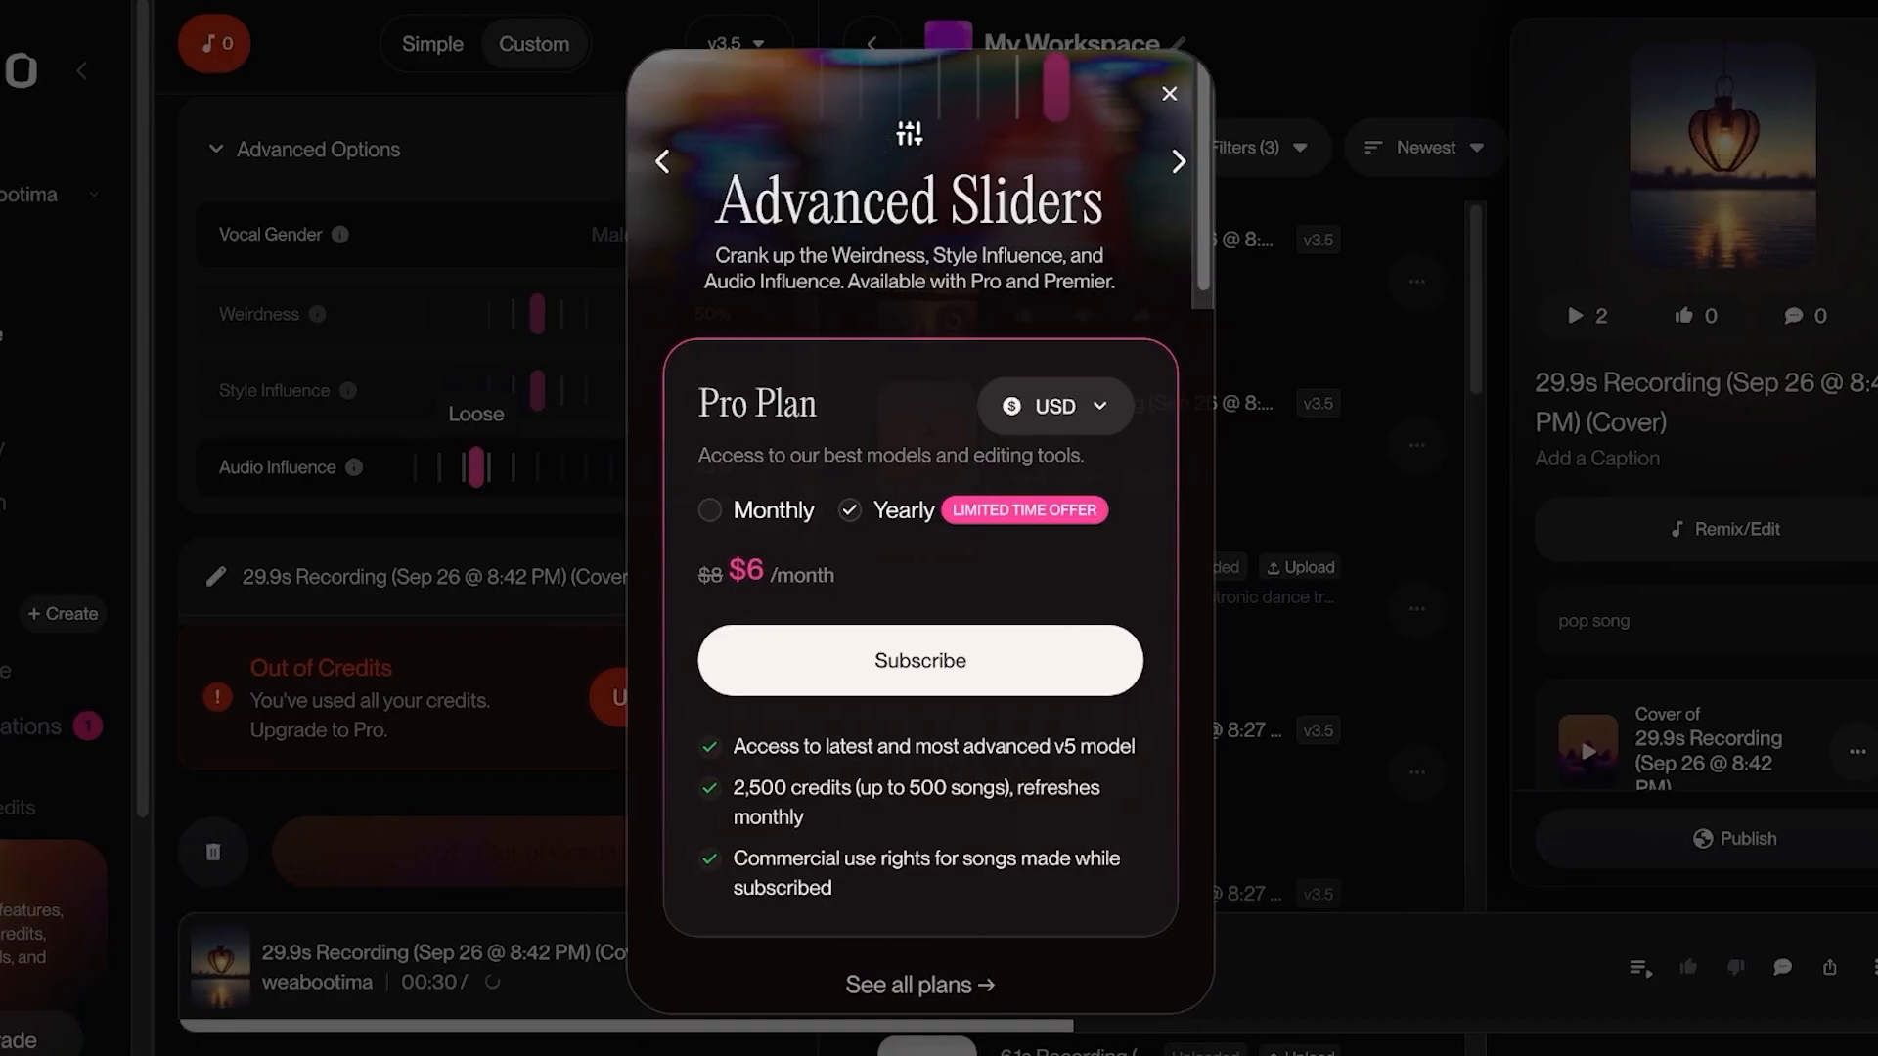
{"action": "left_click", "coordinate": [1168, 94]}
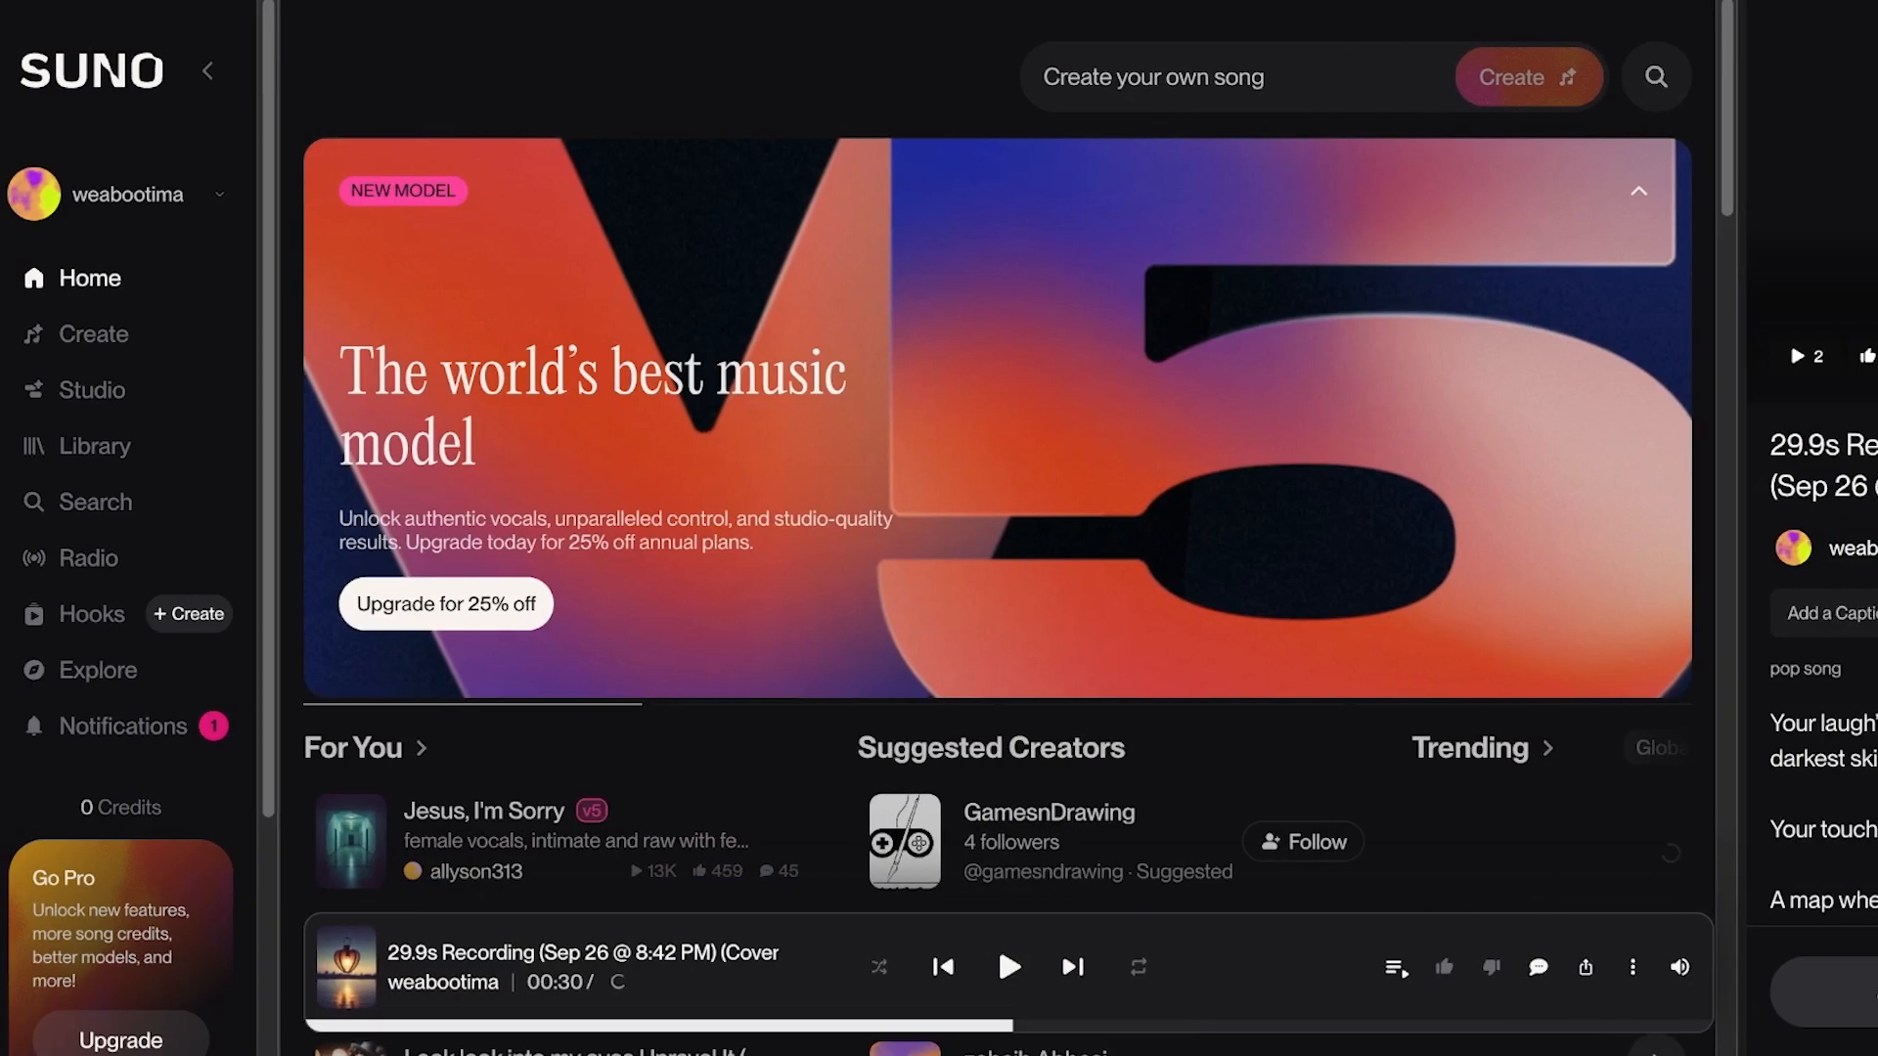
Step: Browse the home feed and Top Categories, then play 'I'm in Love Again' from Best of v5
{"action": "scroll", "scroll_direction": "down", "scroll_amount": 3}
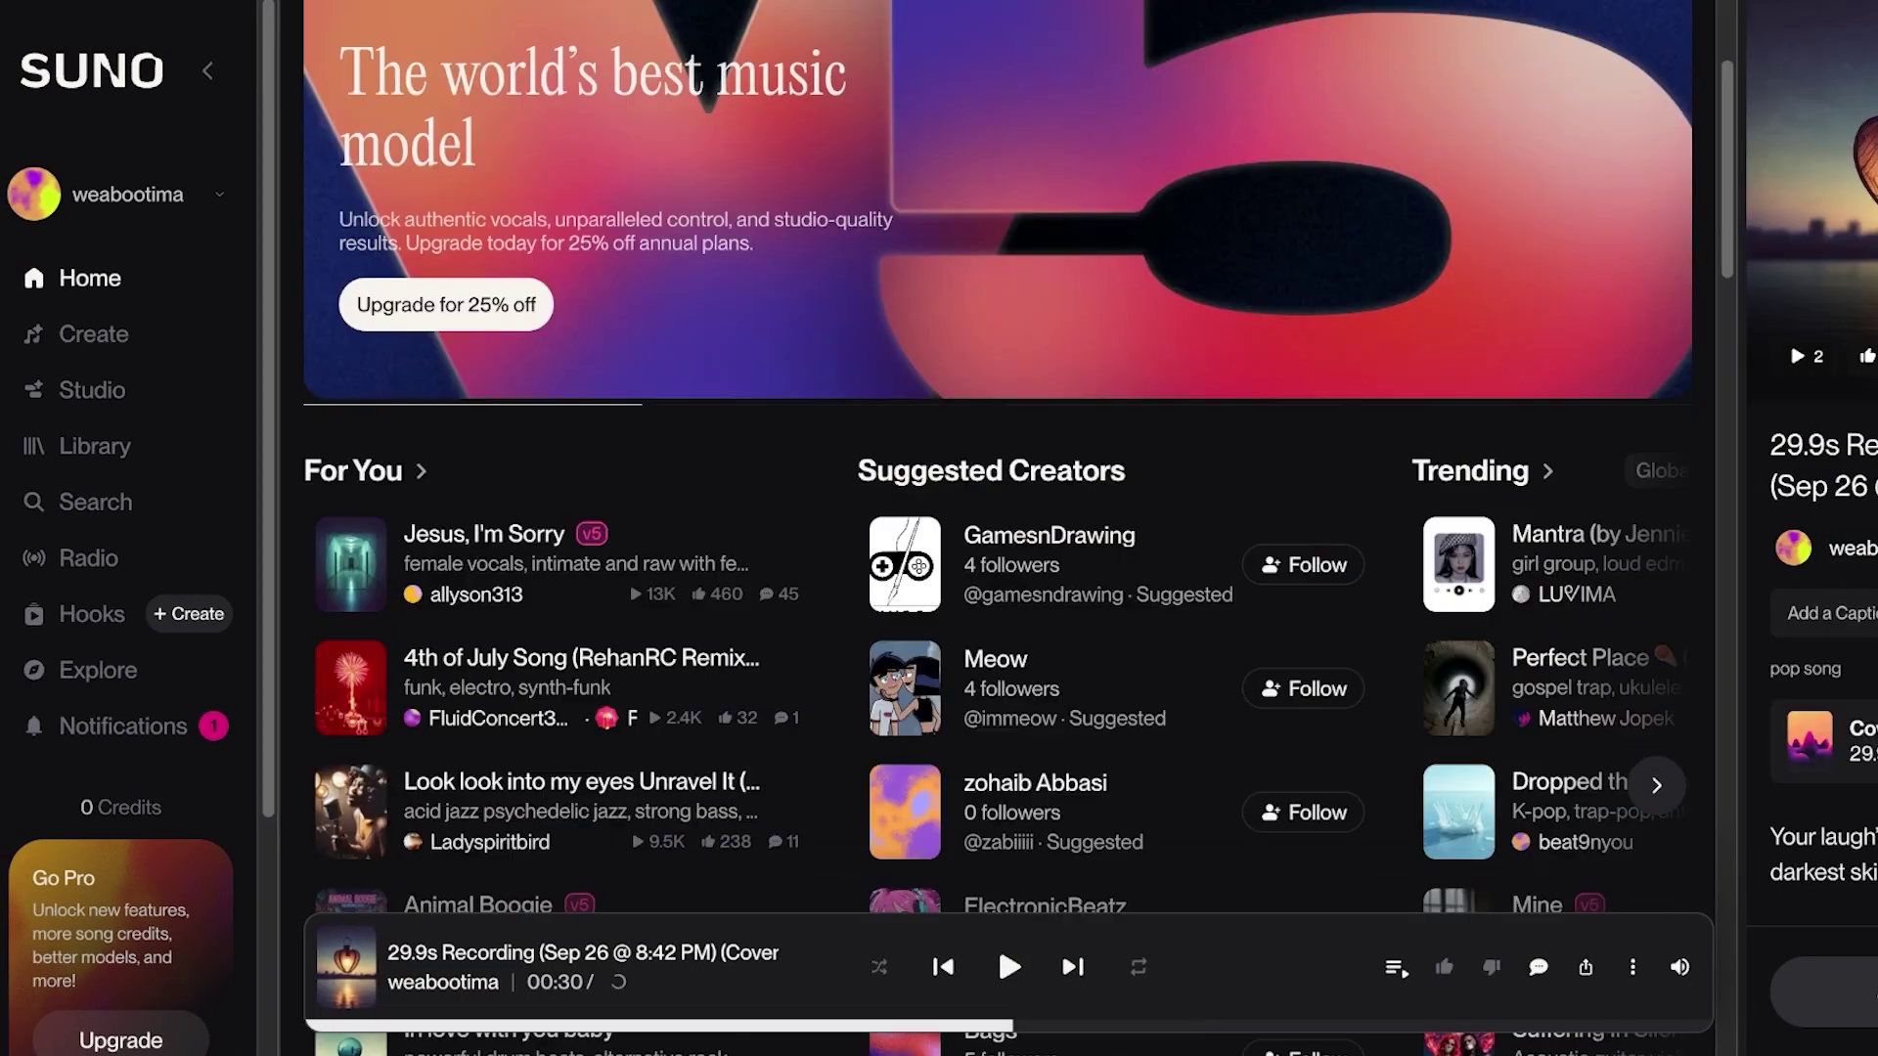
{"action": "scroll", "scroll_direction": "down", "scroll_amount": 3}
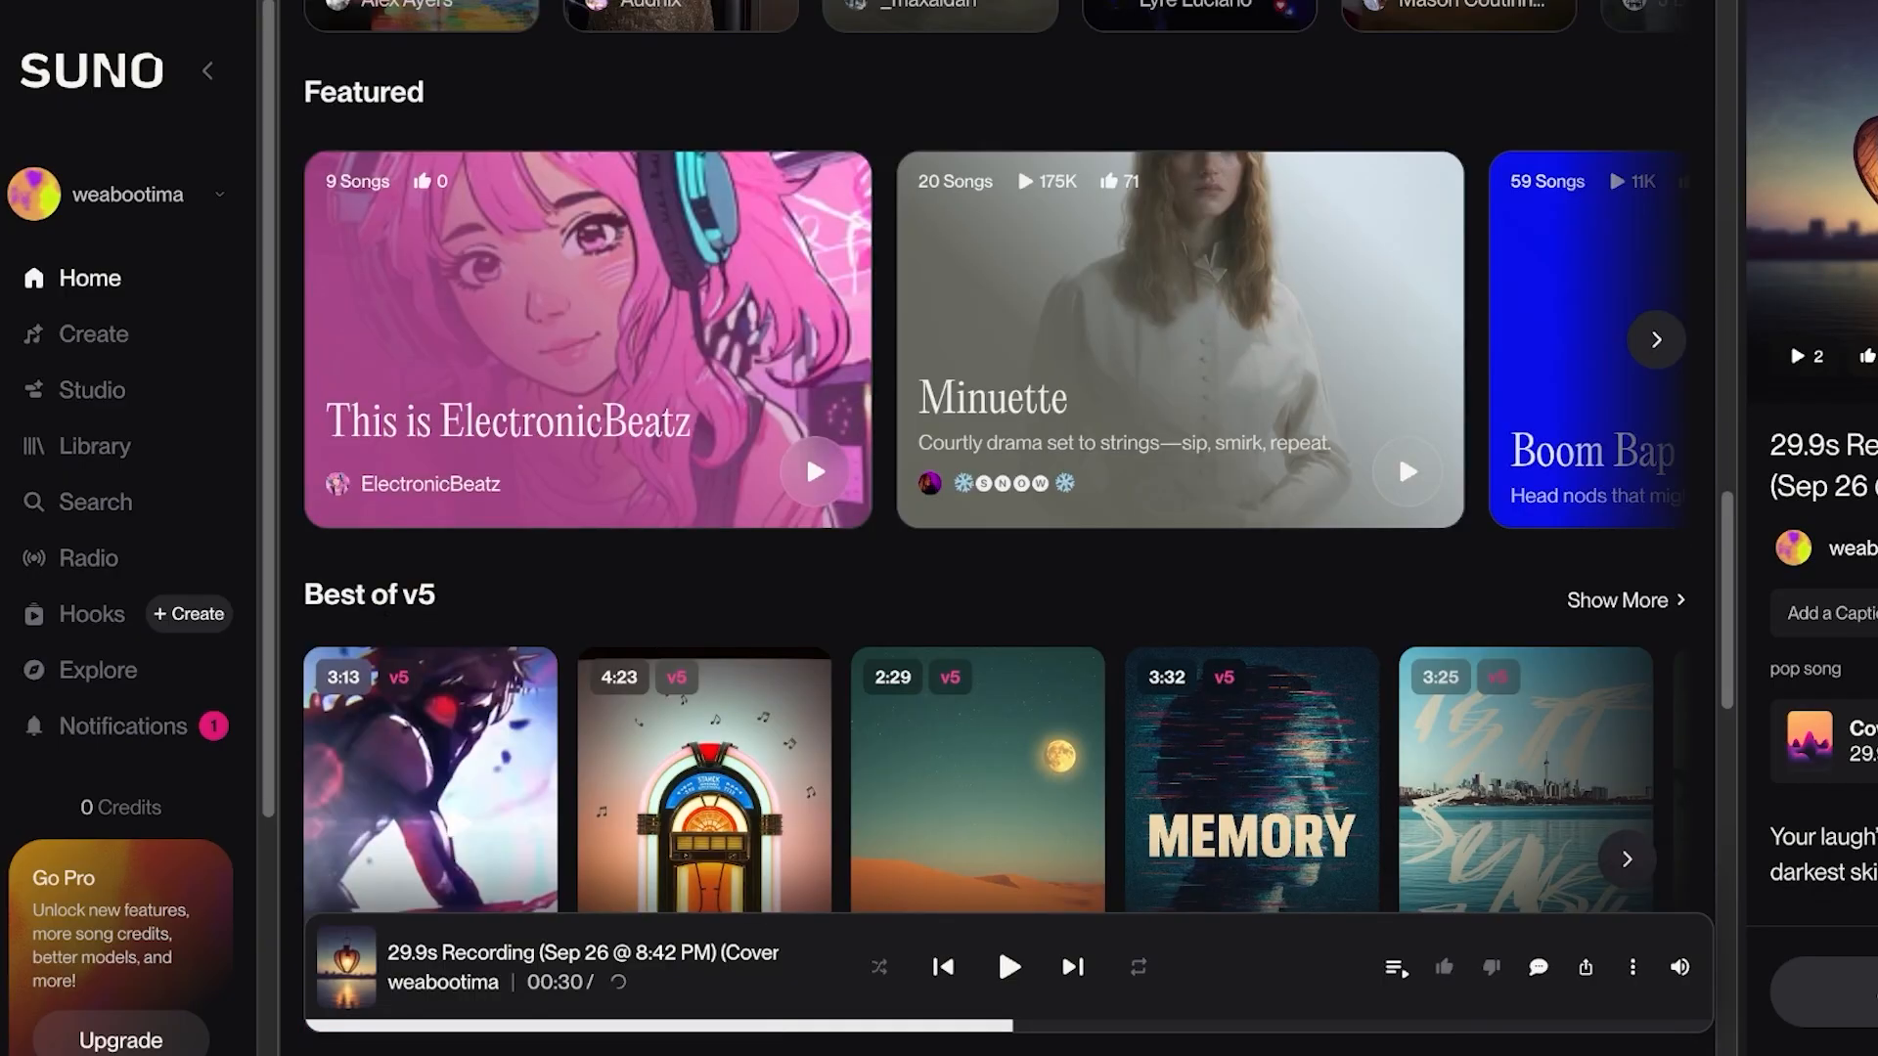
{"action": "scroll", "scroll_direction": "down", "scroll_amount": 3}
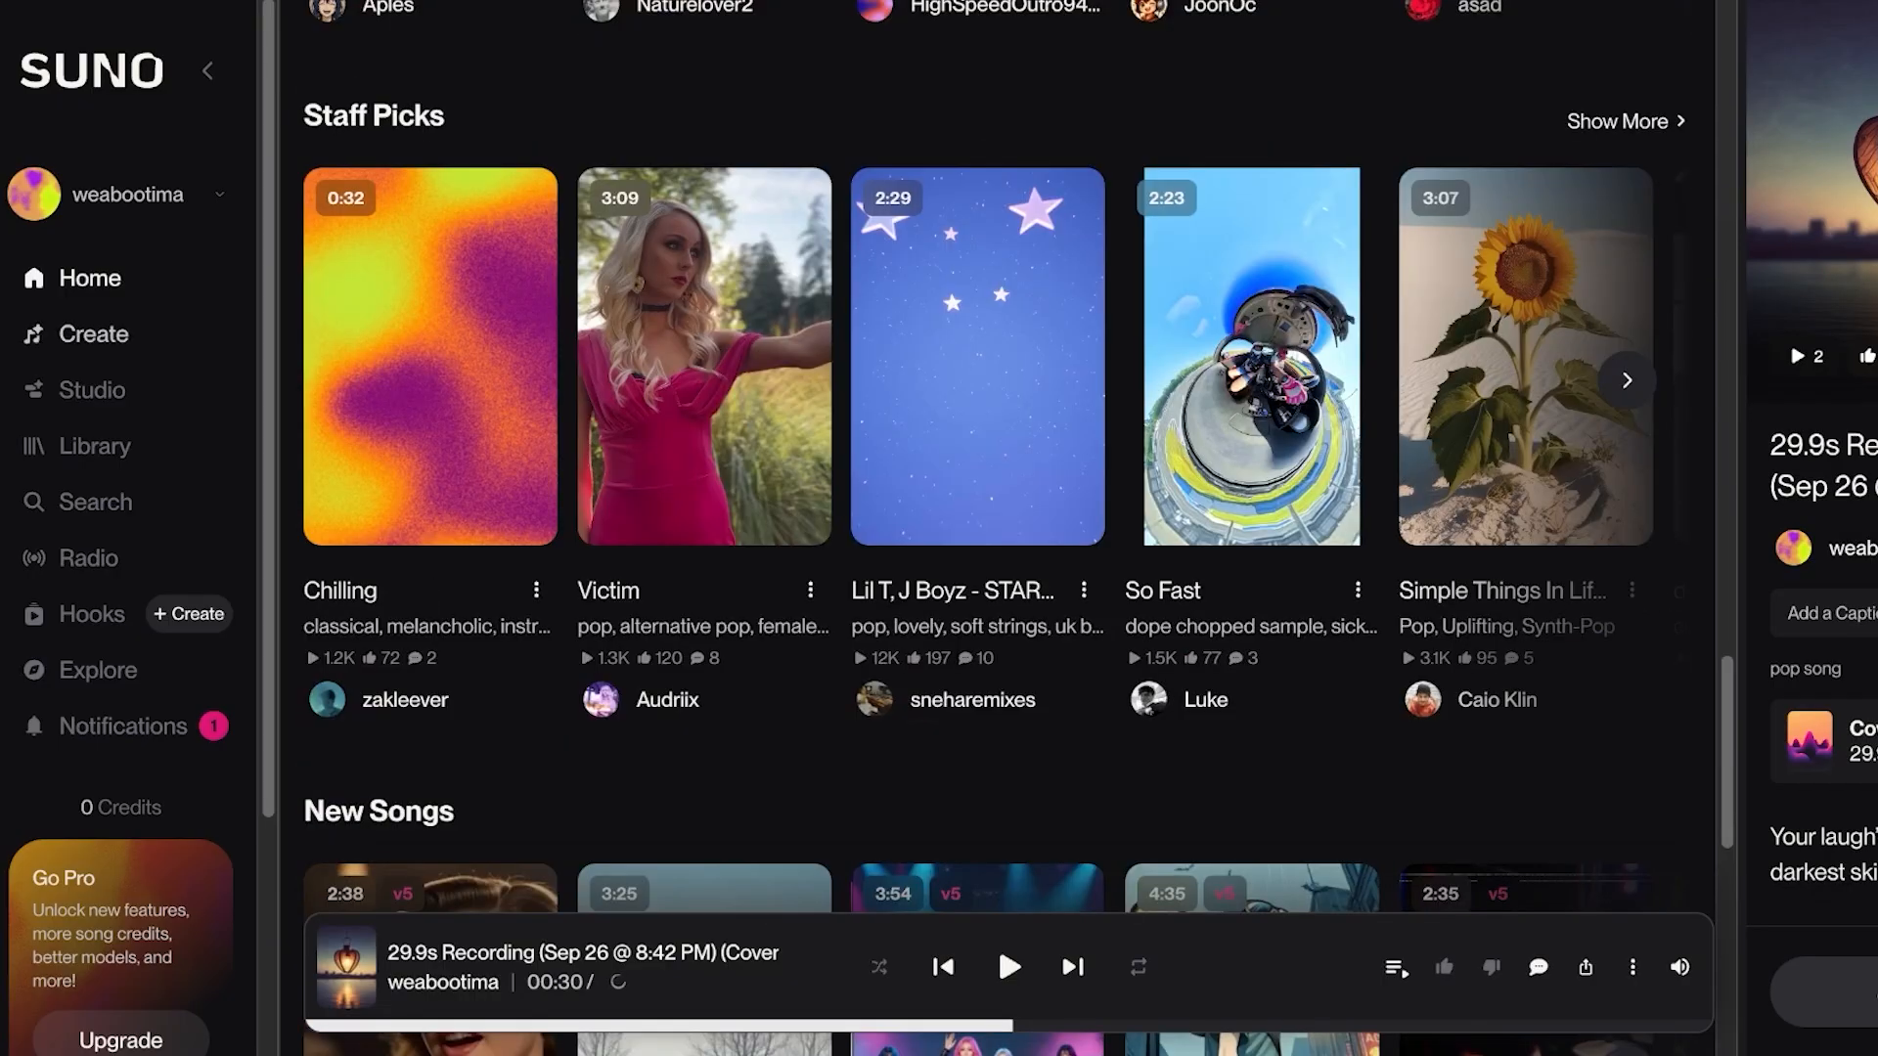
{"action": "scroll", "scroll_direction": "down", "scroll_amount": 3}
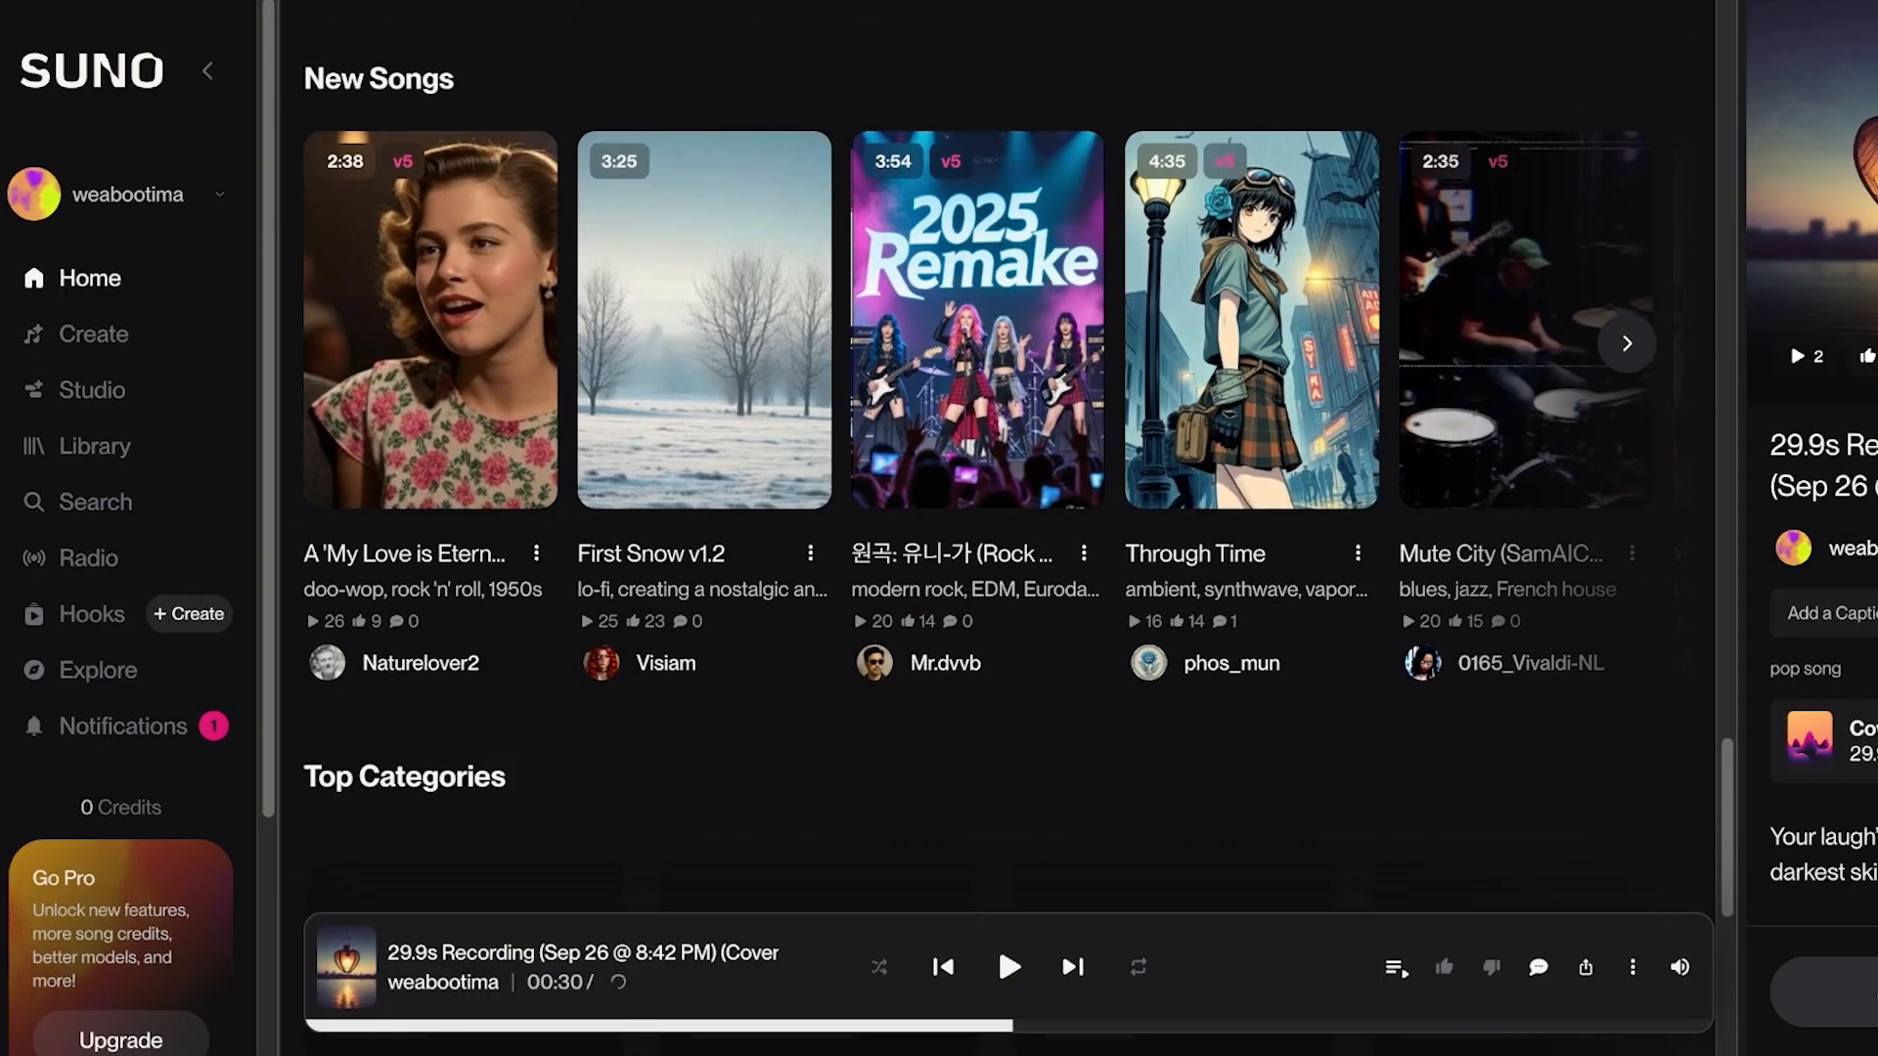
{"action": "scroll", "scroll_direction": "down", "scroll_amount": 3}
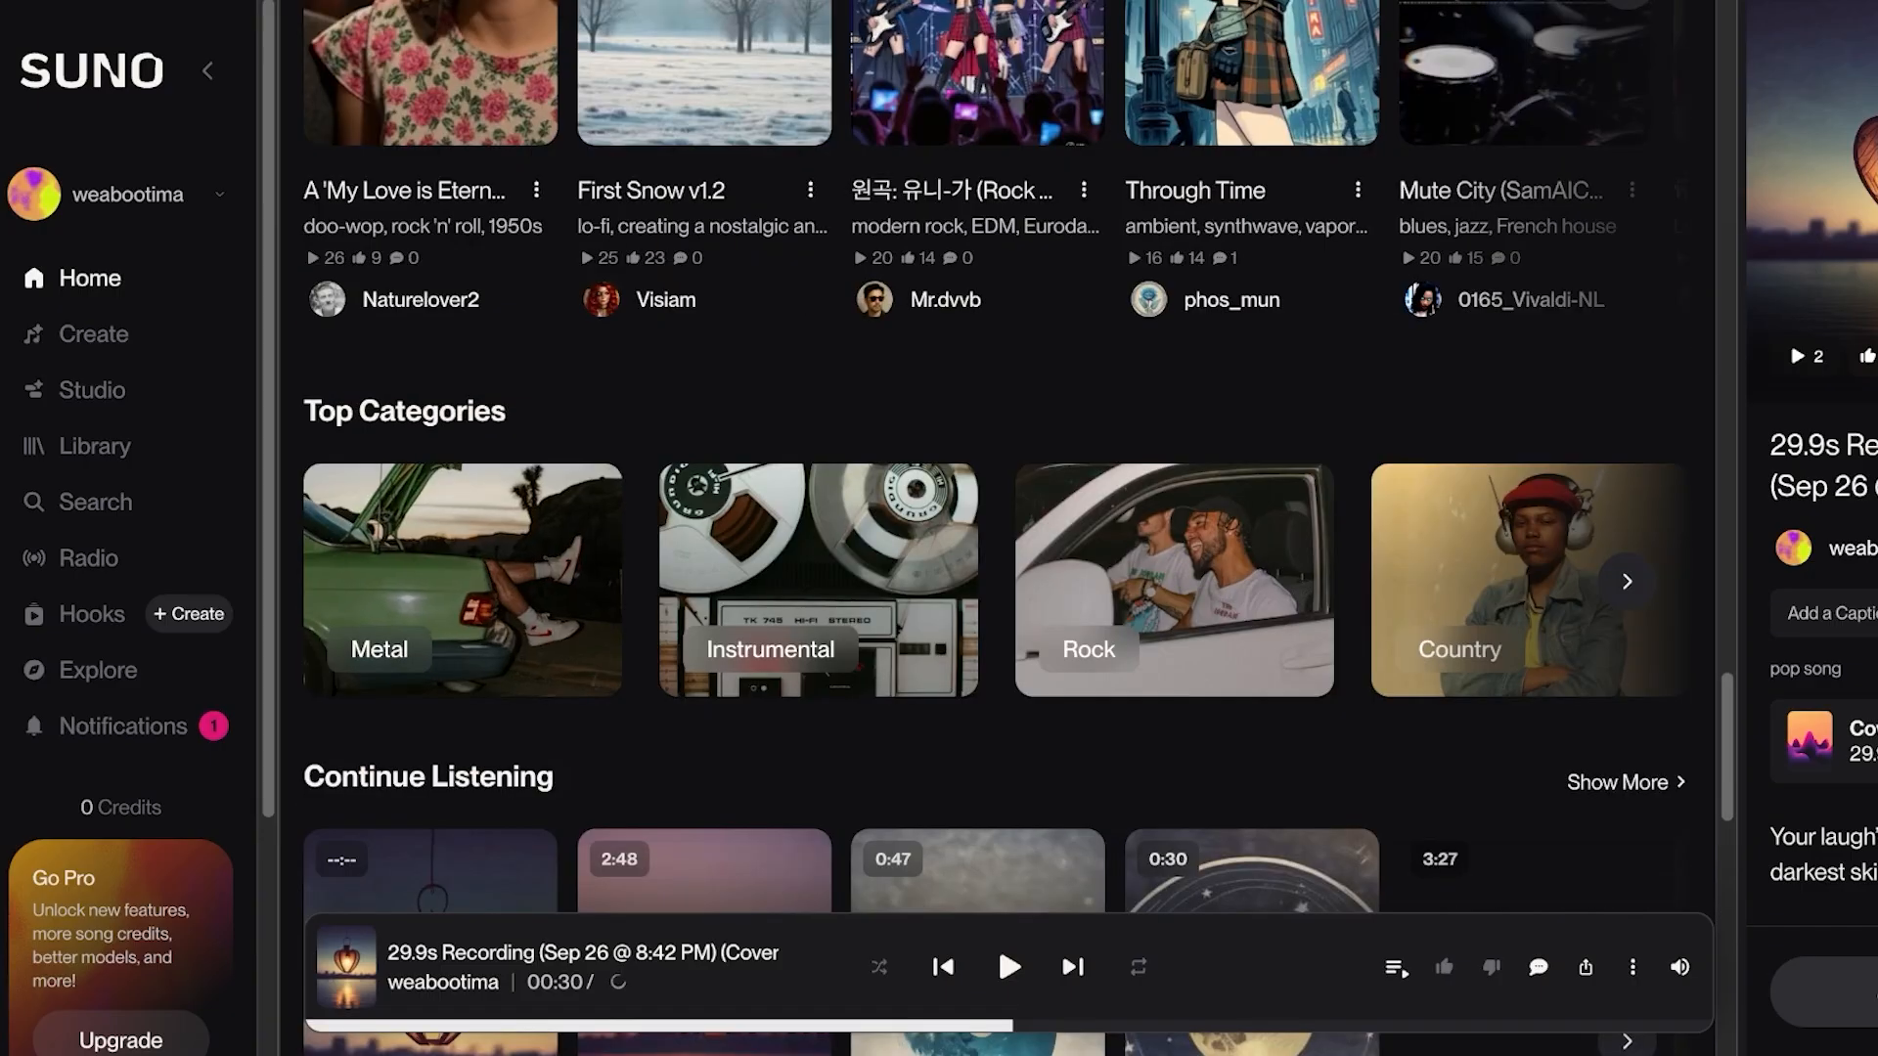
{"action": "left_click", "coordinate": [1626, 581]}
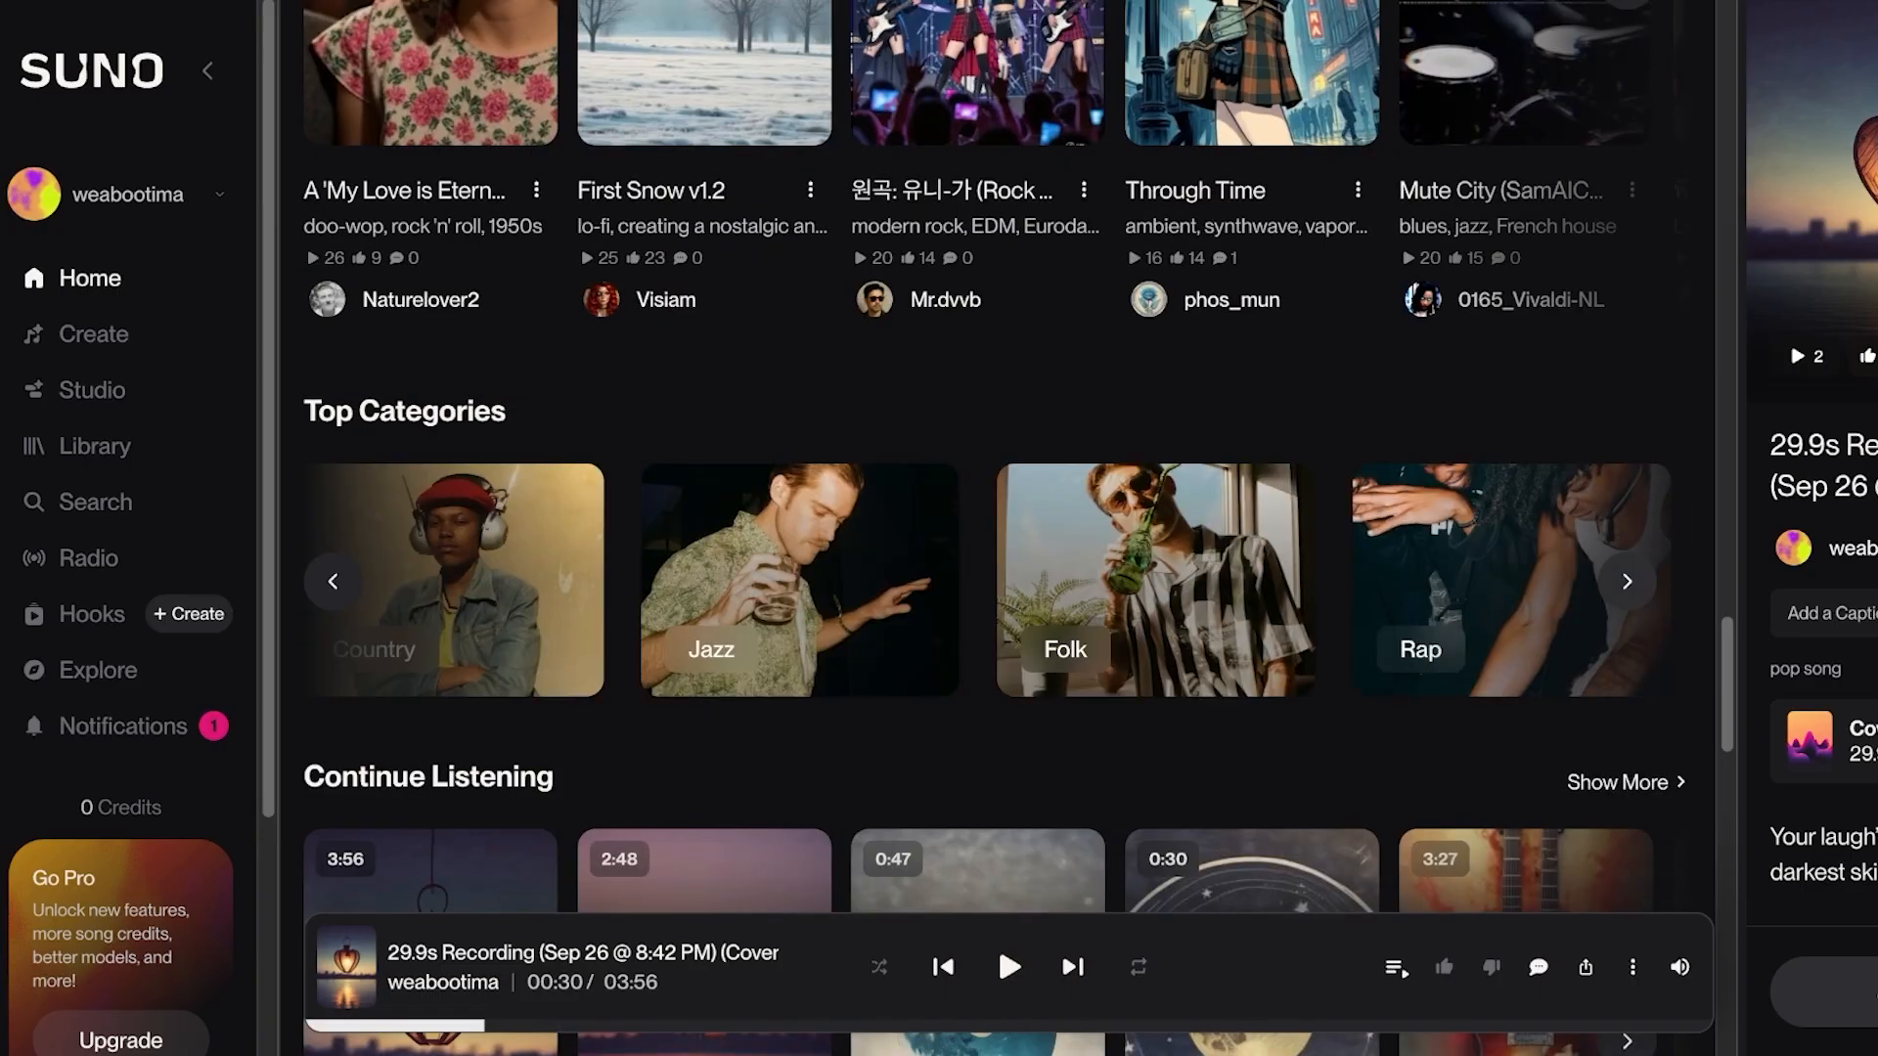
{"action": "left_click", "coordinate": [1628, 581]}
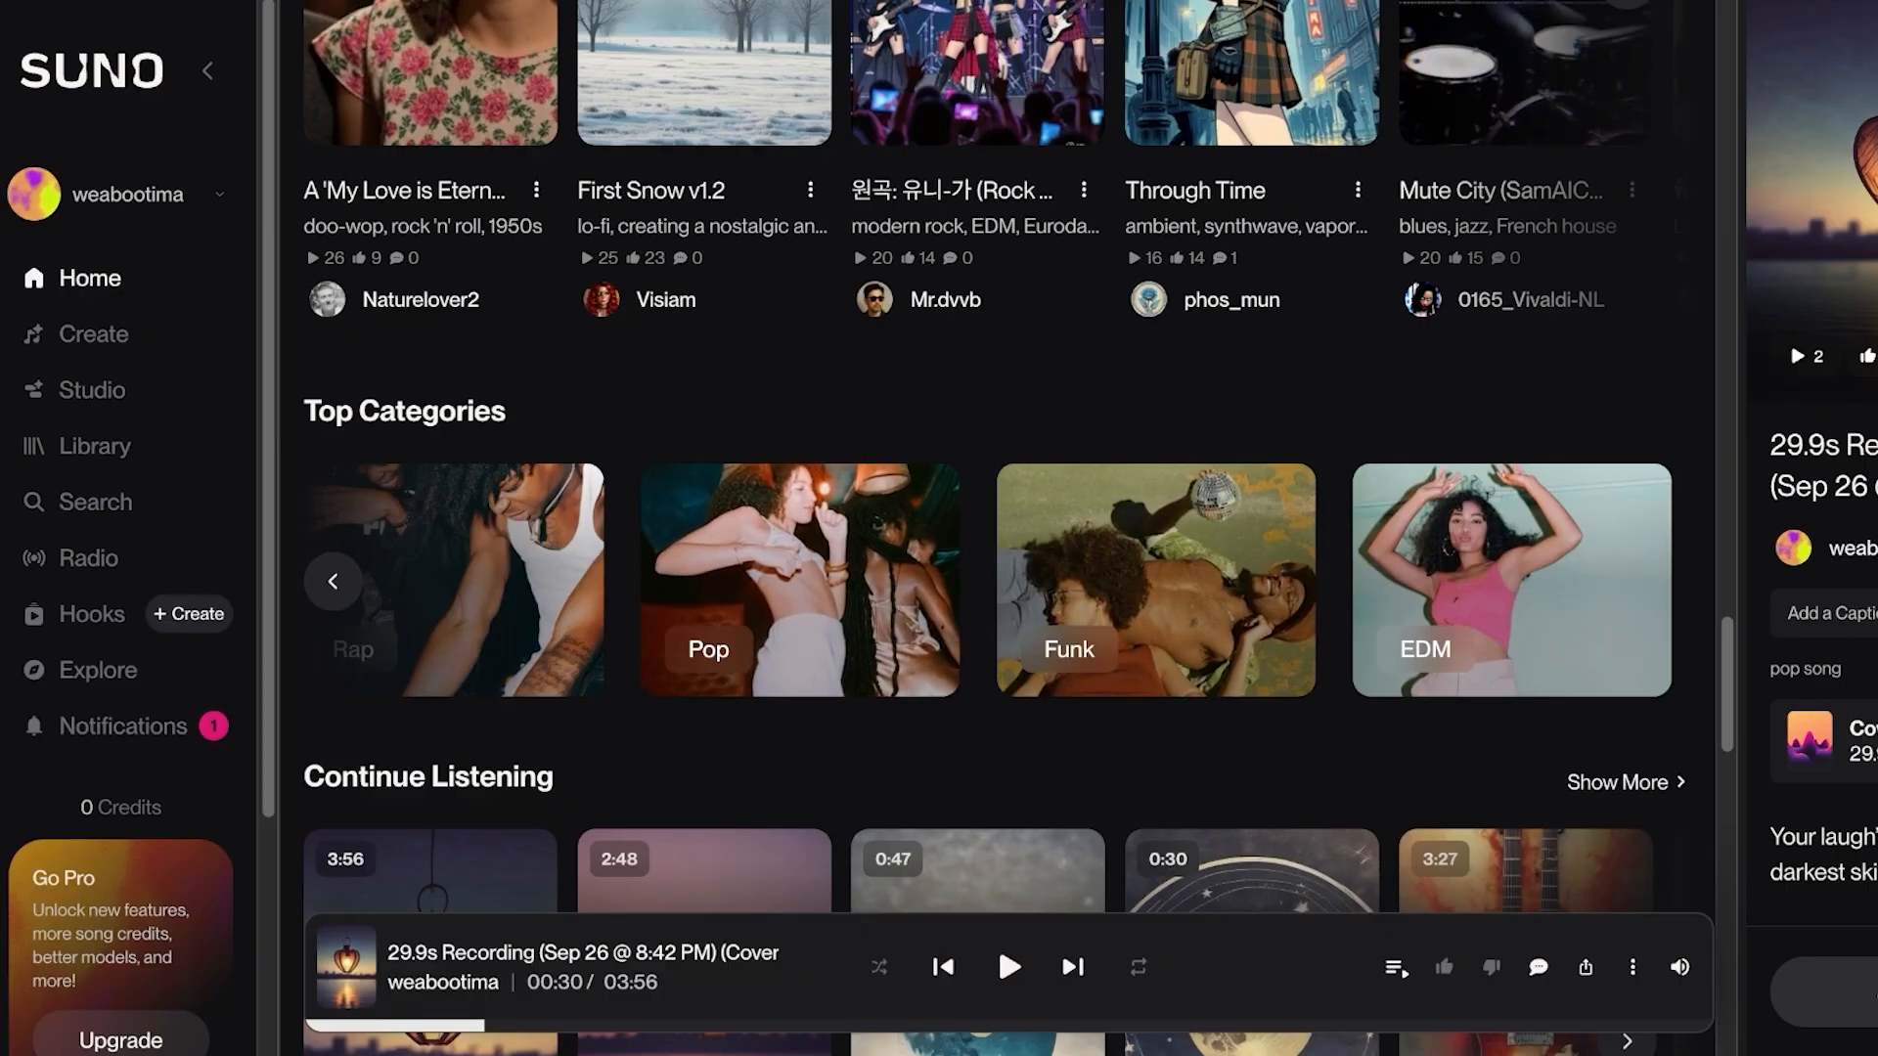
{"action": "left_click", "coordinate": [333, 581]}
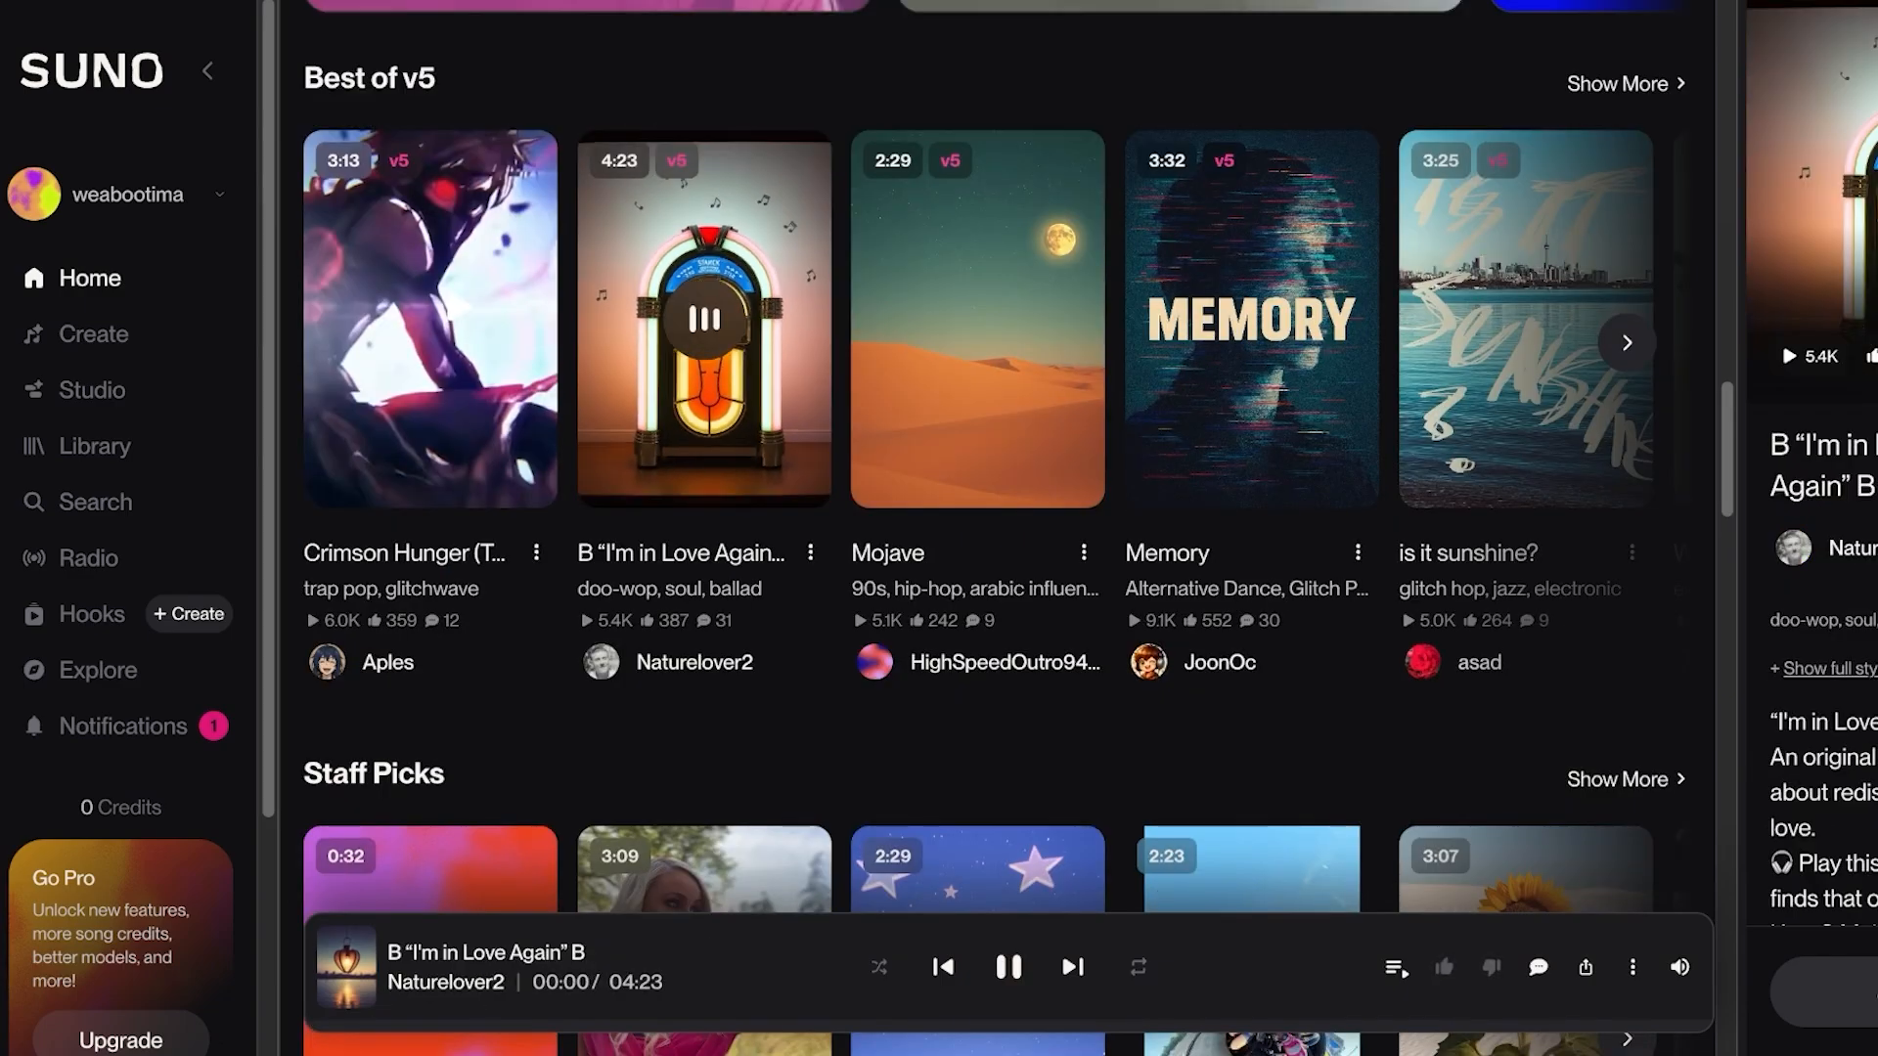
Step: Visit the Pop category's song list, pause playback and return to the home feed
{"action": "left_click", "coordinate": [810, 551]}
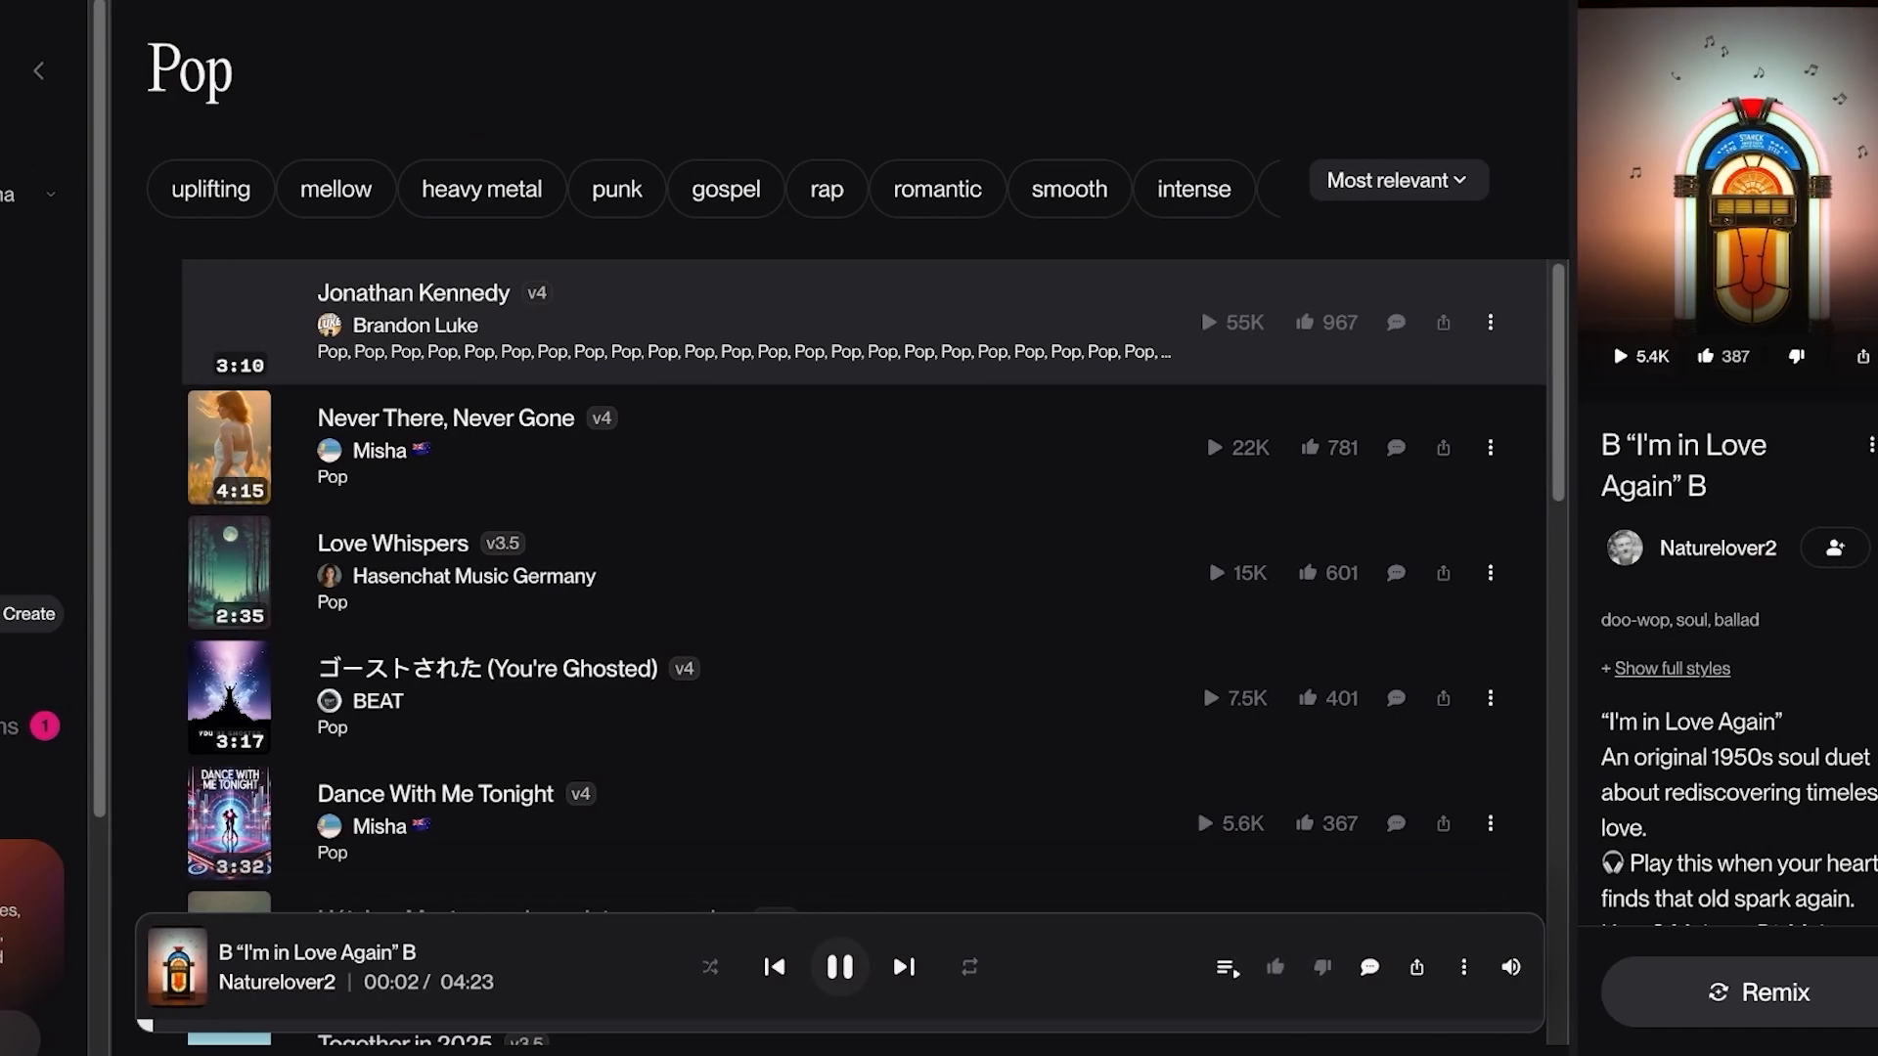
{"action": "left_click", "coordinate": [838, 966]}
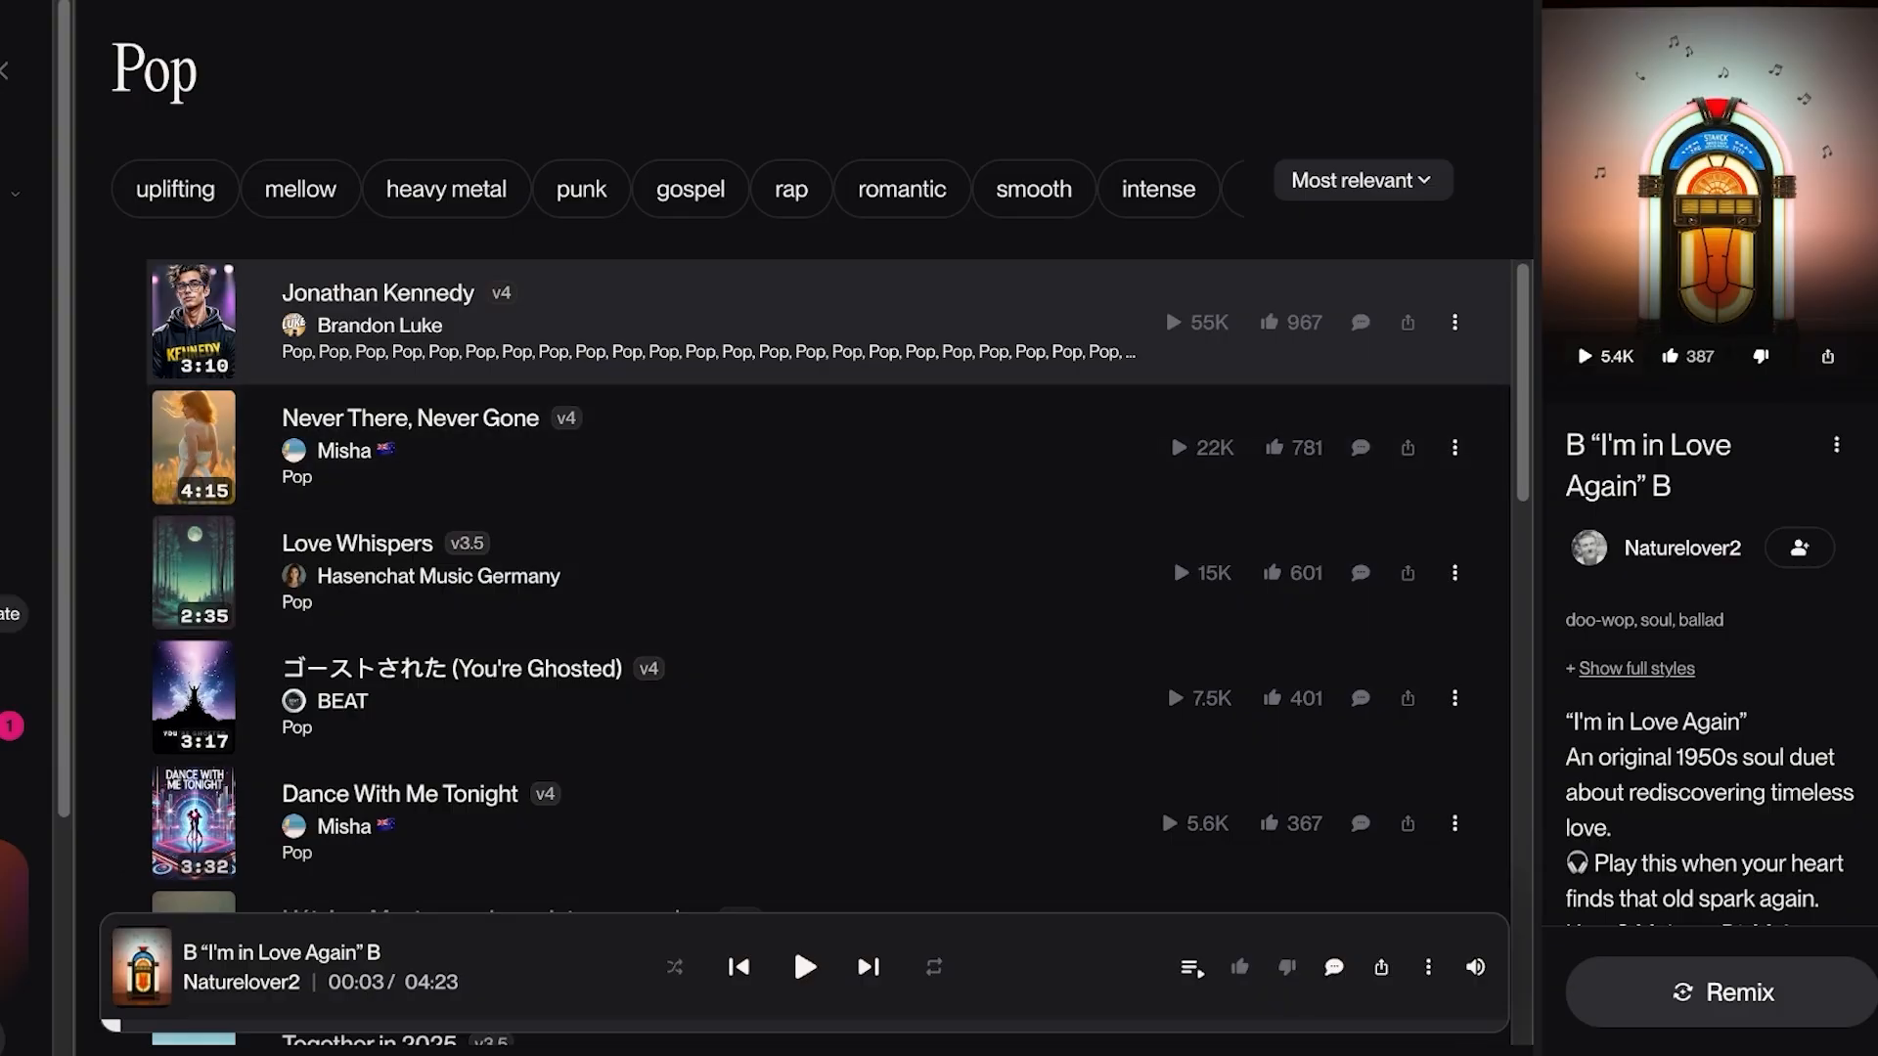
{"action": "scroll", "scroll_direction": "down", "scroll_amount": 3}
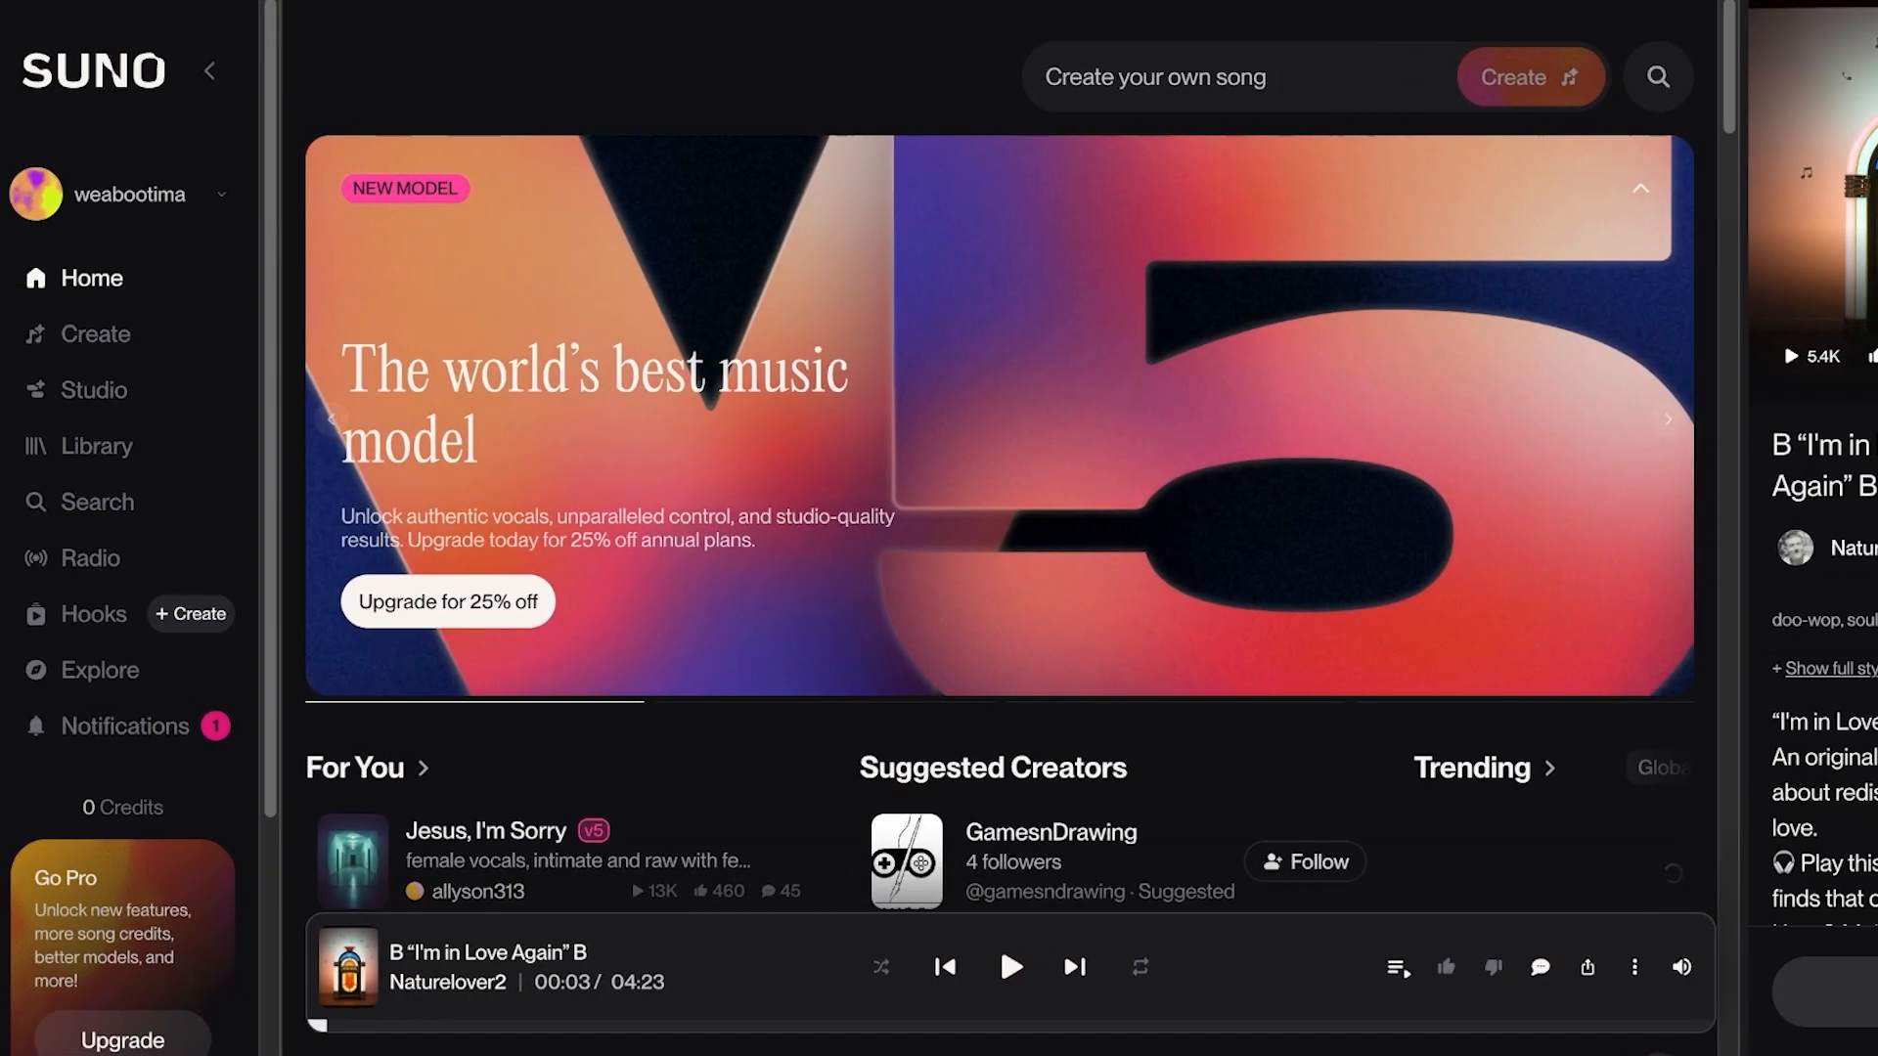
Step: Return to the Create workspace listing both finished pop-song covers
{"action": "left_click", "coordinate": [94, 334]}
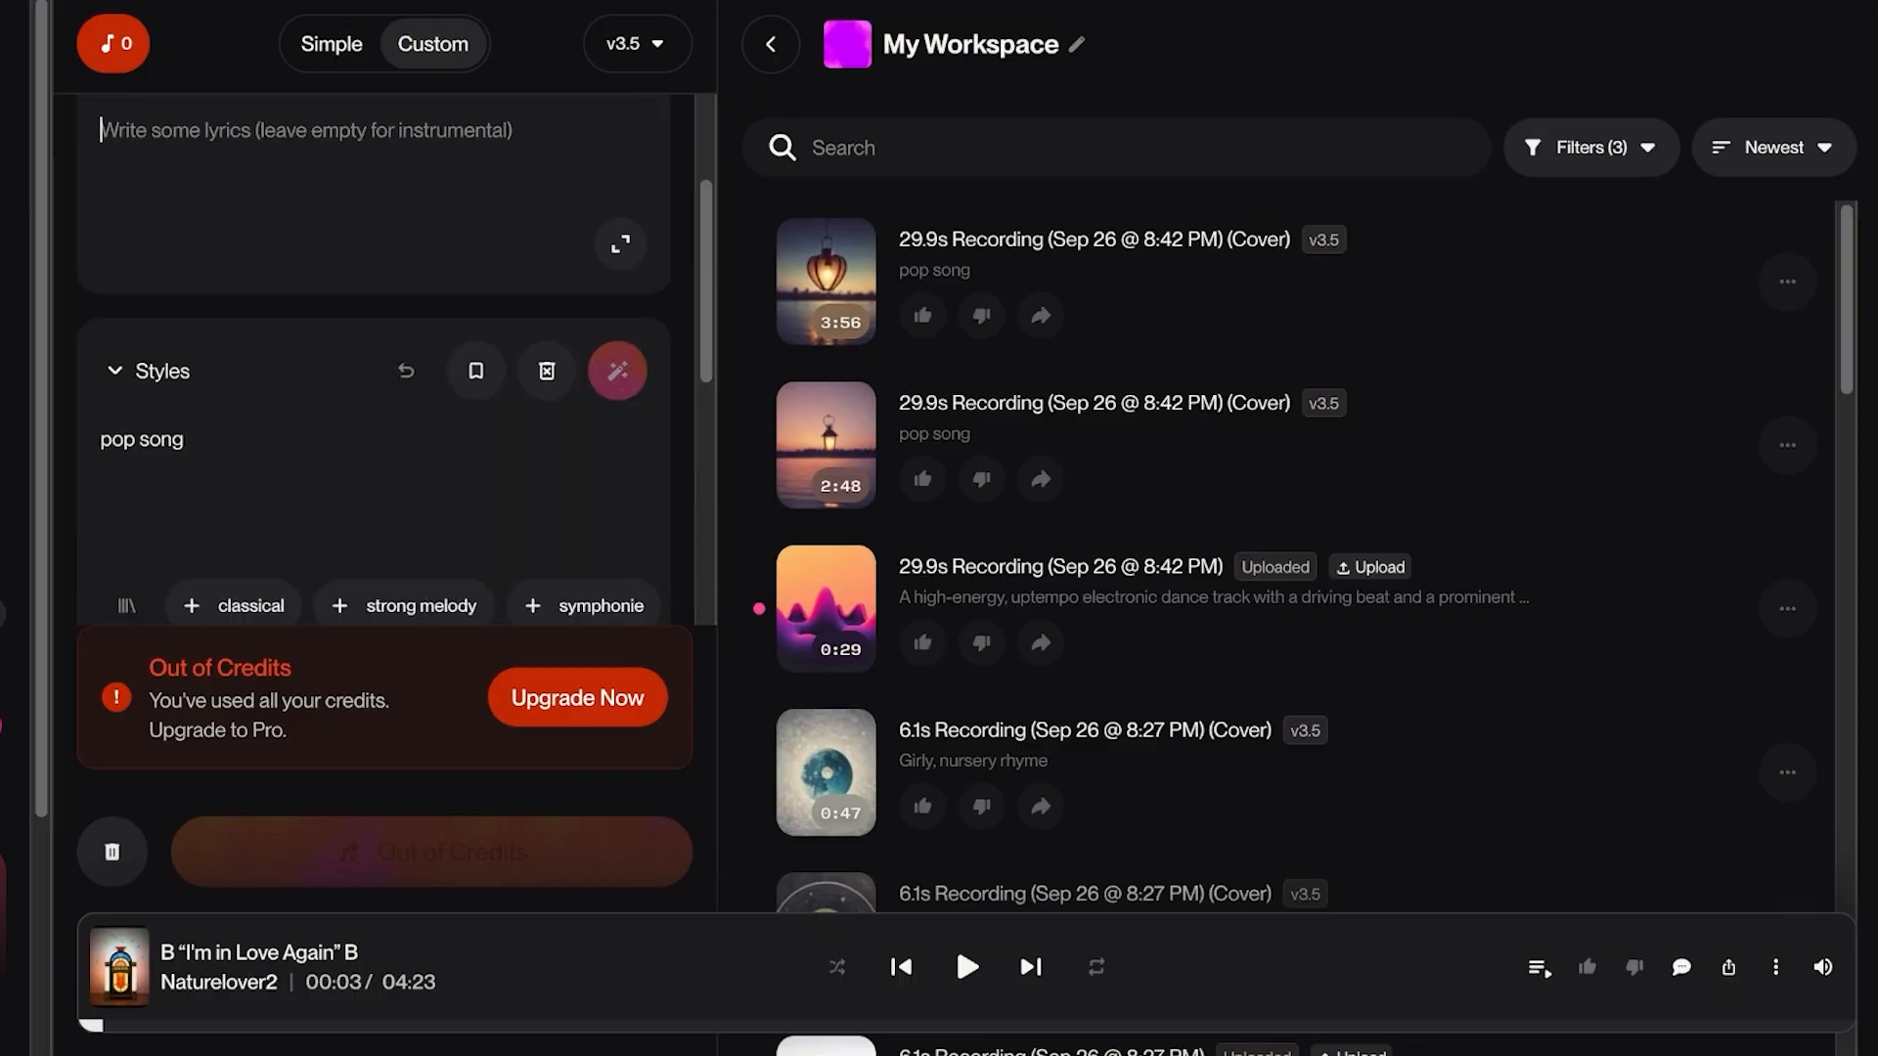
Step: Navigate to Suno's Explore page featuring new v5 music styles
{"action": "scroll", "scroll_direction": "down", "scroll_amount": 3}
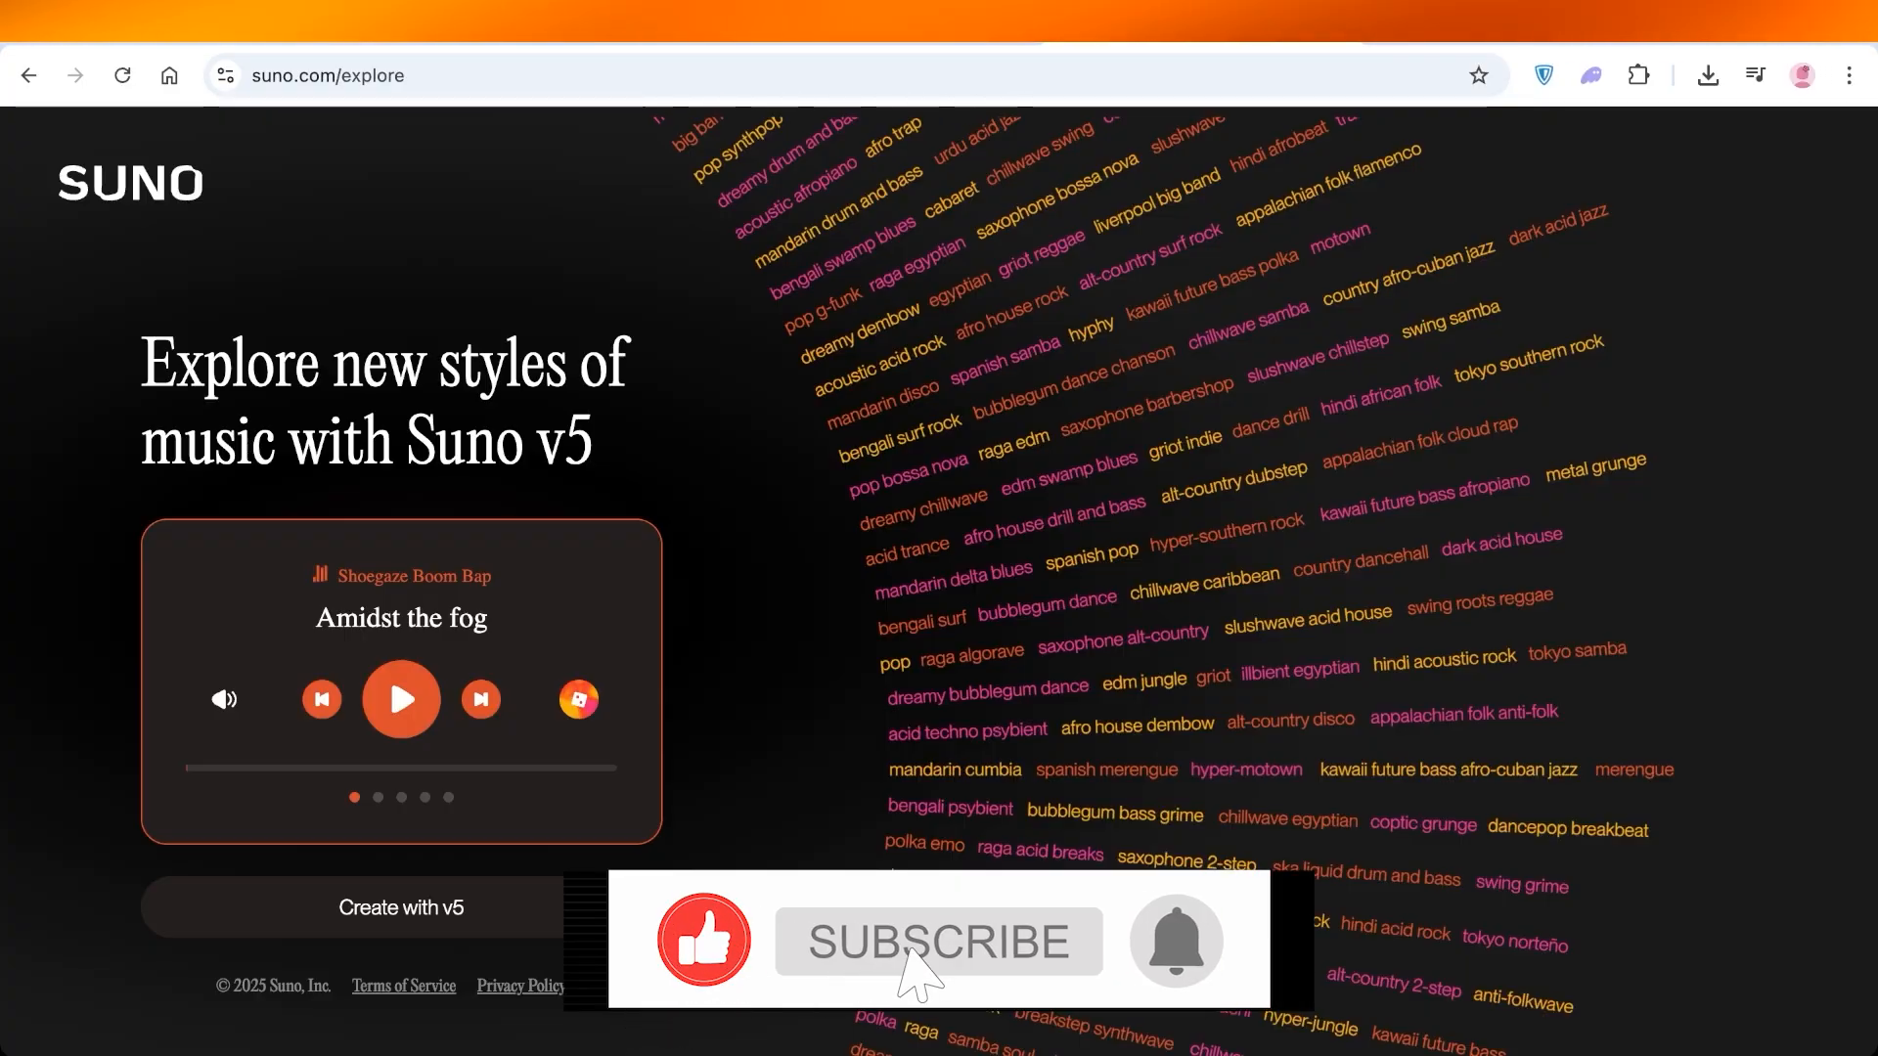
{"action": "left_click", "coordinate": [939, 943]}
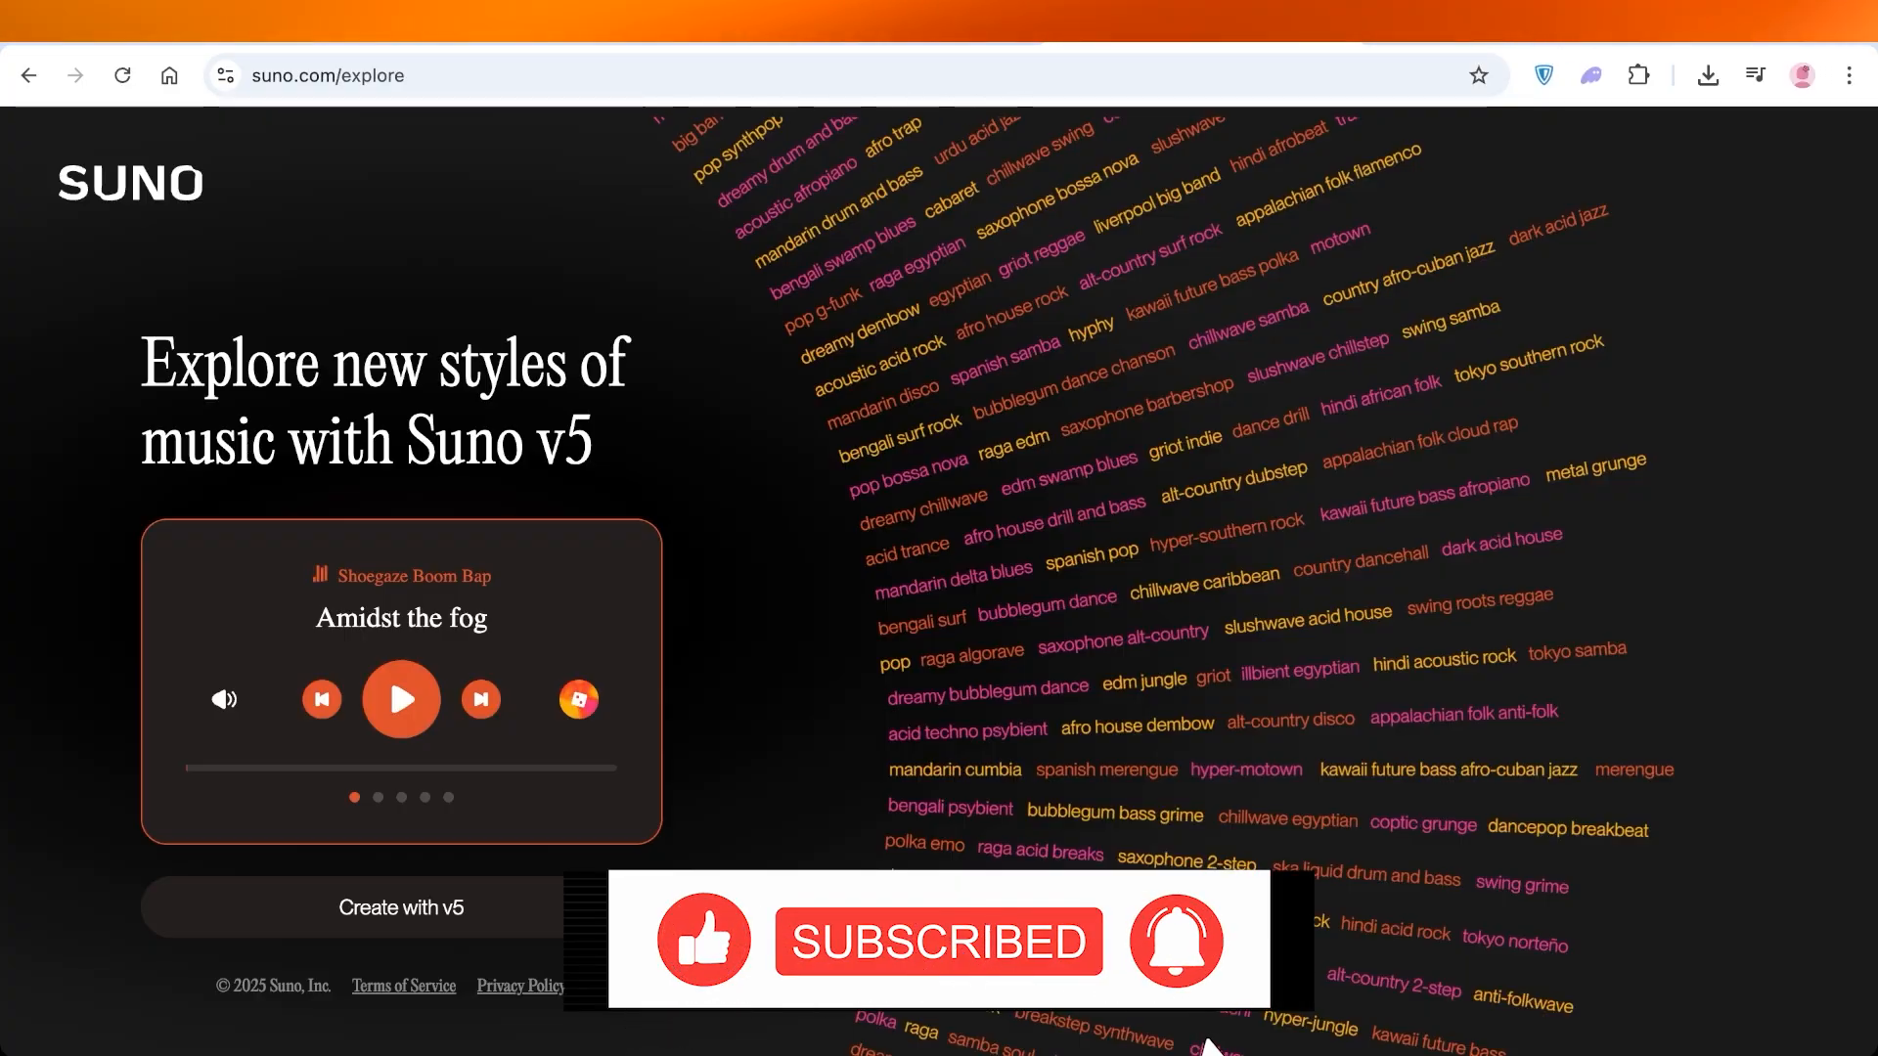